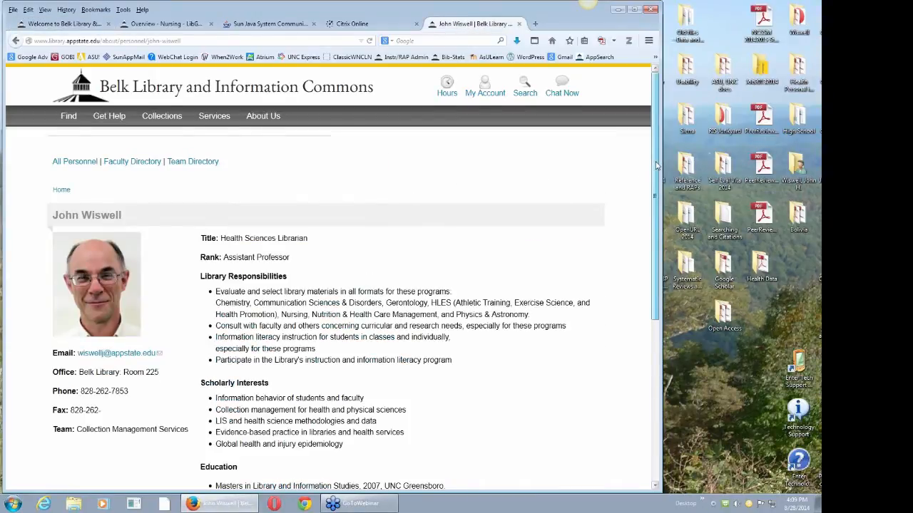
- Show the Nursing: Overview guide and scroll through its essential databases and librarian contact box
scroll(down, 3)
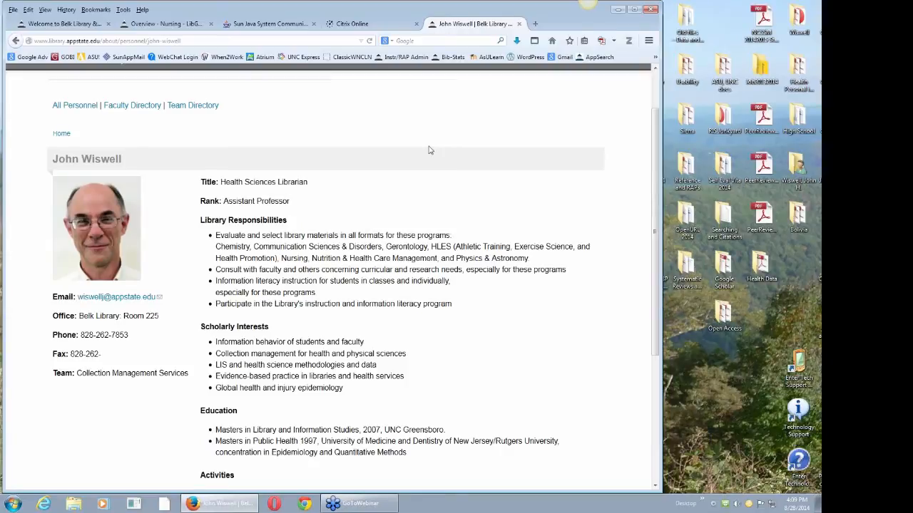
mouse_move(180, 311)
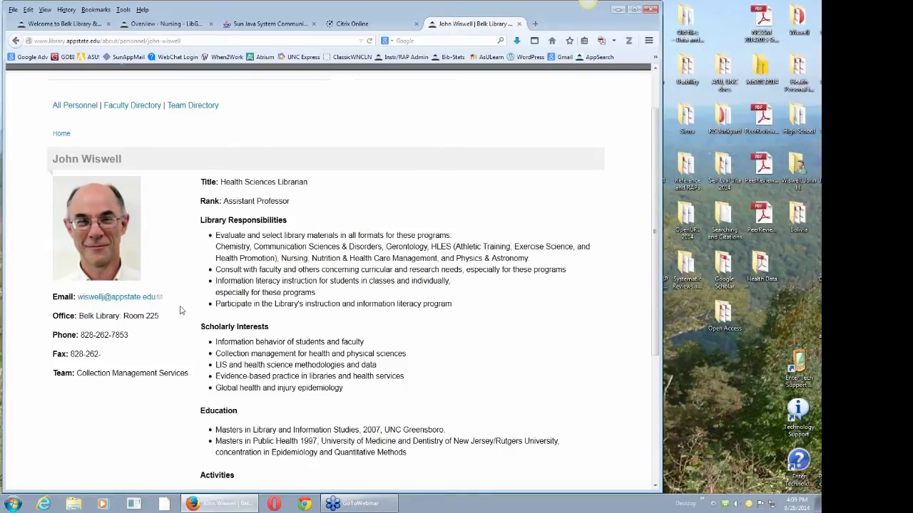
mouse_move(174, 303)
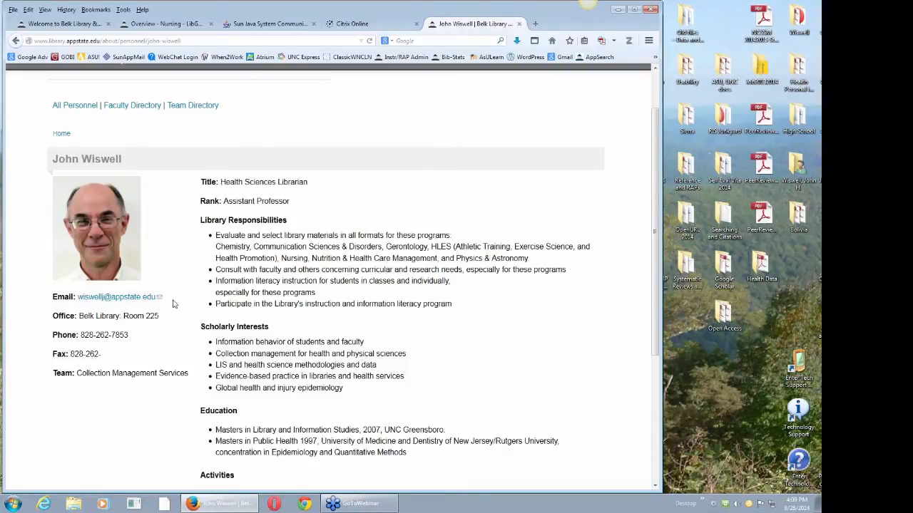
mouse_move(163, 348)
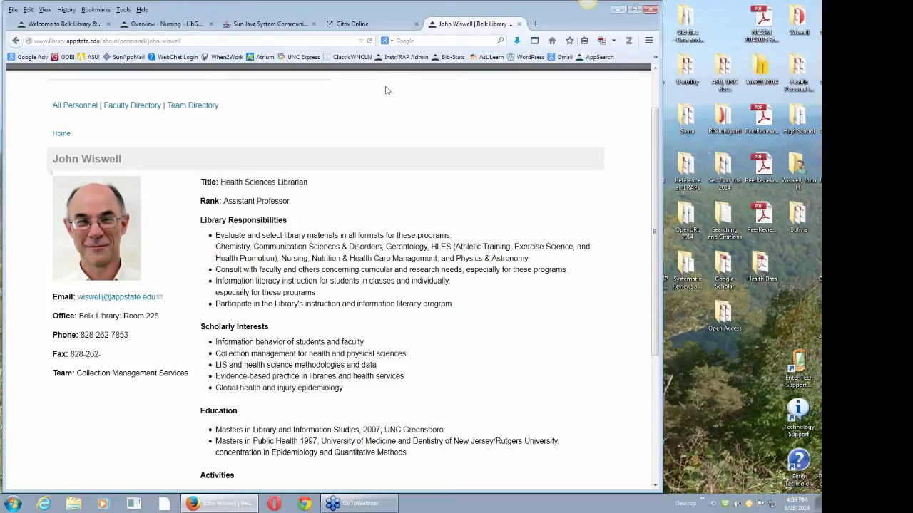
mouse_move(169, 23)
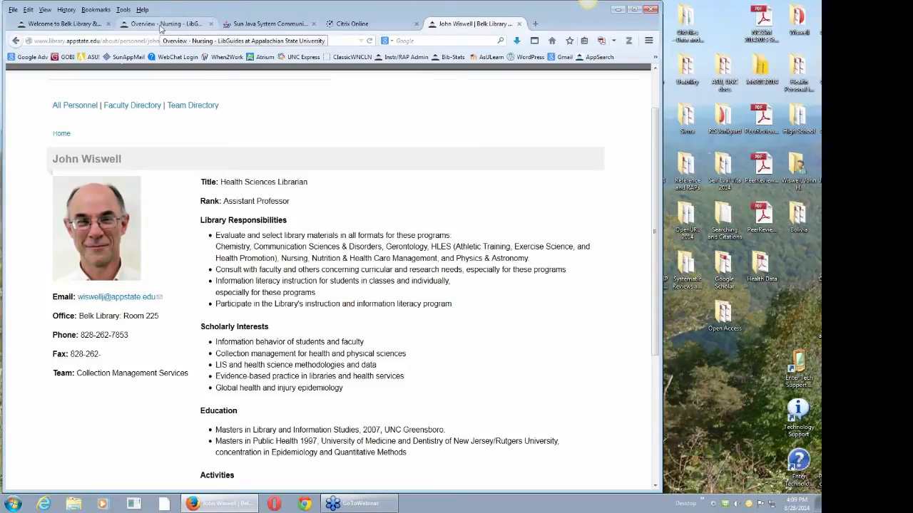
click(168, 23)
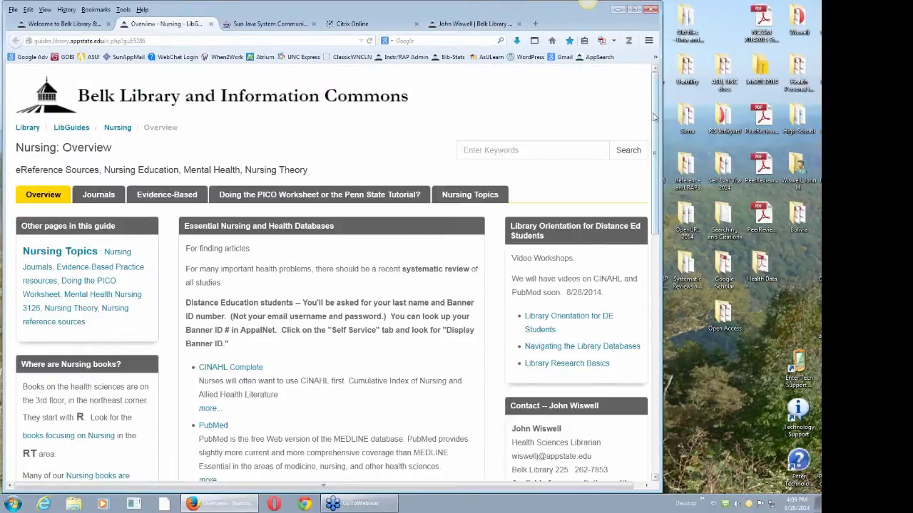
scroll(down, 3)
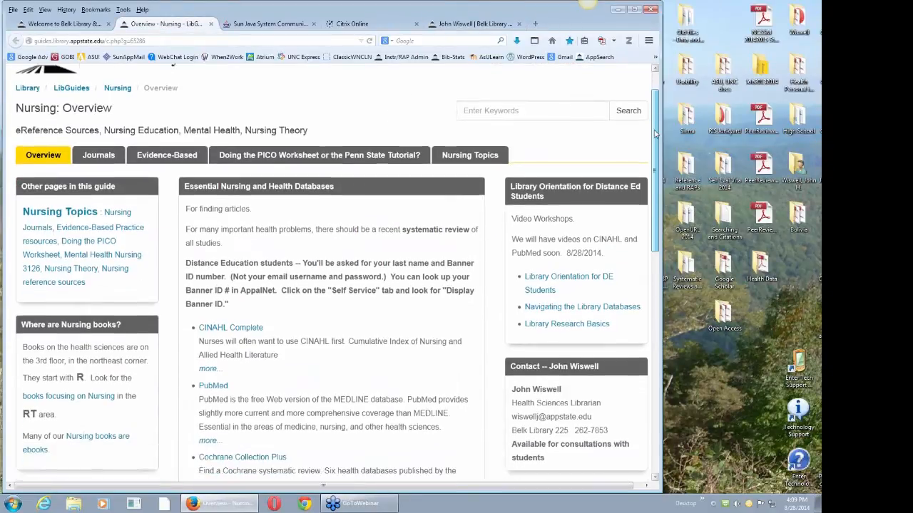
scroll(down, 3)
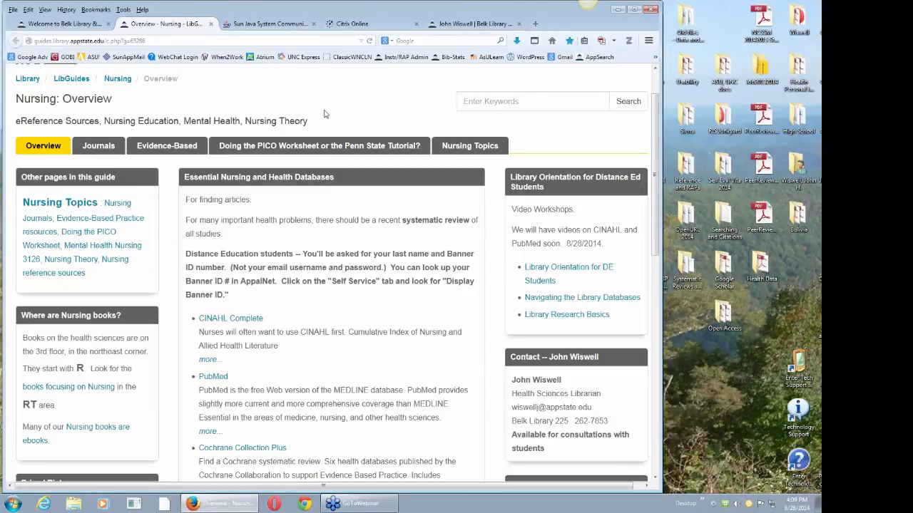
mouse_move(331, 114)
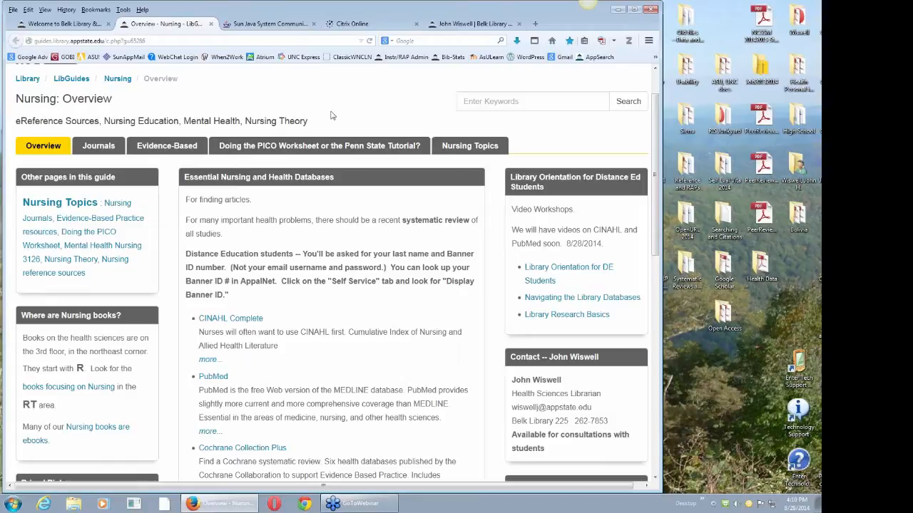
mouse_move(606, 217)
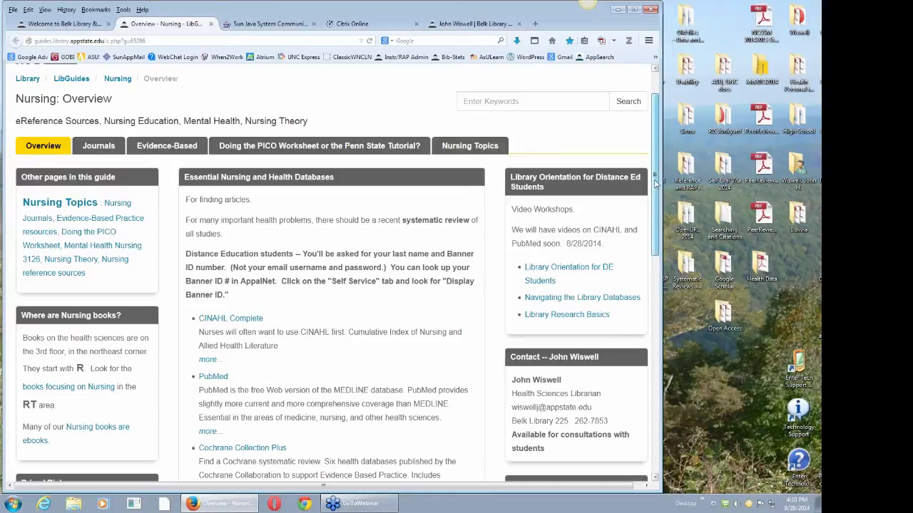
scroll(down, 3)
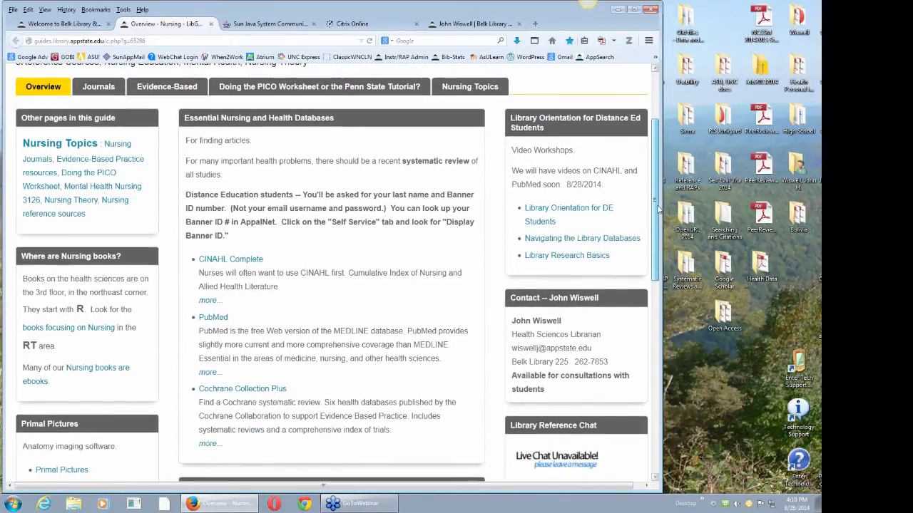
scroll(down, 3)
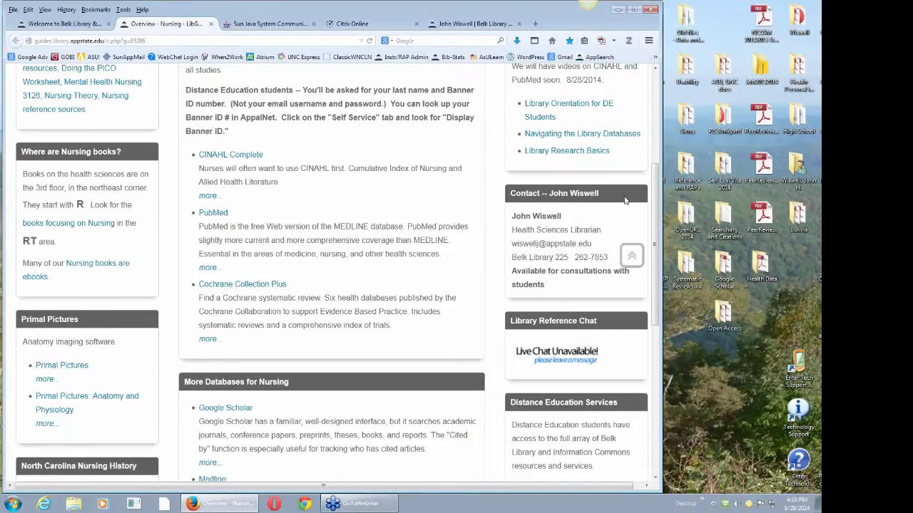
mouse_move(630, 215)
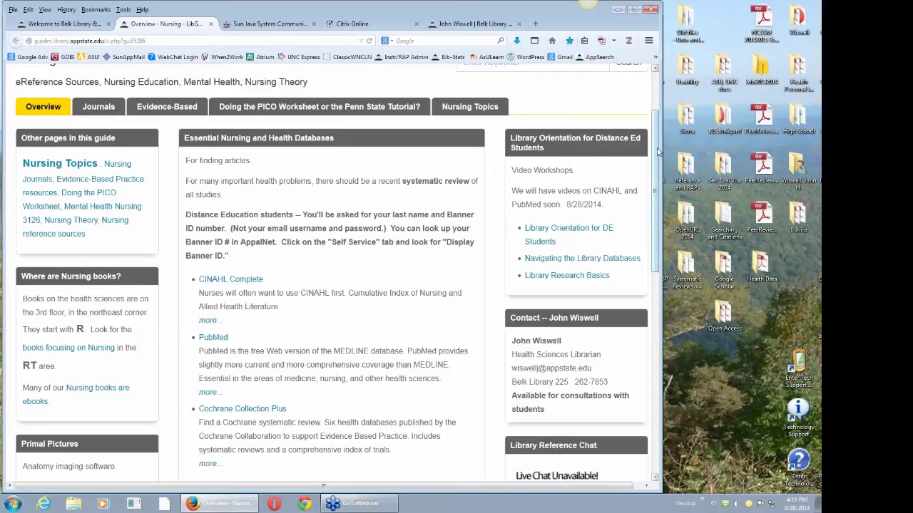
scroll(down, 3)
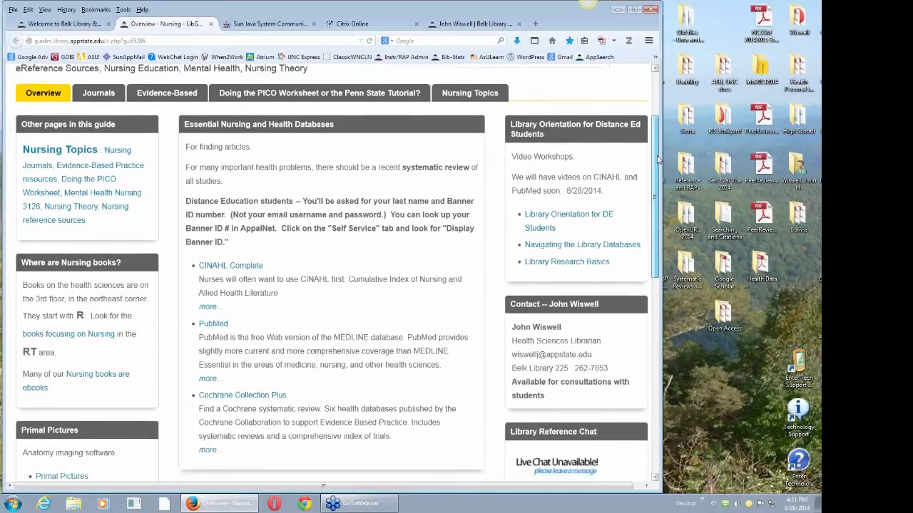
scroll(down, 3)
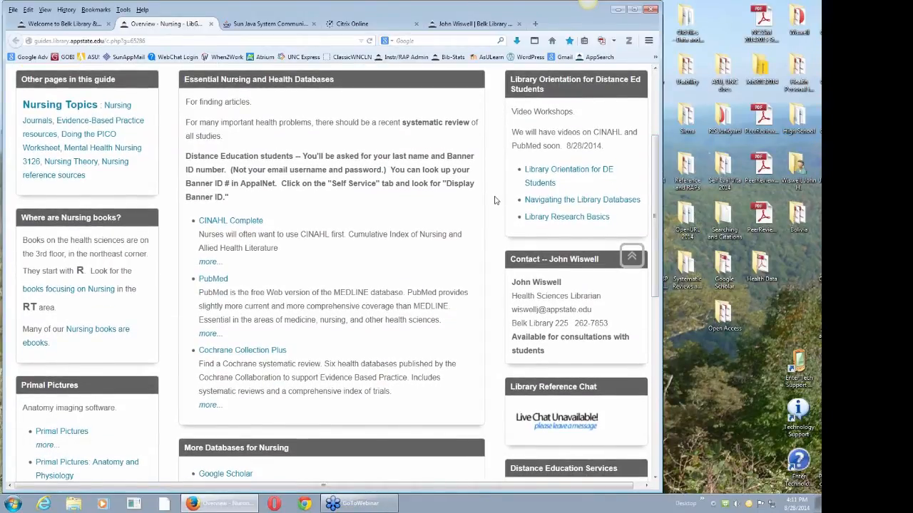
mouse_move(568, 174)
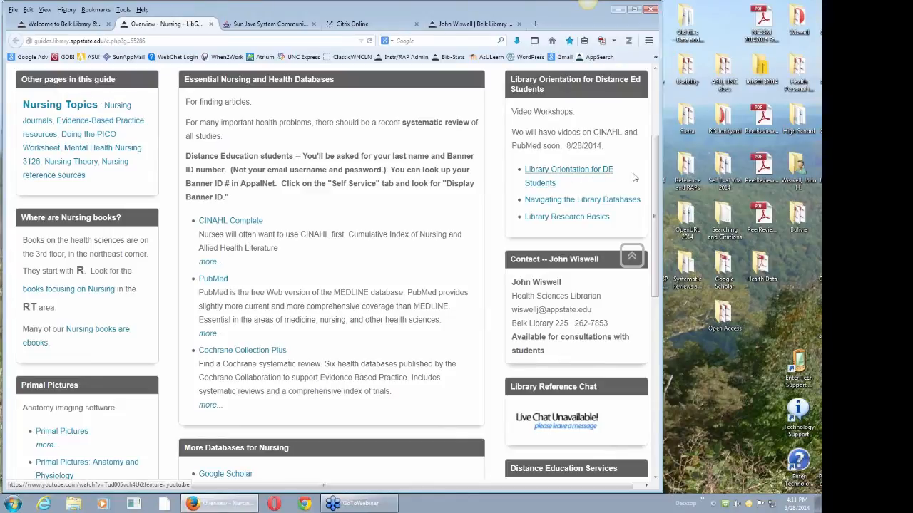
mouse_move(540, 183)
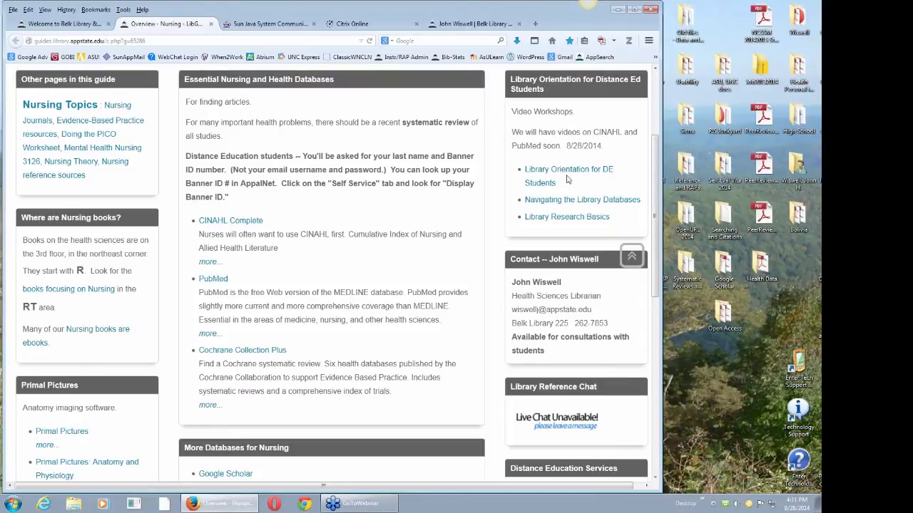
mouse_move(563, 191)
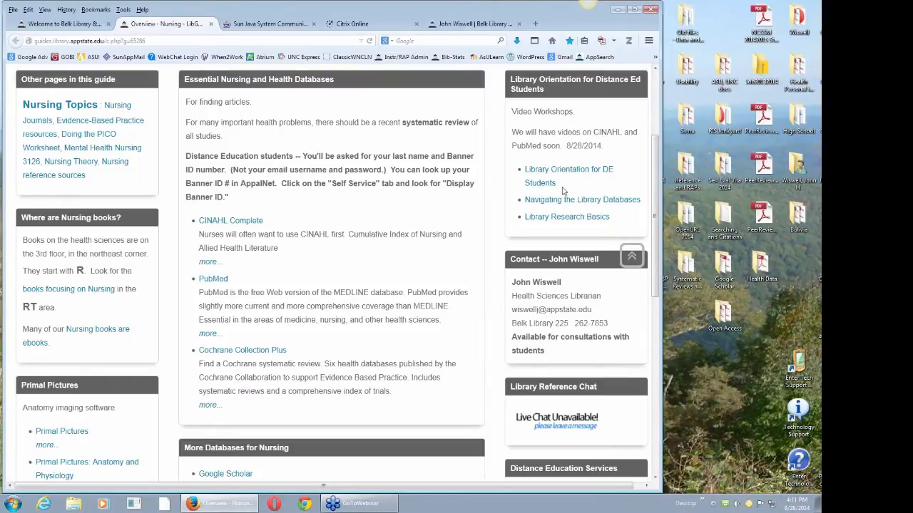
mouse_move(567, 189)
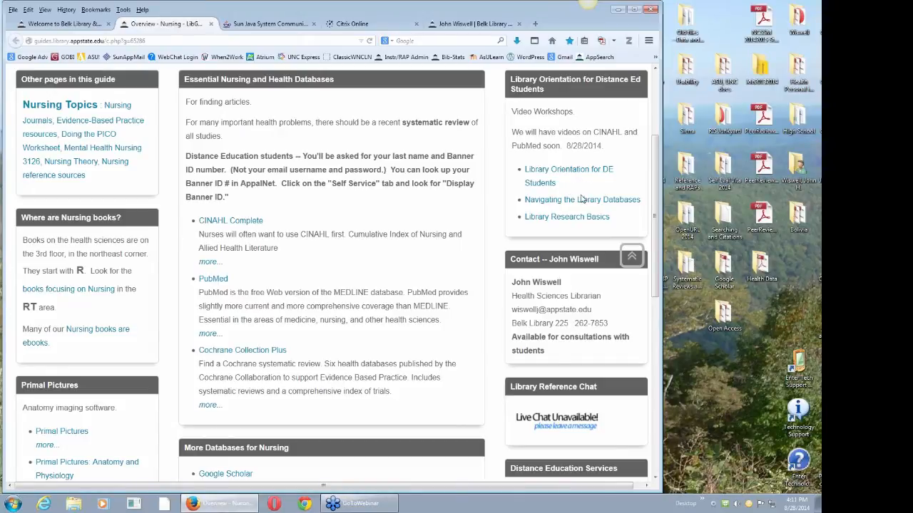
mouse_move(582, 199)
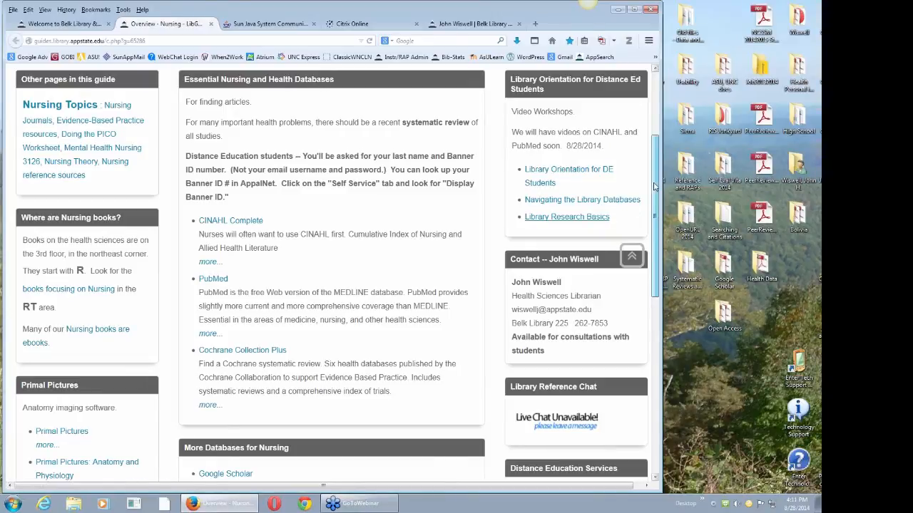
scroll(down, 3)
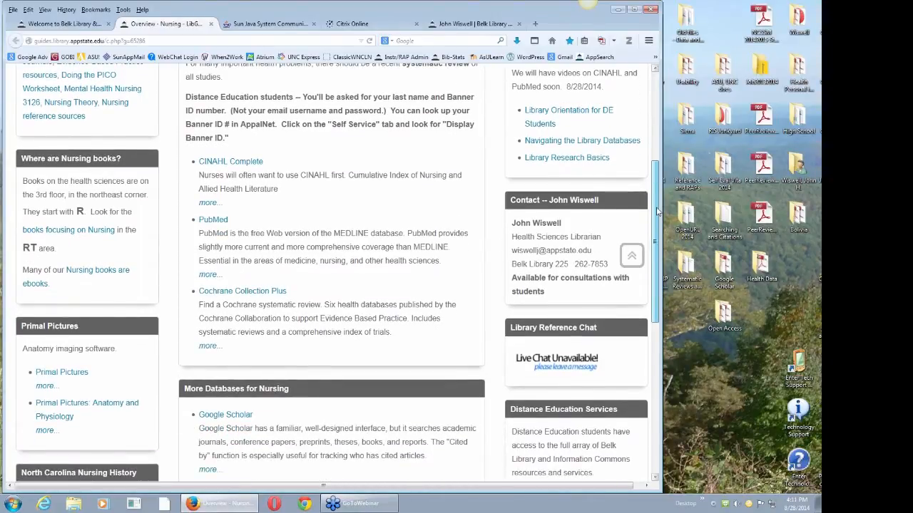
scroll(down, 3)
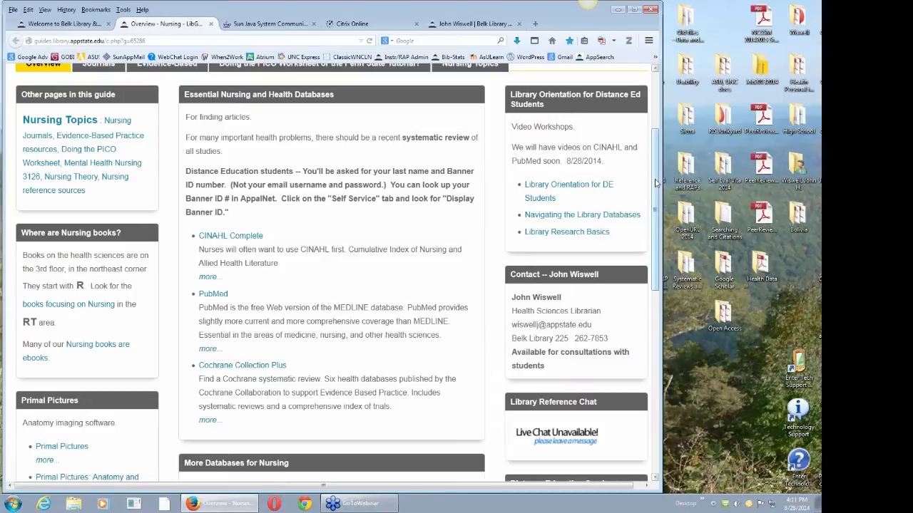
scroll(down, 3)
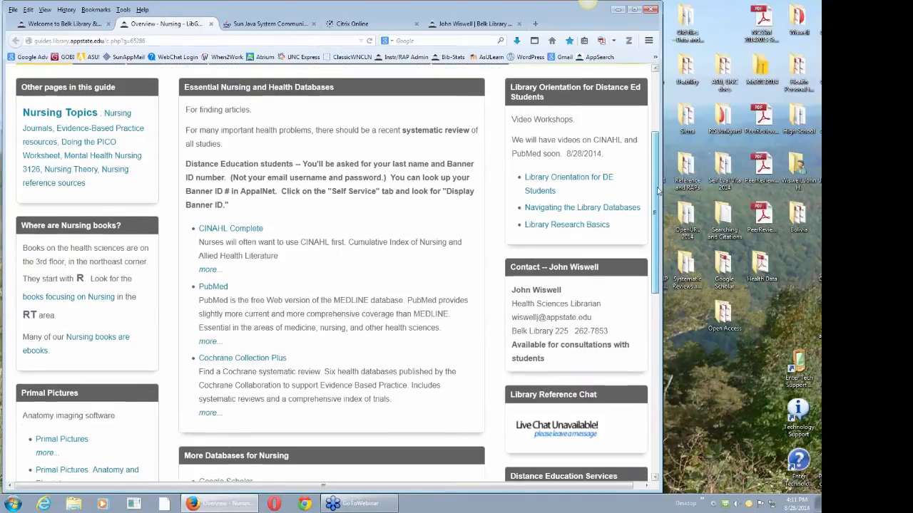
scroll(down, 3)
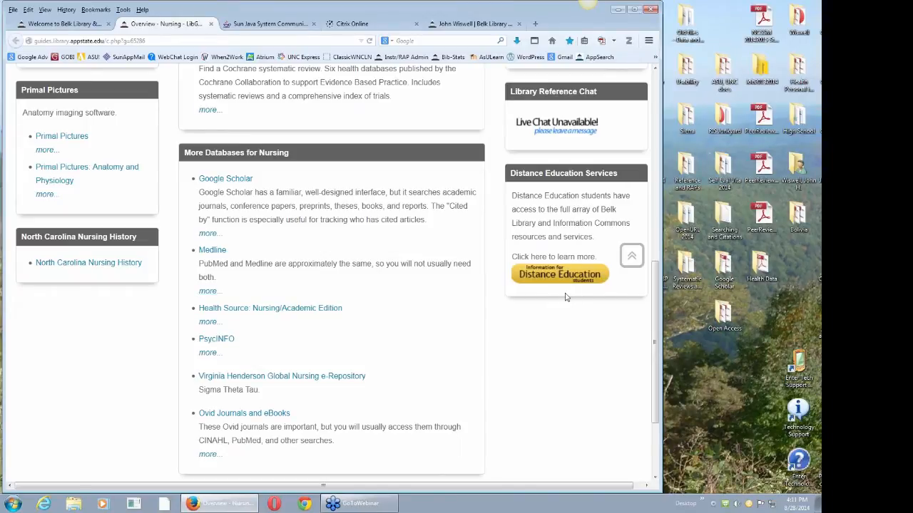
mouse_move(559, 274)
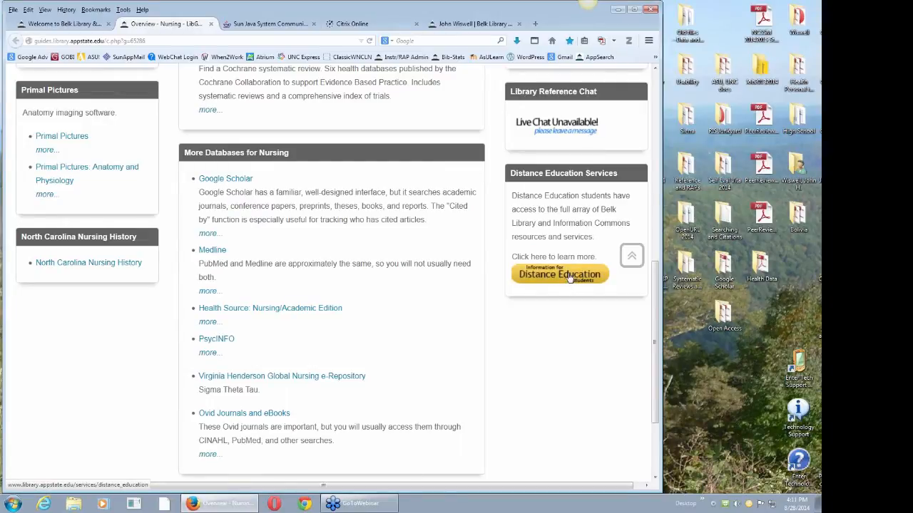
- Bring up the Distance Education Library Services guide and scroll through its home page
click(560, 274)
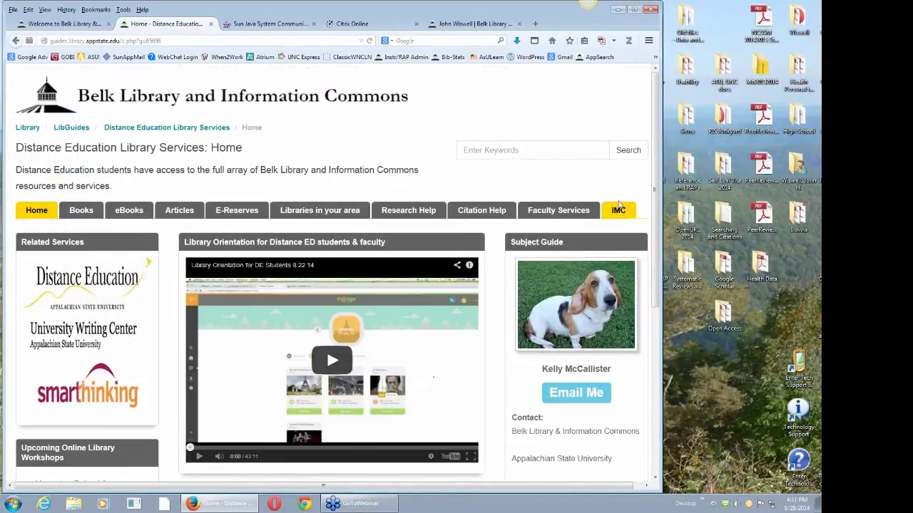
scroll(down, 3)
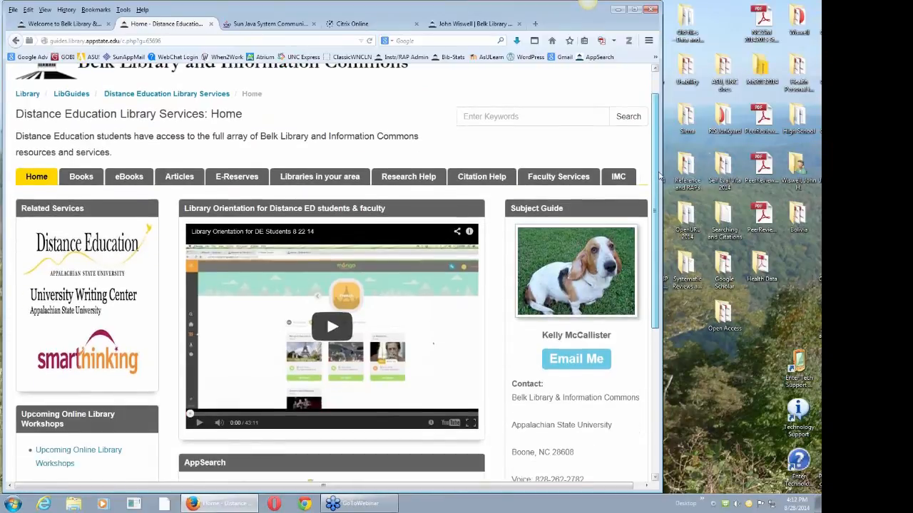
scroll(down, 3)
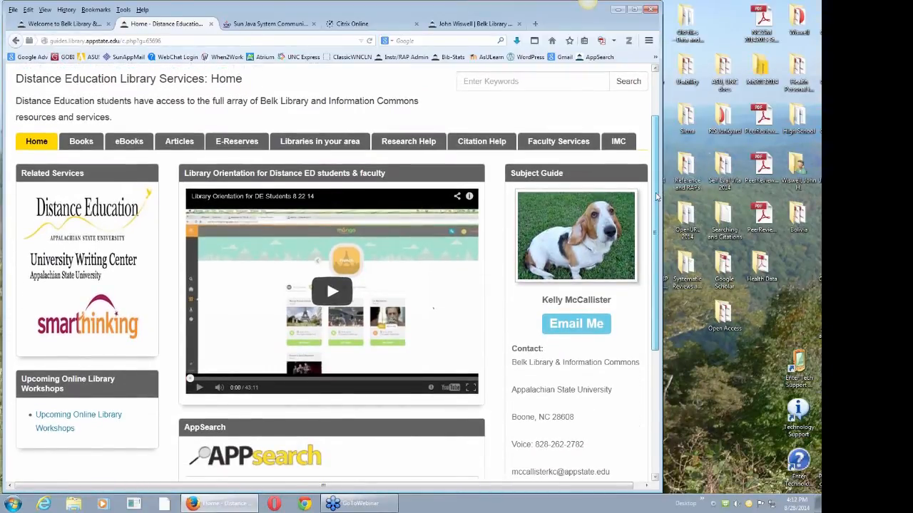
scroll(down, 3)
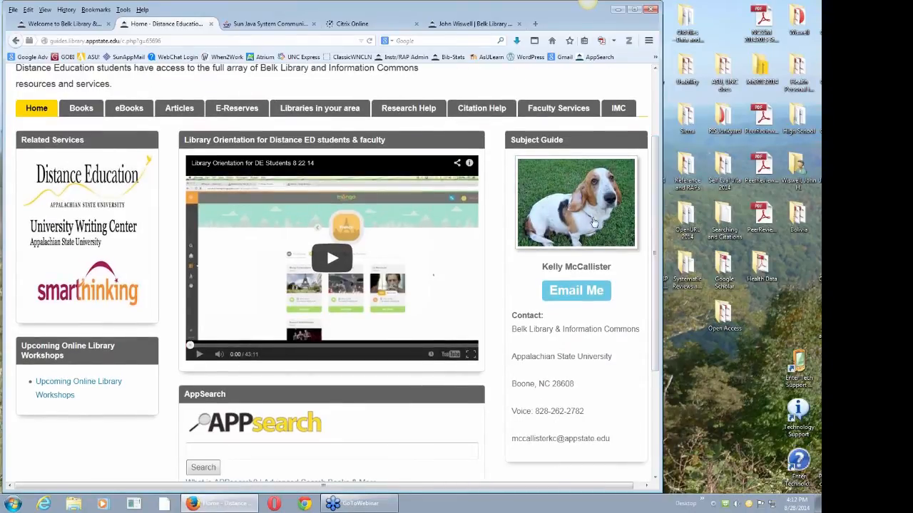
mouse_move(330, 258)
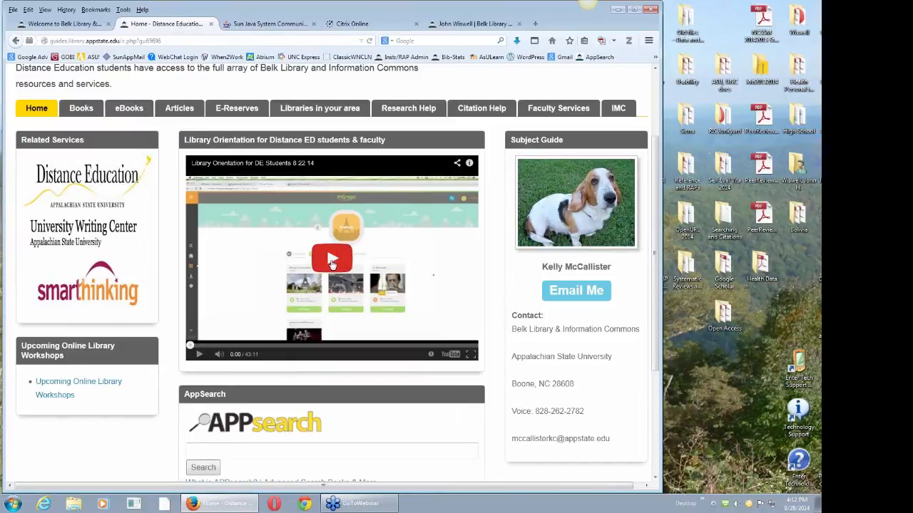
mouse_move(331, 260)
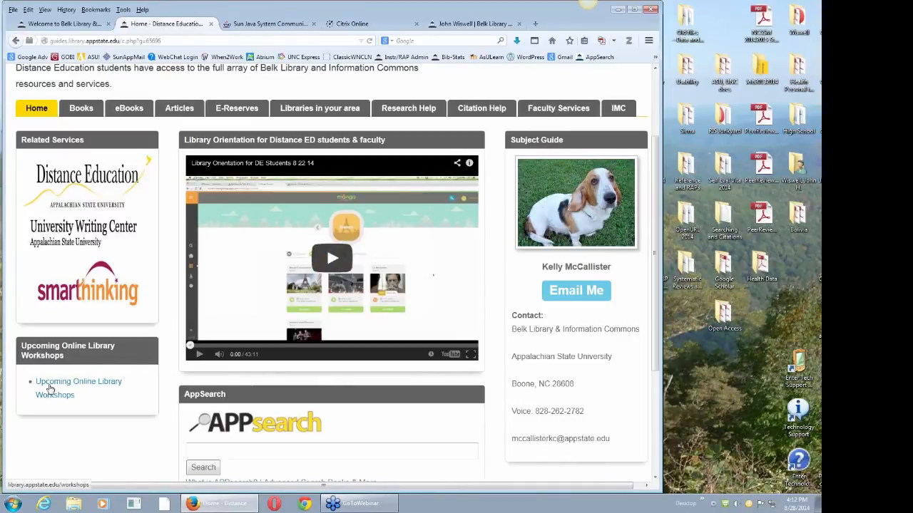
mouse_move(79, 391)
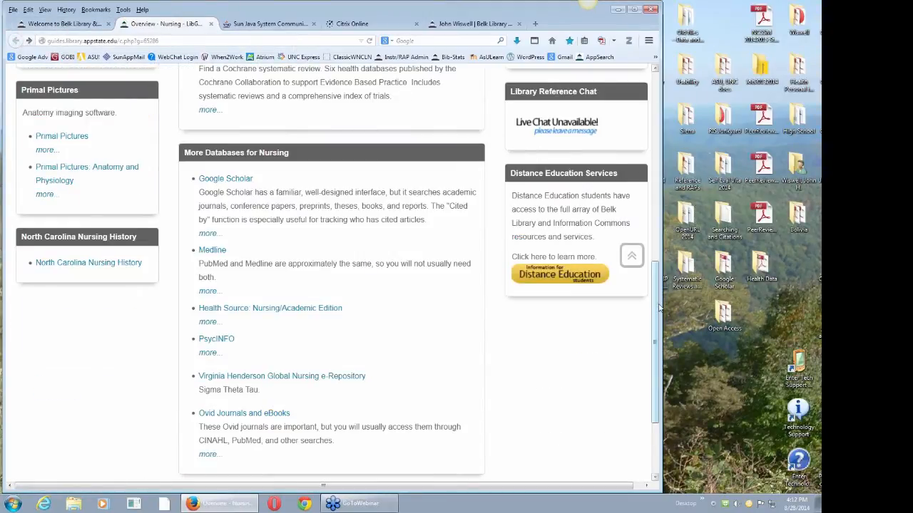
- Scroll back up toward the top of the guide page
scroll(up, 3)
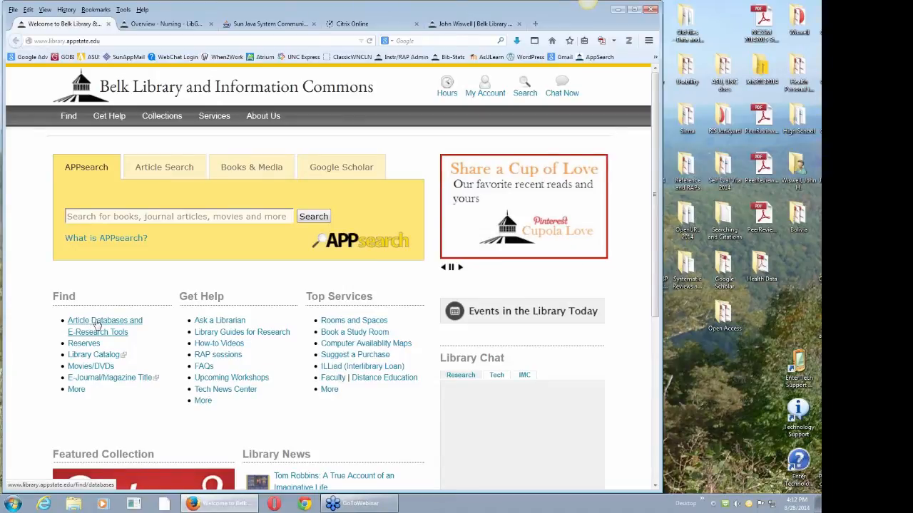
click(104, 320)
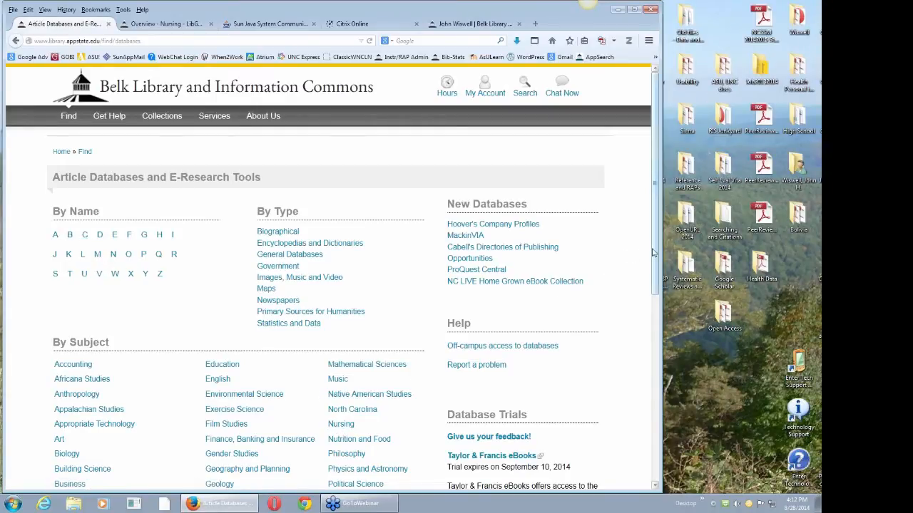
scroll(down, 3)
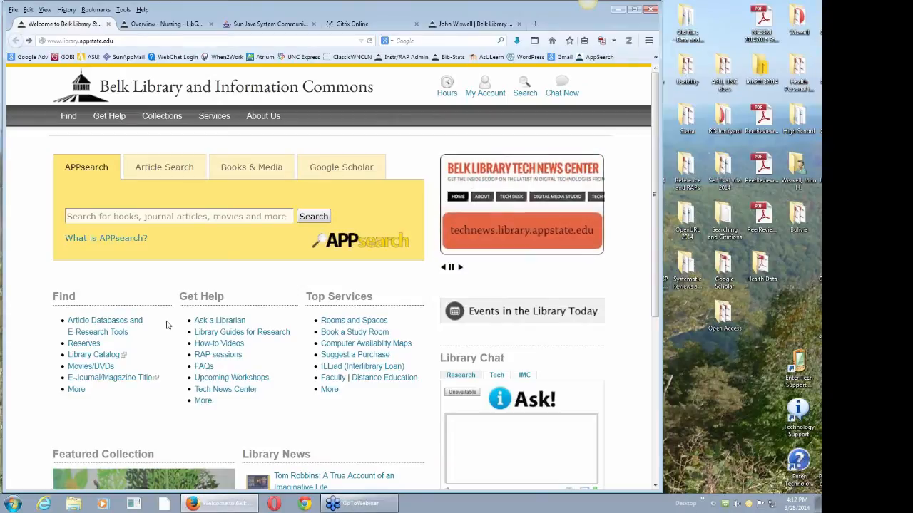
mouse_move(385, 379)
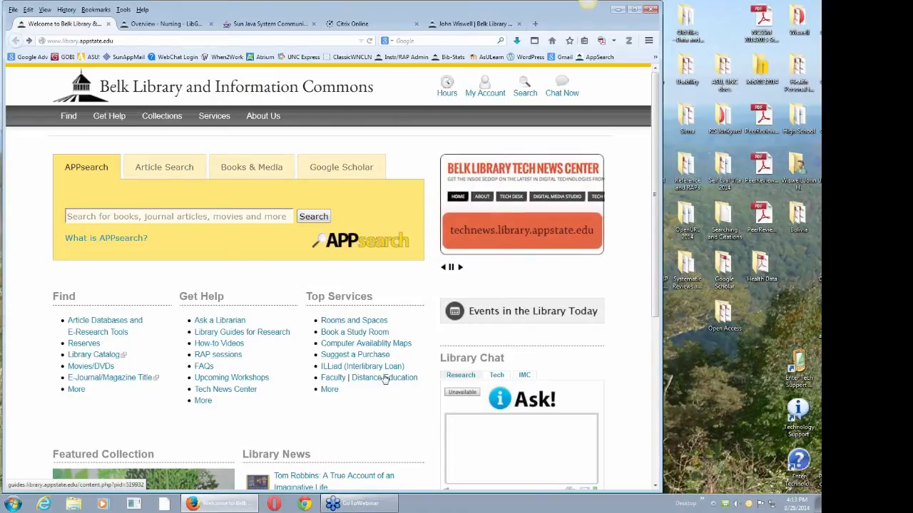
mouse_move(383, 381)
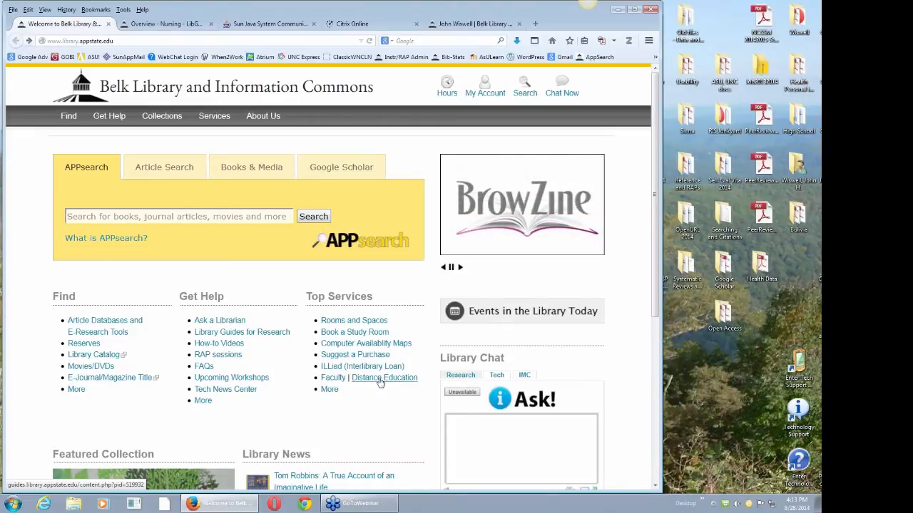
click(388, 377)
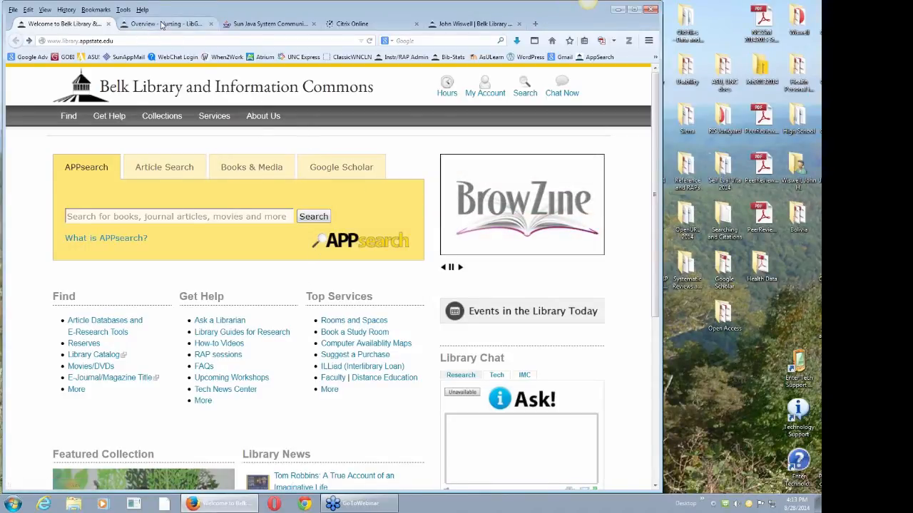
- Return to the Nursing: Overview guide at its top
click(164, 22)
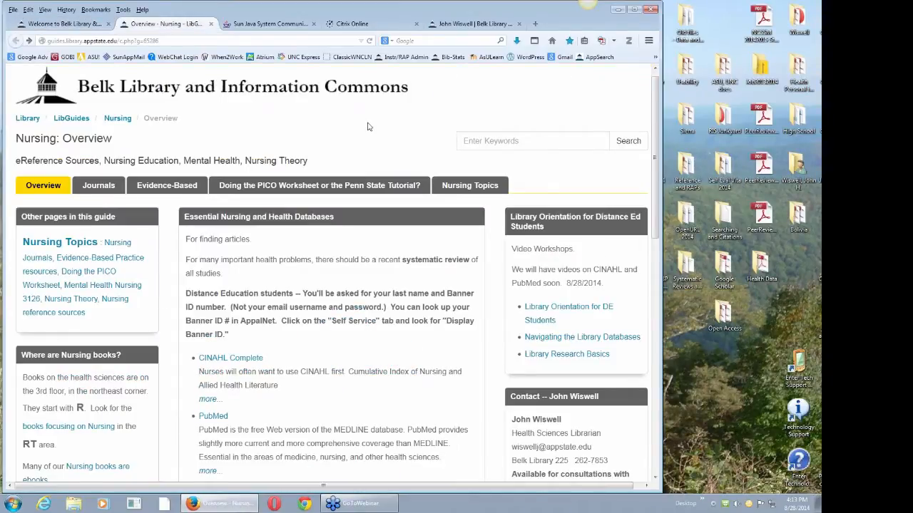
mouse_move(199, 365)
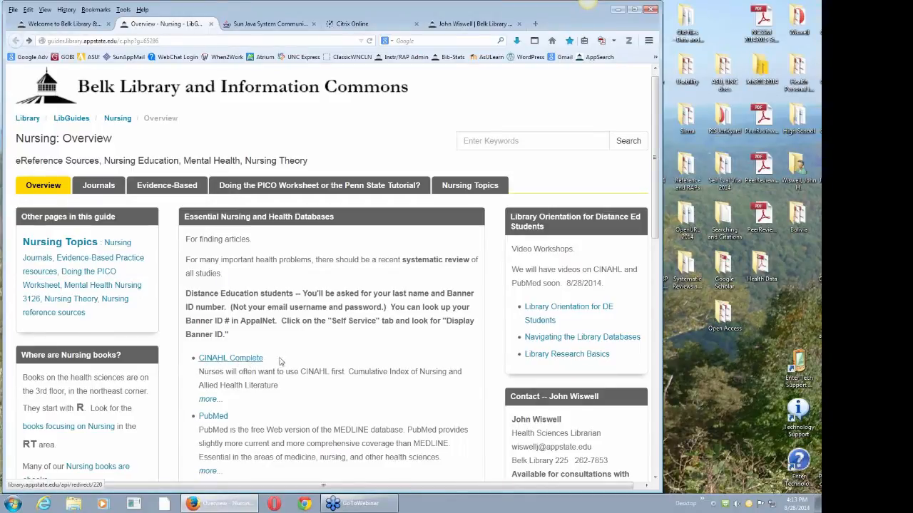
mouse_move(320, 354)
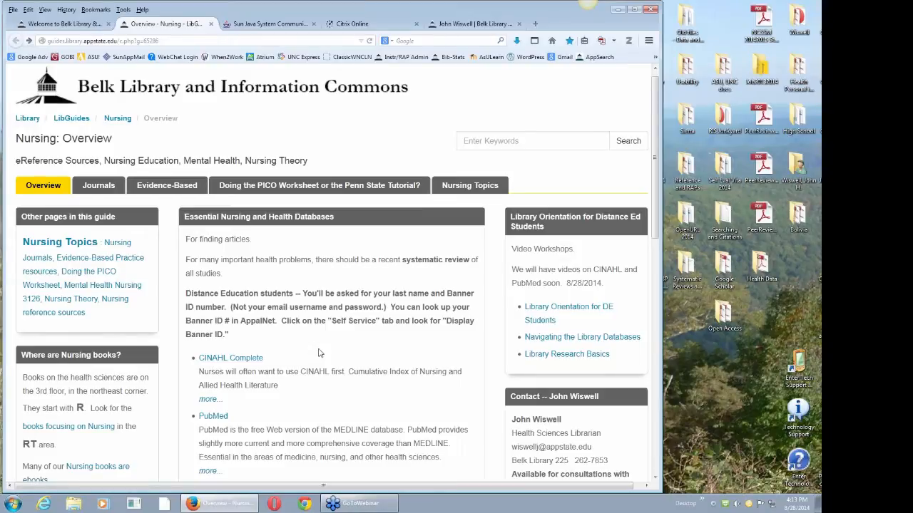
mouse_move(331, 348)
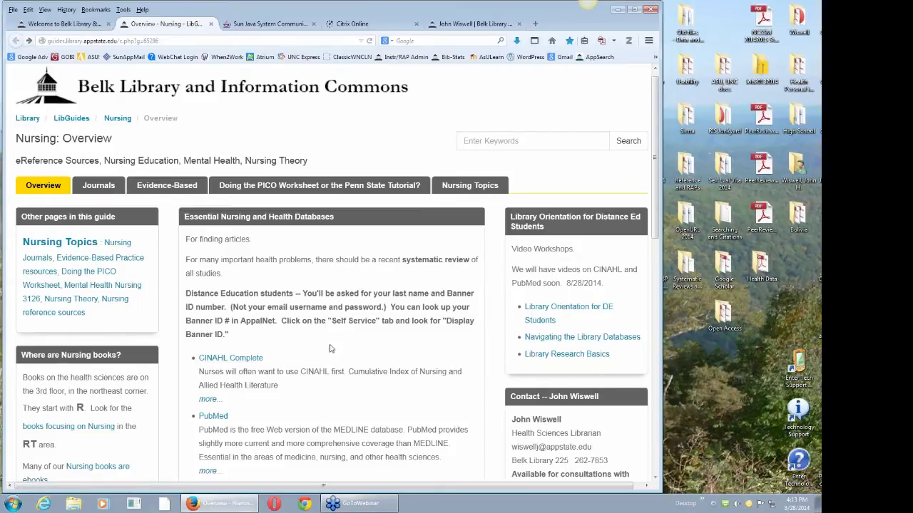
mouse_move(228, 347)
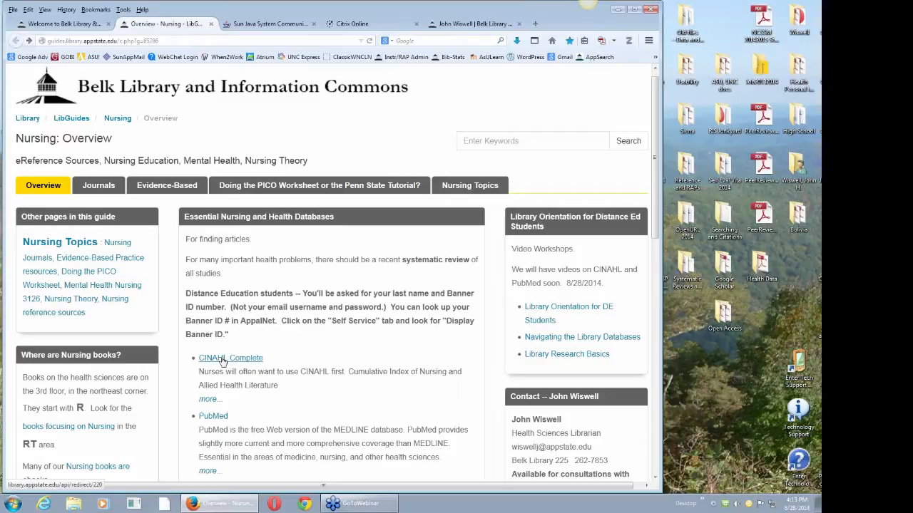
mouse_move(254, 365)
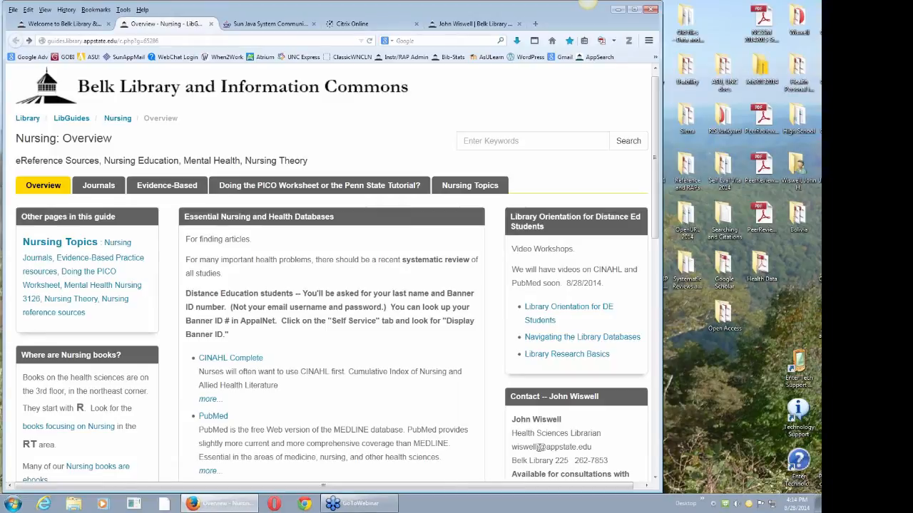
mouse_move(572, 421)
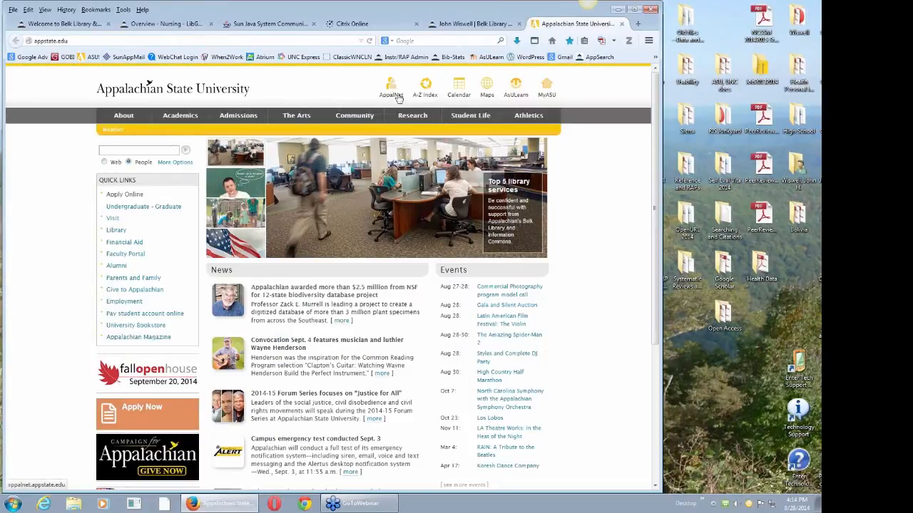
mouse_move(391, 86)
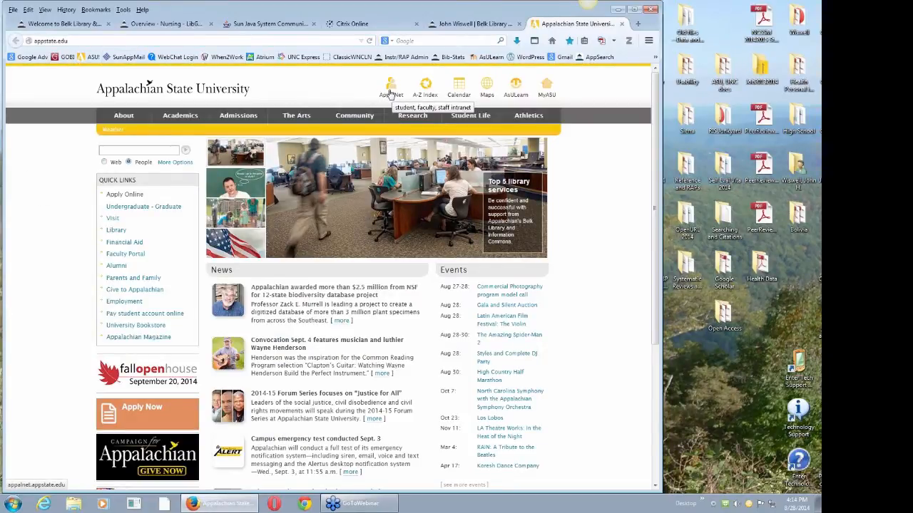
click(391, 87)
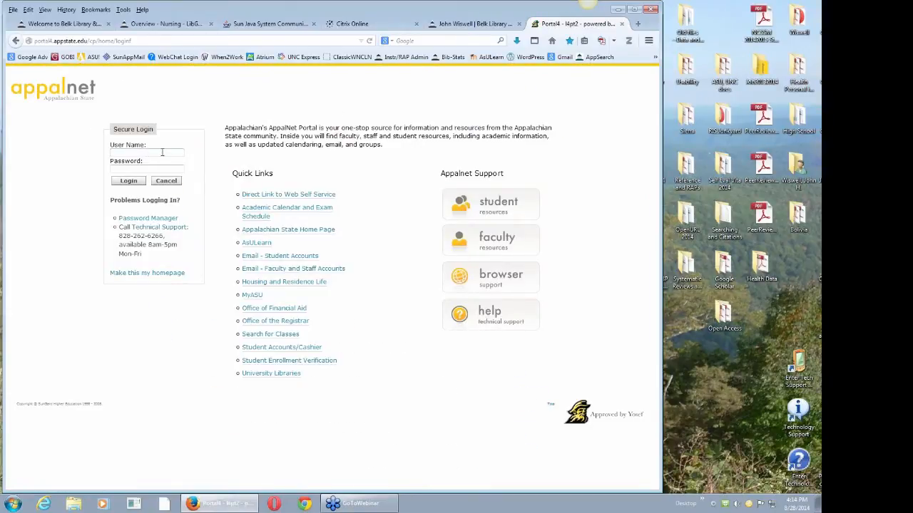
text(wiswellj)
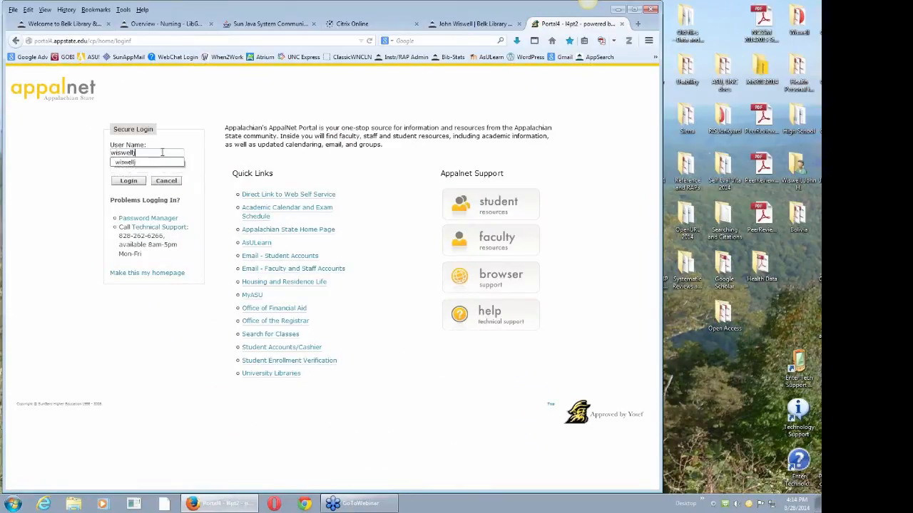
click(146, 168)
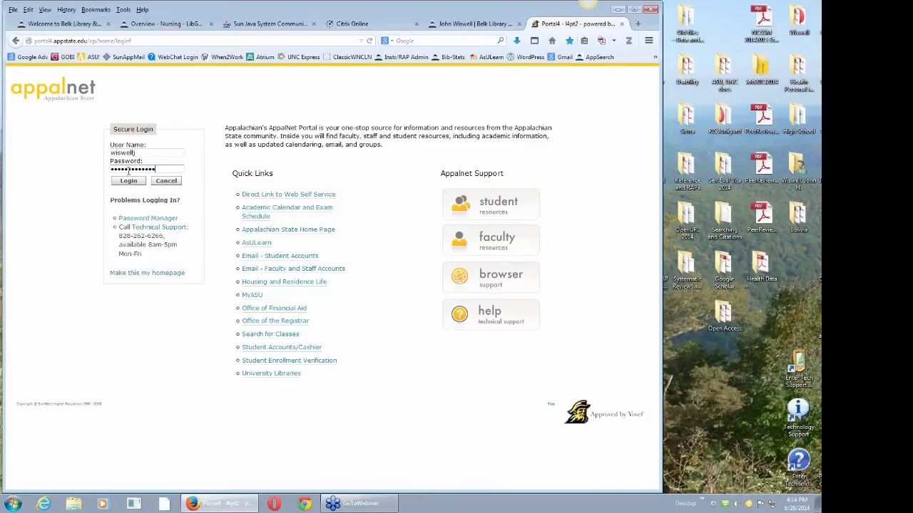
click(128, 180)
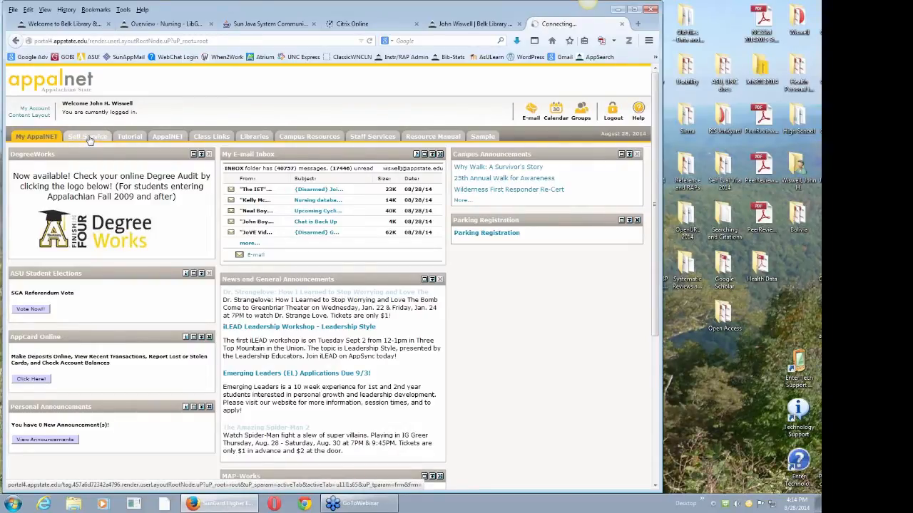
- View the Self Service personal information options, log out, and return to the Nursing Overview guide
click(87, 137)
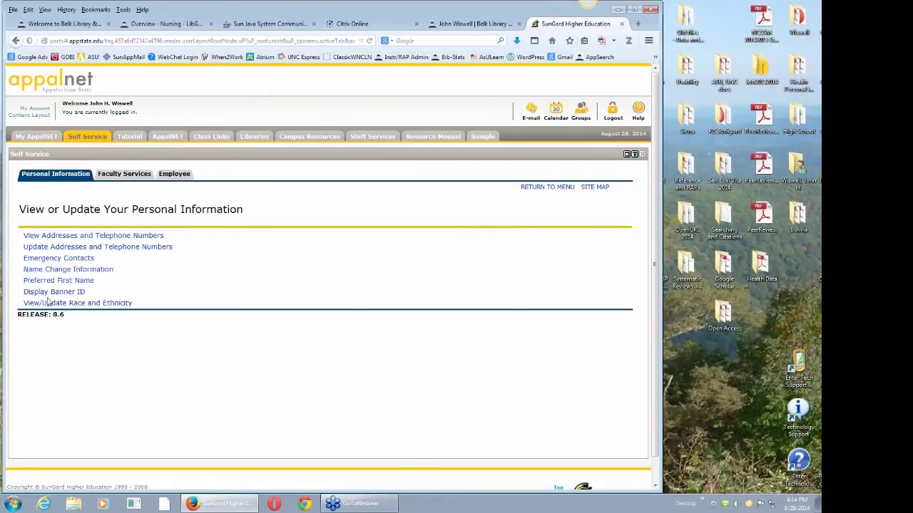
mouse_move(146, 295)
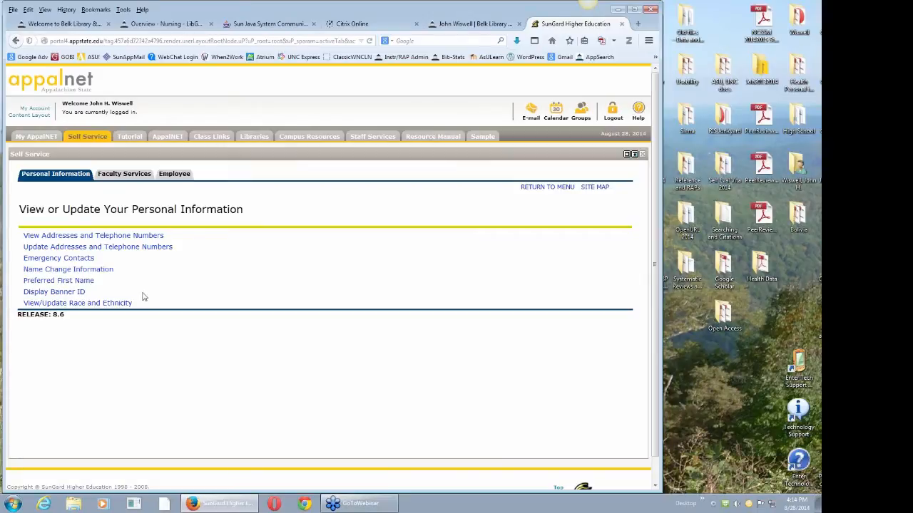
mouse_move(117, 298)
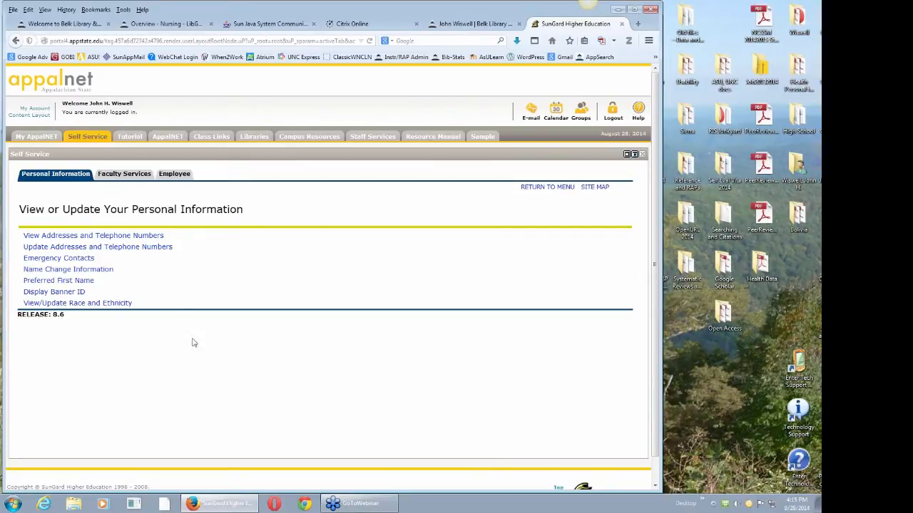
mouse_move(171, 343)
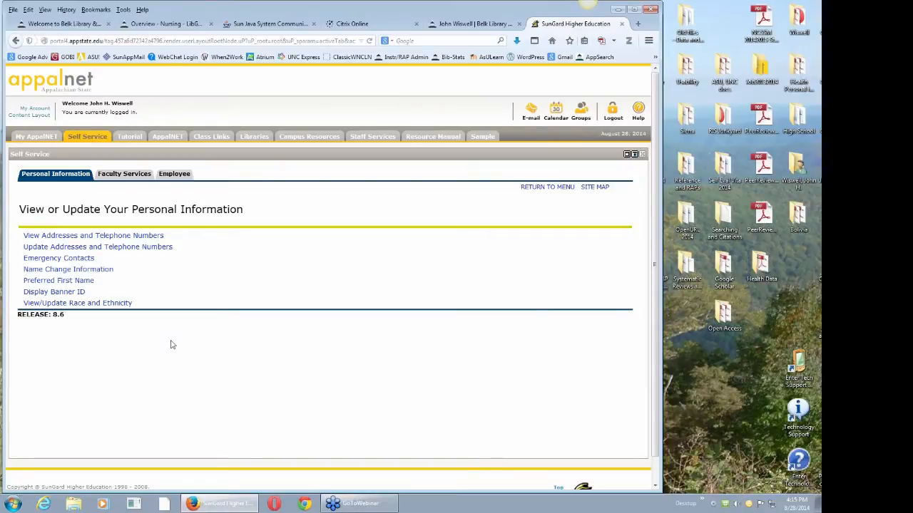
mouse_move(270, 290)
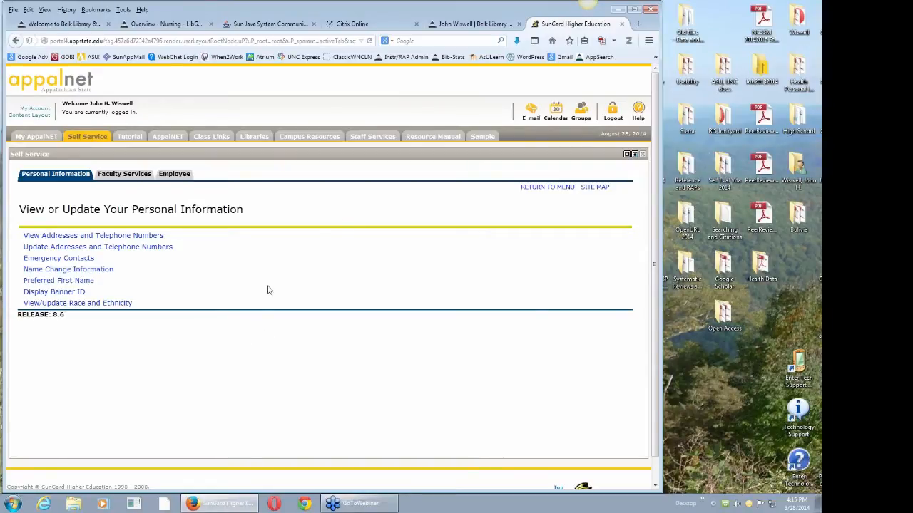
mouse_move(462, 107)
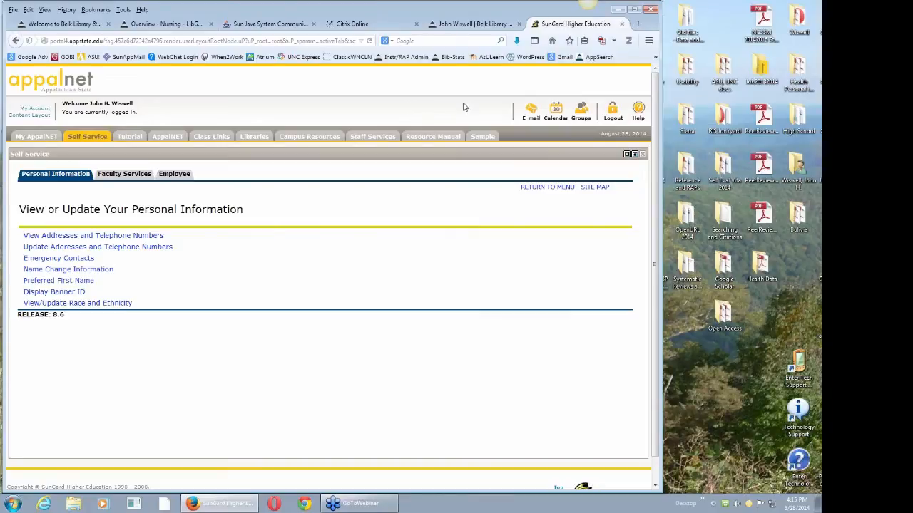
click(612, 115)
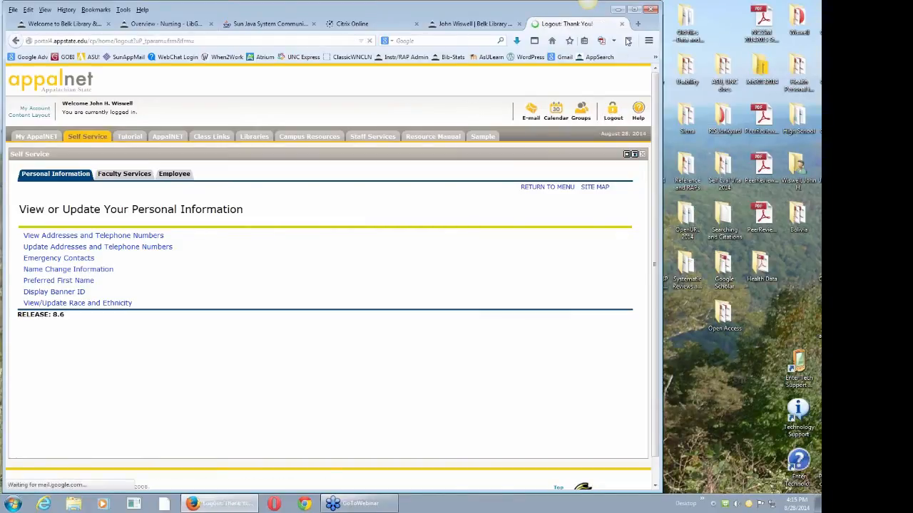
click(168, 23)
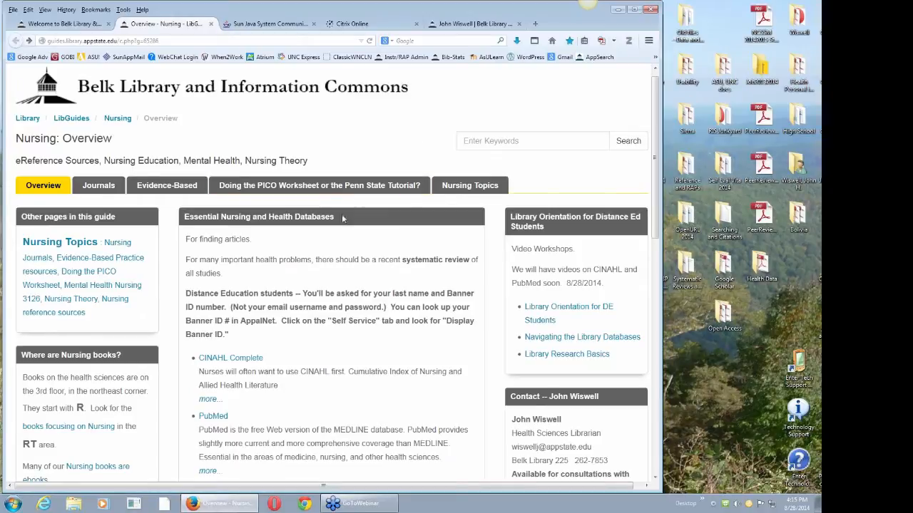
mouse_move(315, 405)
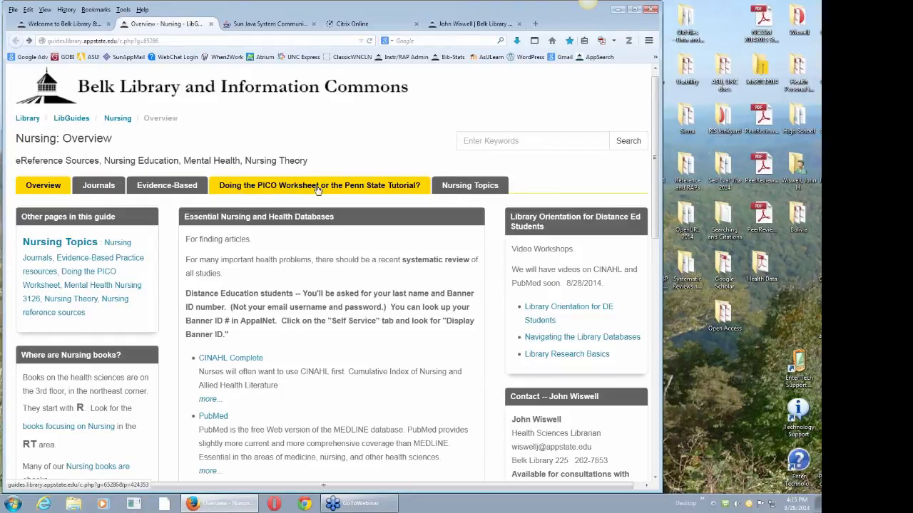
mouse_move(340, 188)
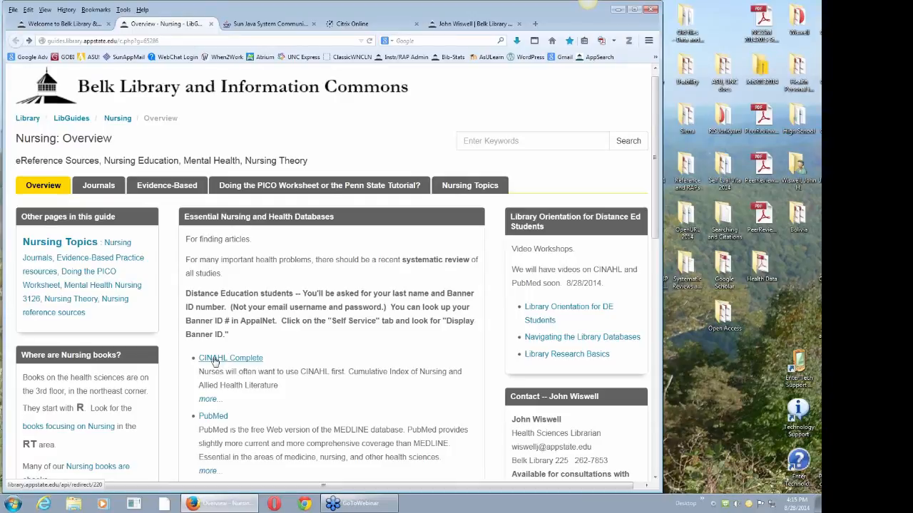
- Launch CINAHL Complete from the Essential Nursing and Health Databases list
click(231, 358)
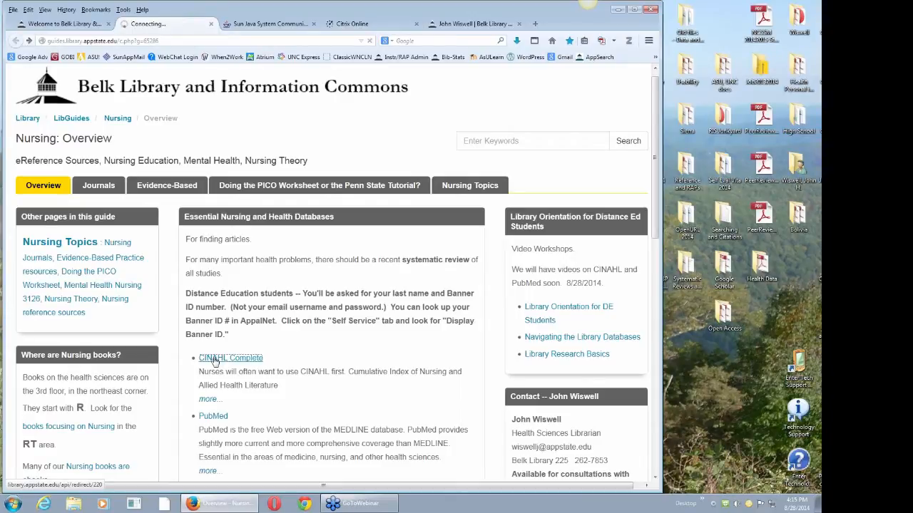
click(231, 358)
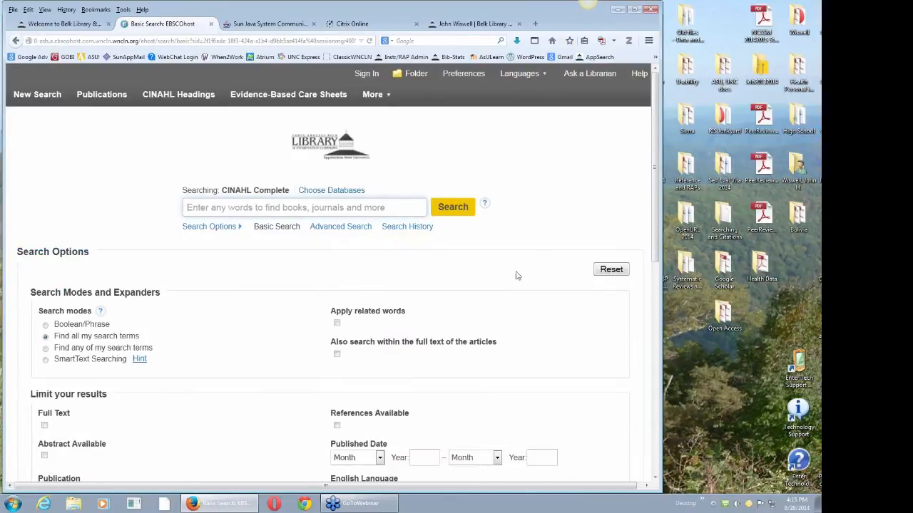
mouse_move(545, 180)
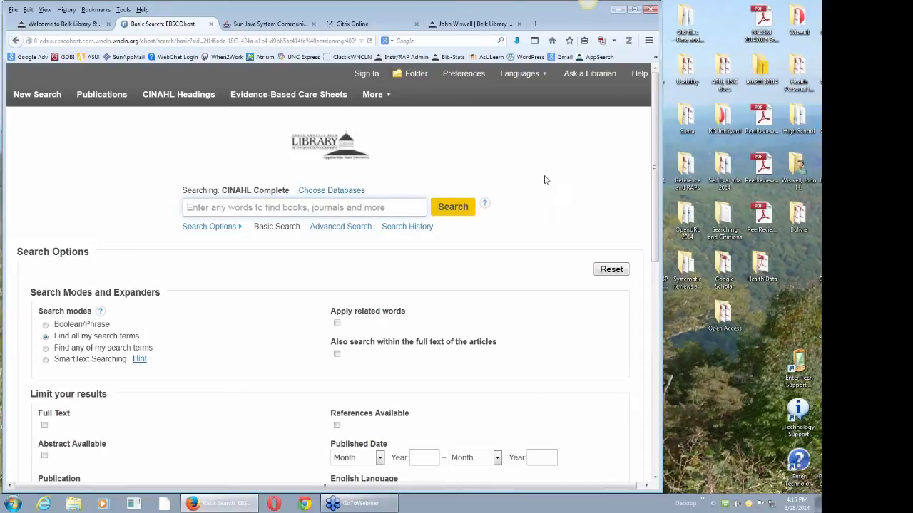
mouse_move(545, 208)
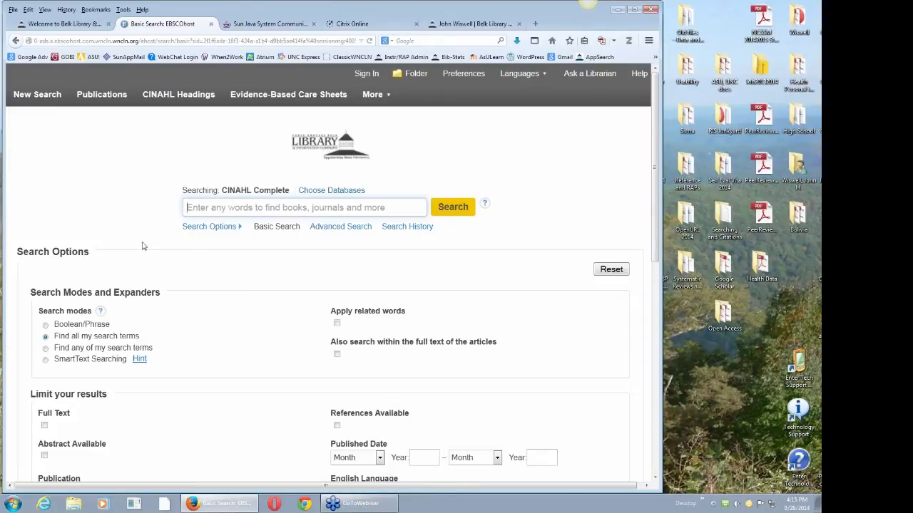
mouse_move(191, 264)
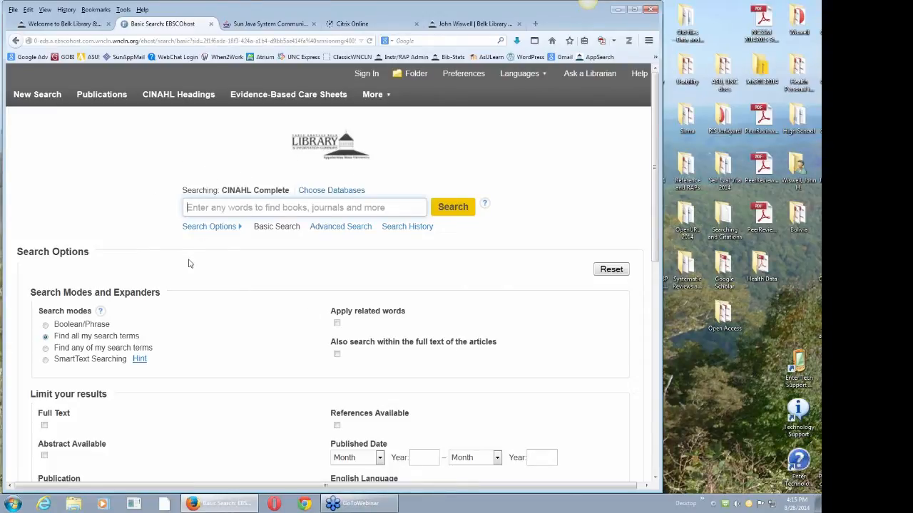
mouse_move(269, 271)
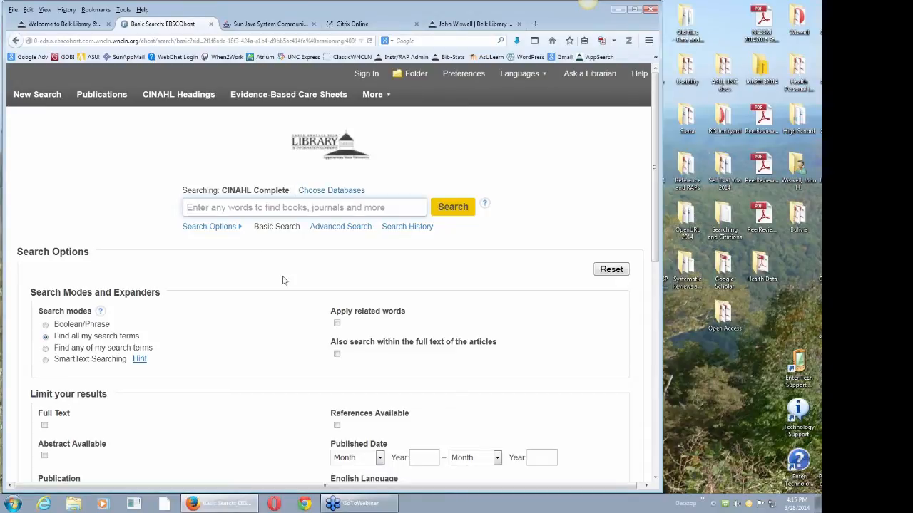
mouse_move(256, 260)
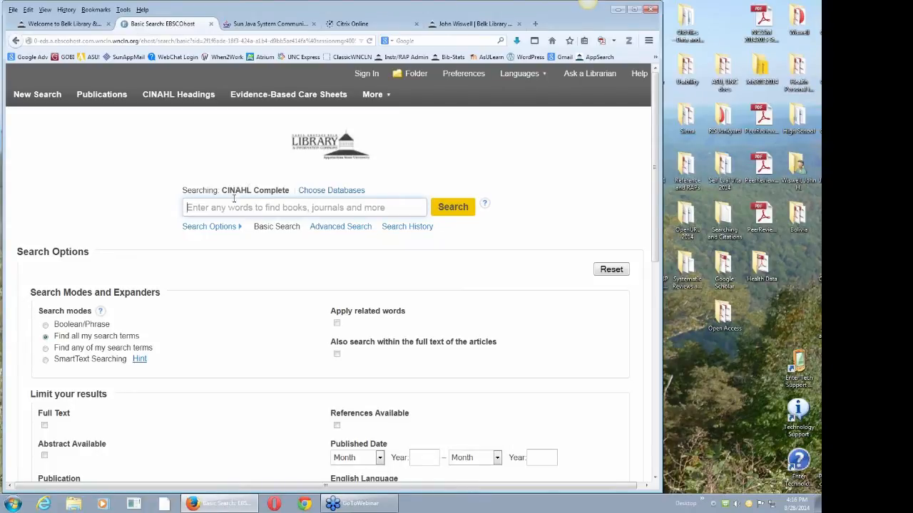
mouse_move(251, 269)
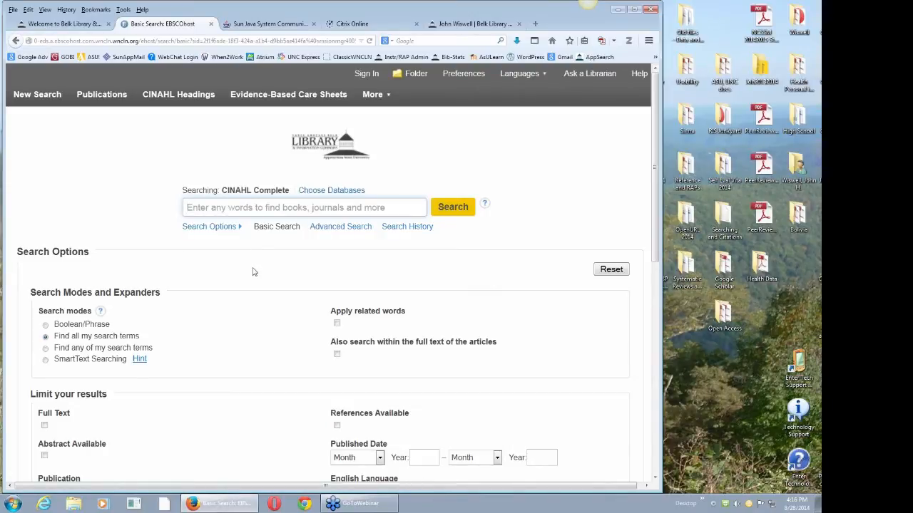
mouse_move(222, 257)
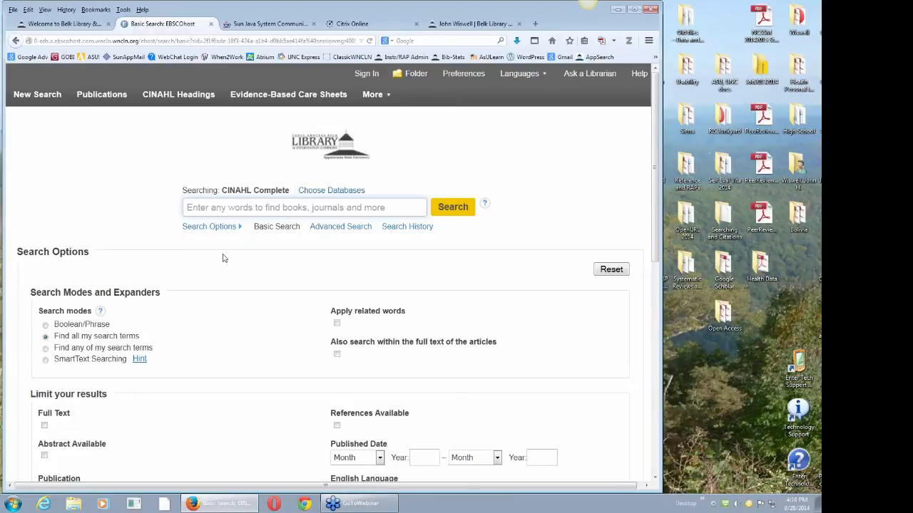
mouse_move(368, 434)
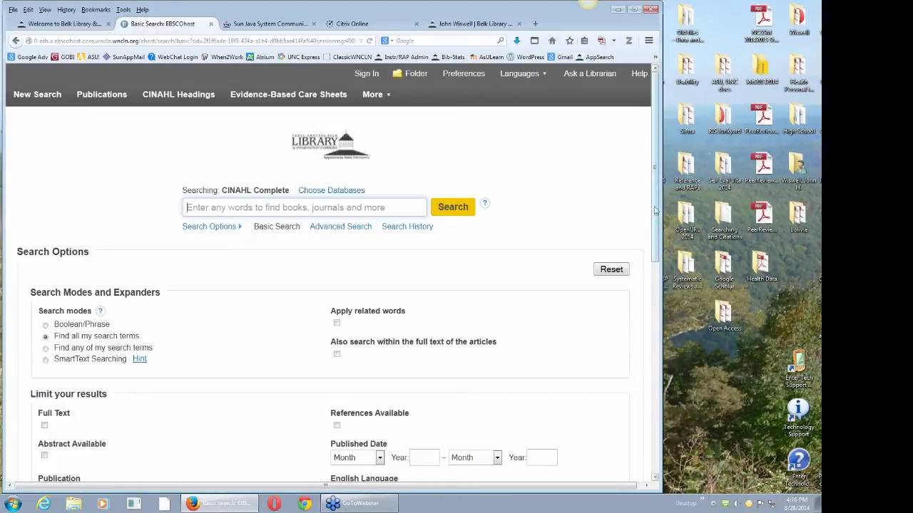
- Set the Published Date limiter's starting month to August, leaving the year blank
scroll(down, 3)
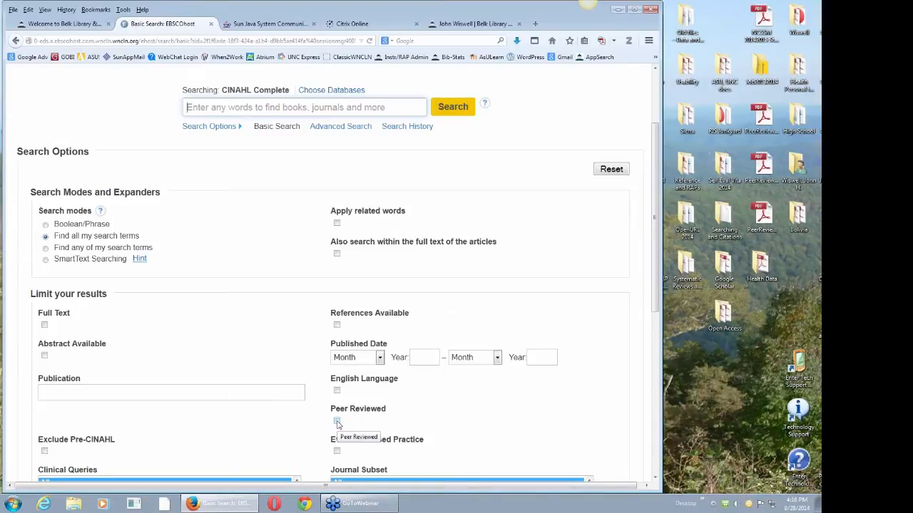
mouse_move(378, 398)
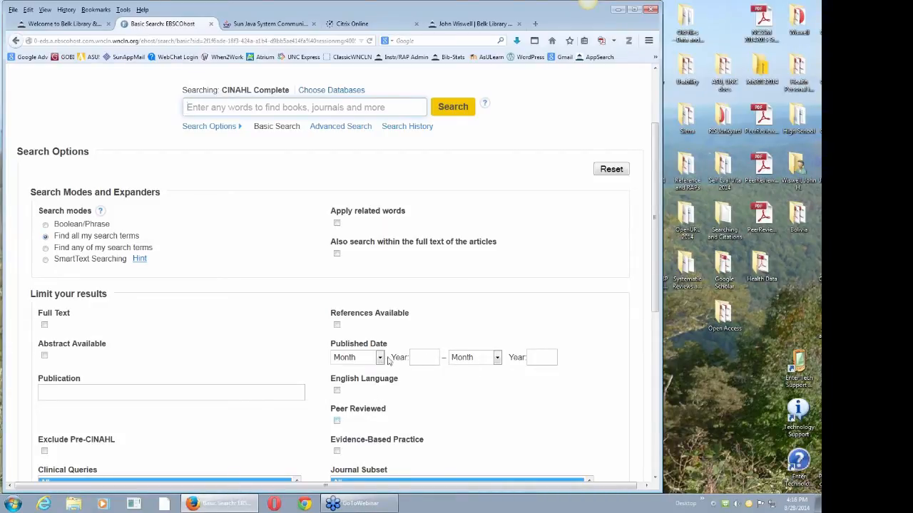
mouse_move(382, 359)
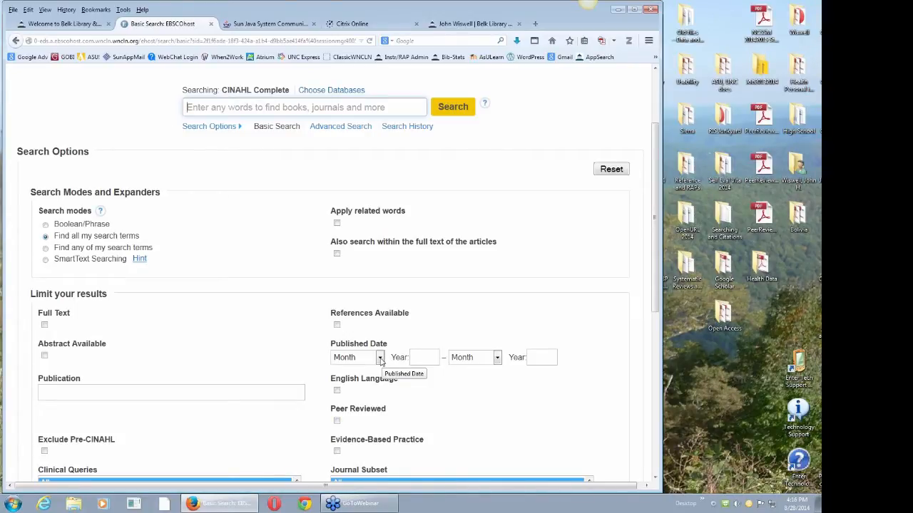
click(380, 357)
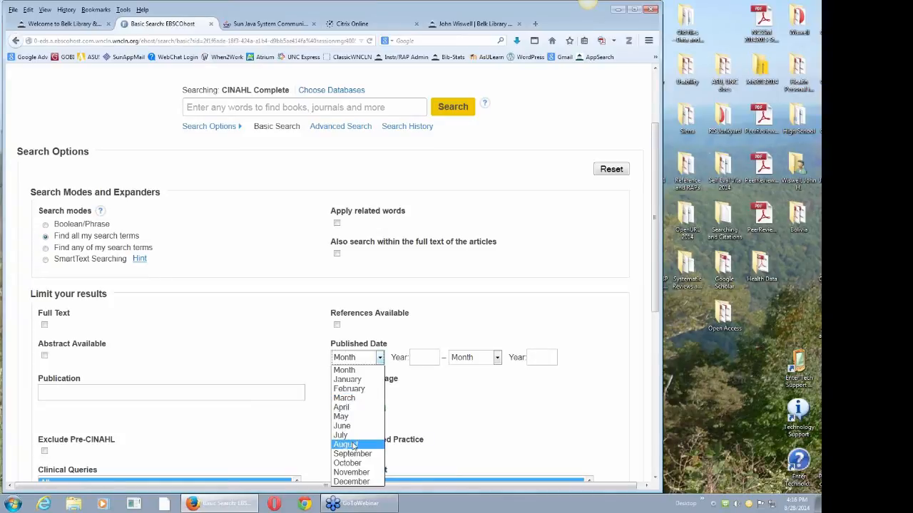
click(345, 445)
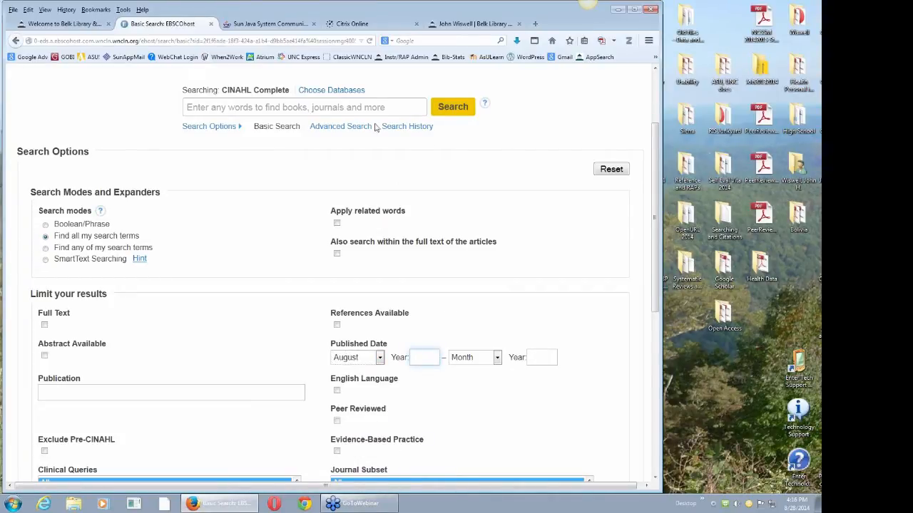
click(302, 107)
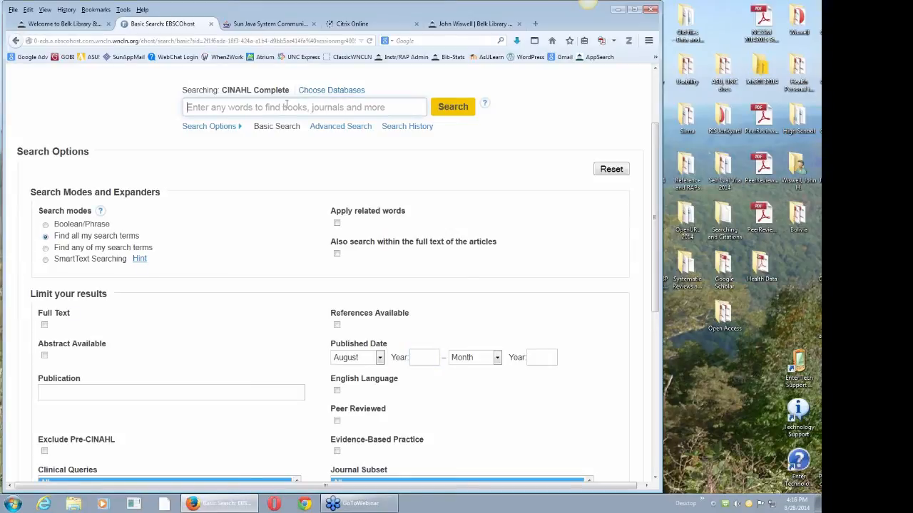
- Search CINAHL for 'nursing theory caring'
text(nursing theory)
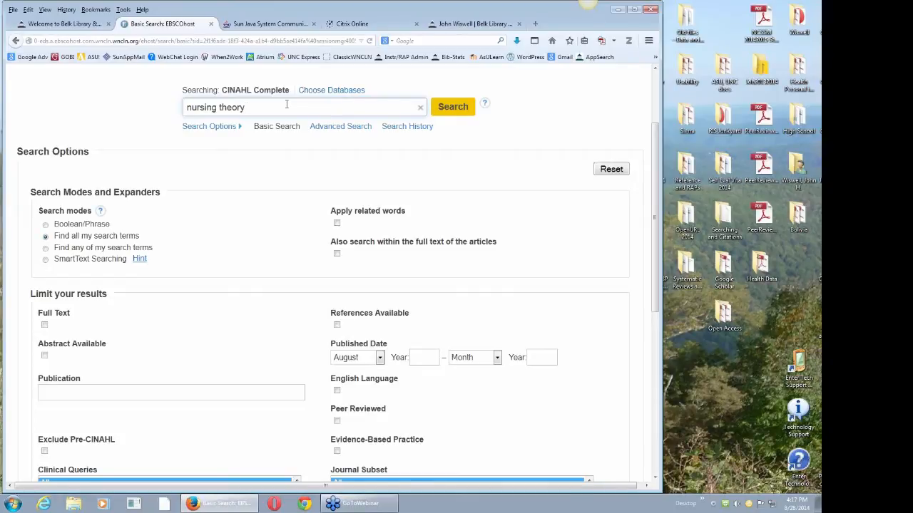
text(caring)
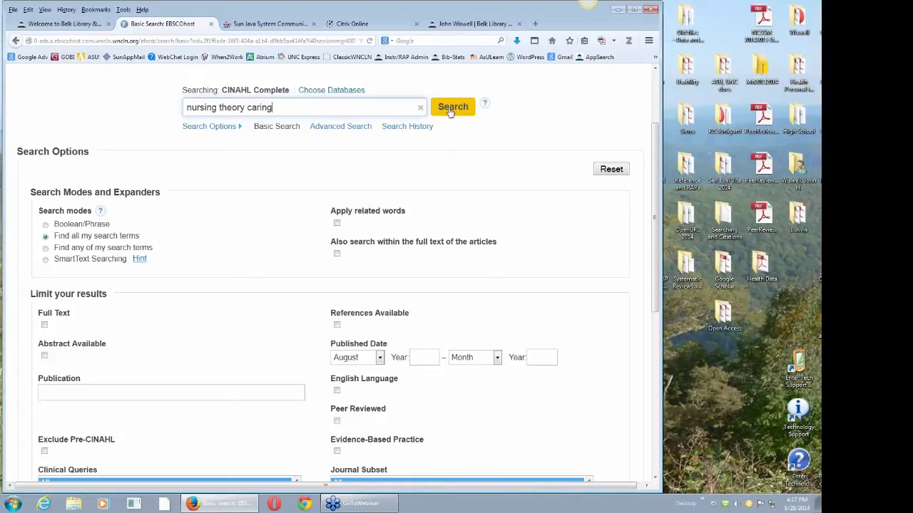
click(454, 107)
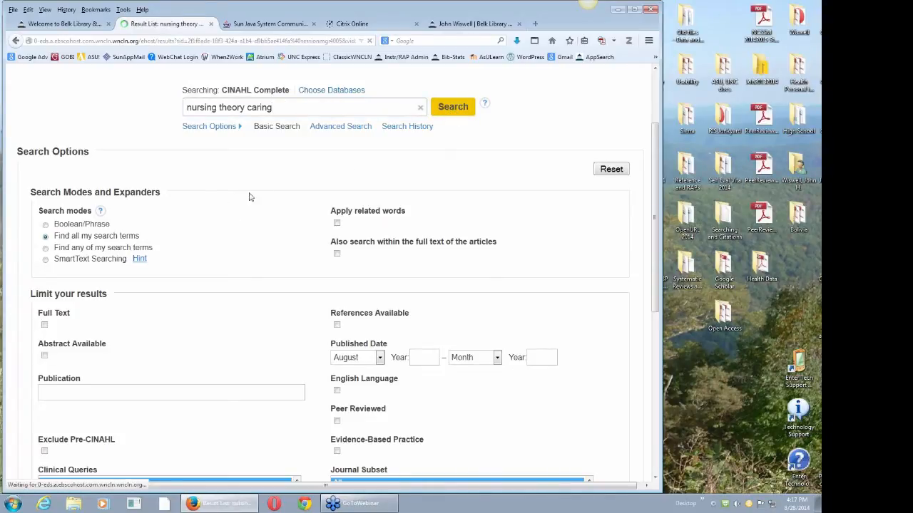
- Narrow the results to recent publication years and to Academic Journals
click(452, 105)
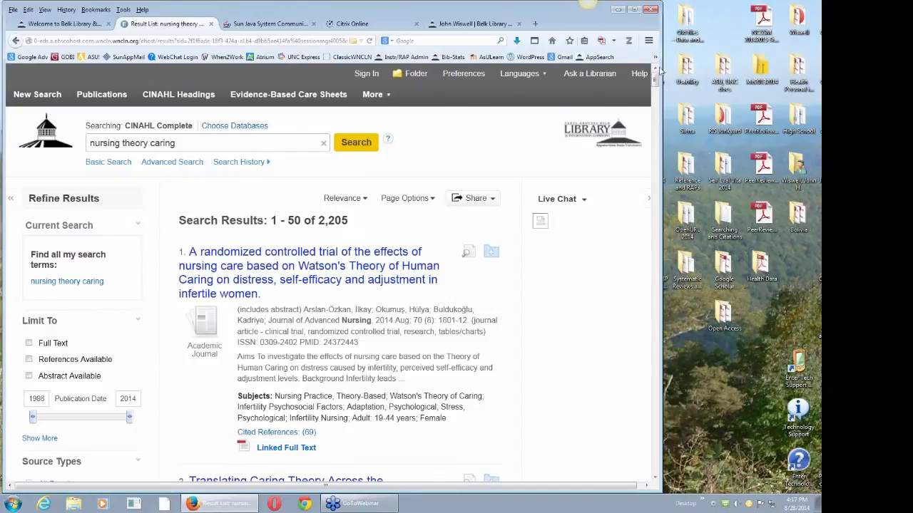
scroll(down, 3)
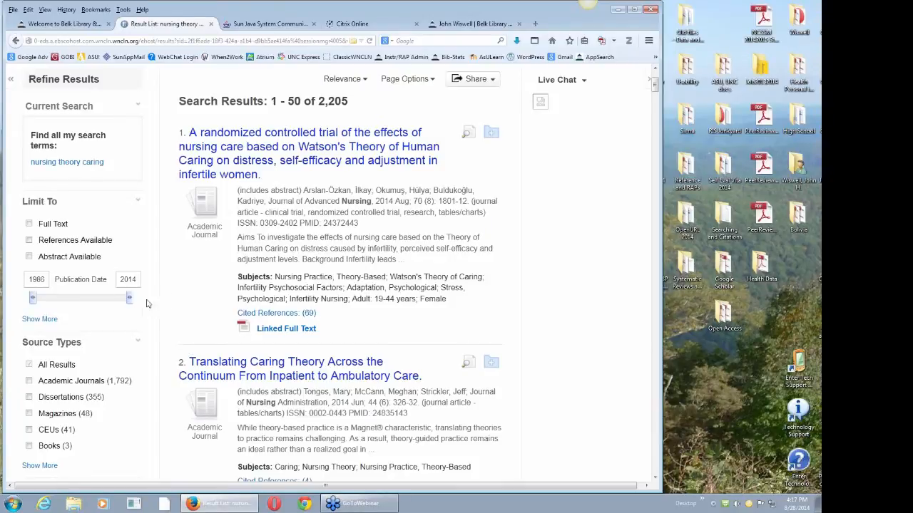
drag(31, 298, 57, 298)
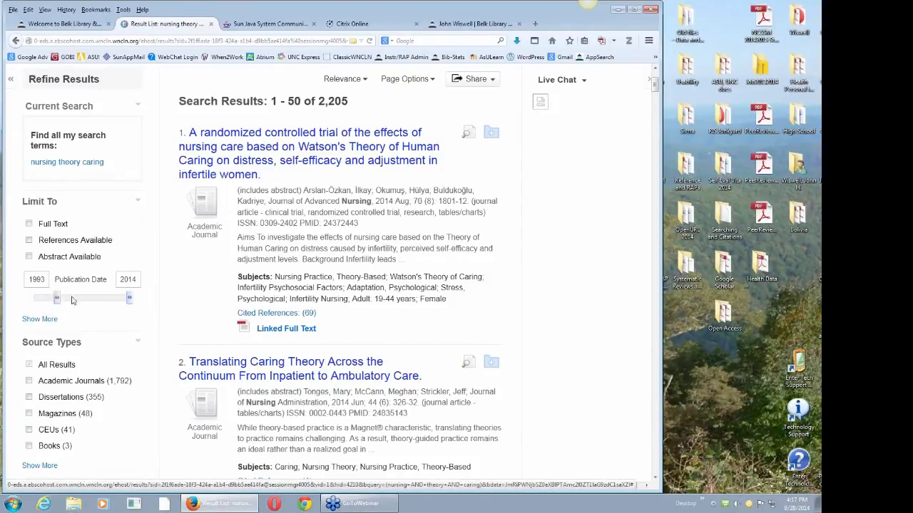
drag(57, 298, 107, 298)
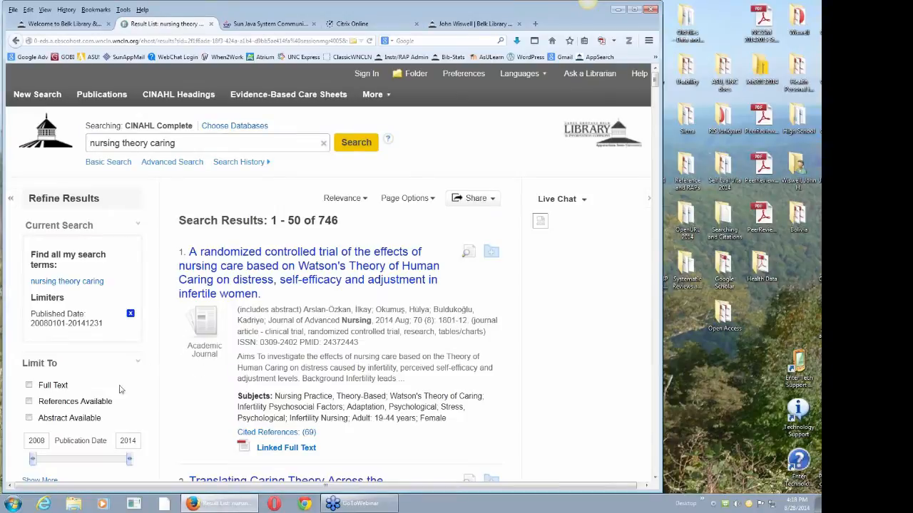
mouse_move(80, 433)
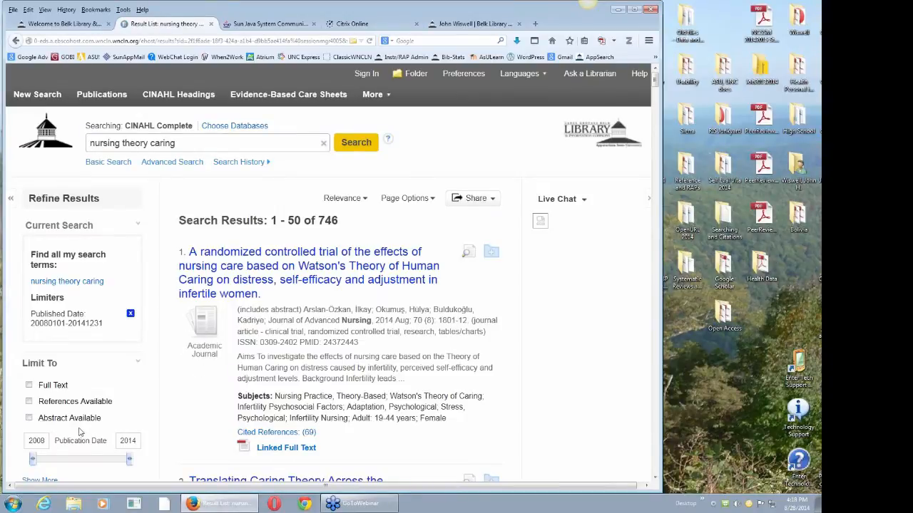
mouse_move(531, 214)
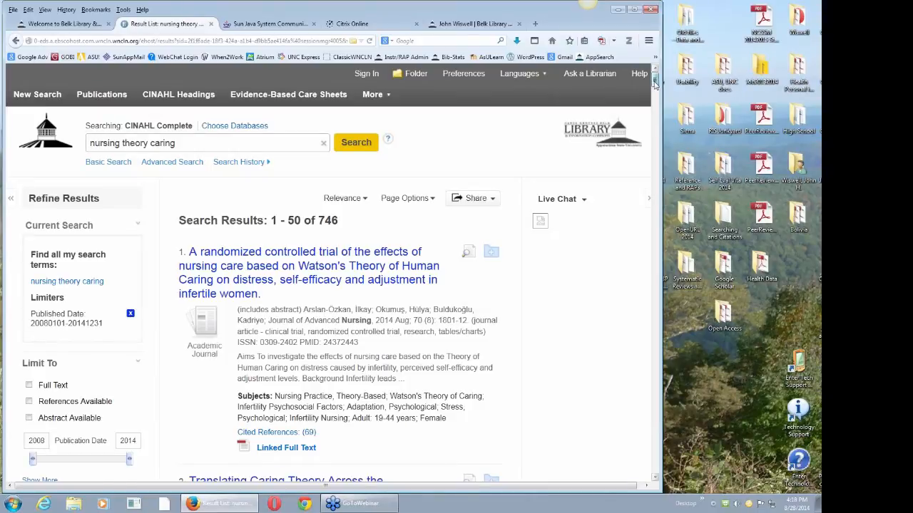
scroll(down, 3)
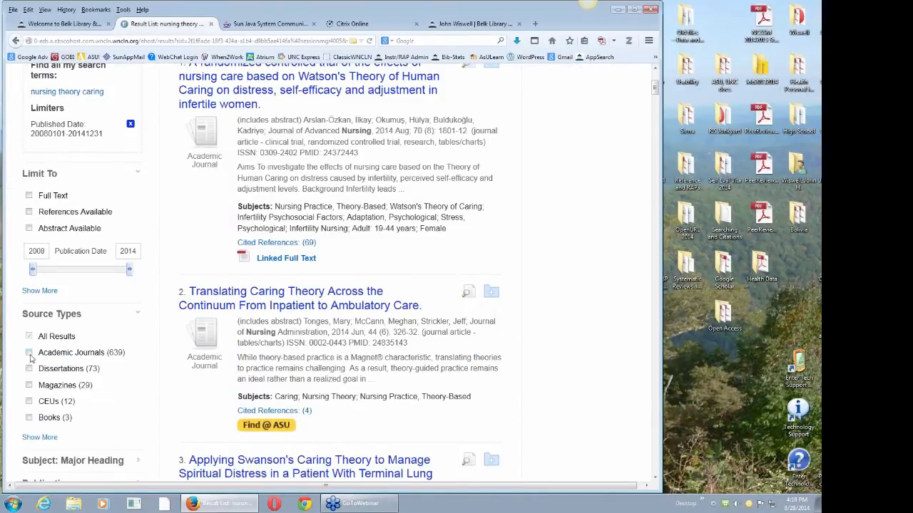
click(29, 353)
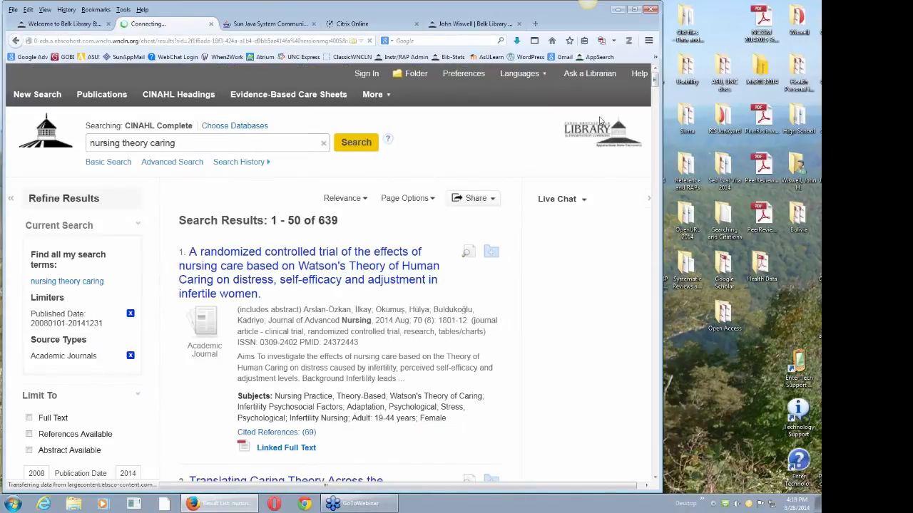
- Expand the Subject: Major Heading facet and browse the 639 journal article results
scroll(down, 3)
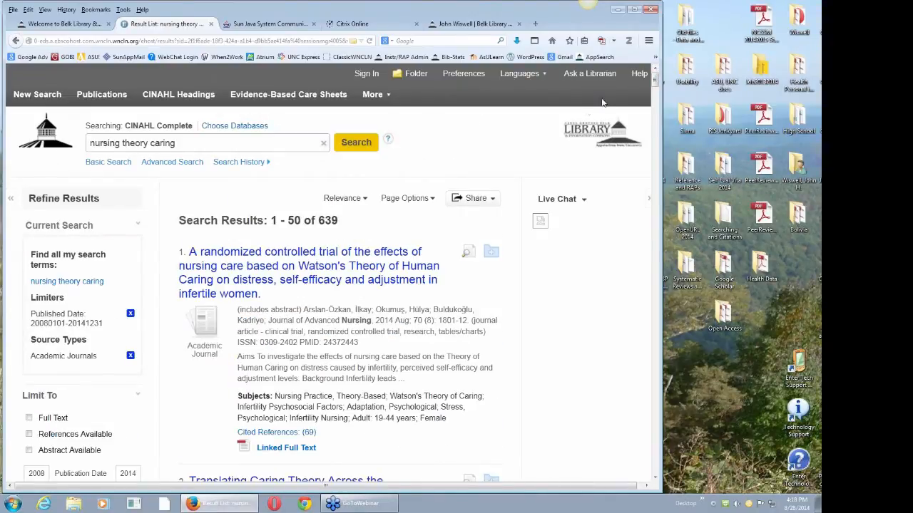
scroll(down, 3)
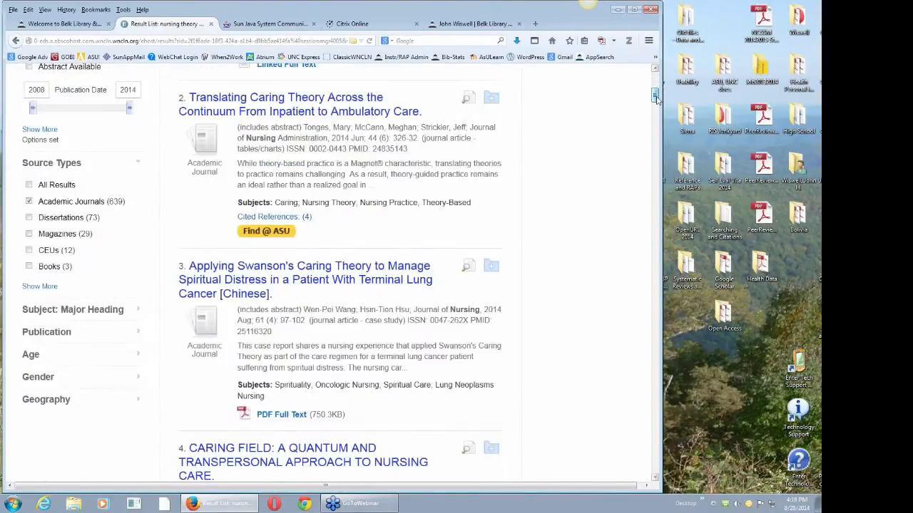
scroll(down, 3)
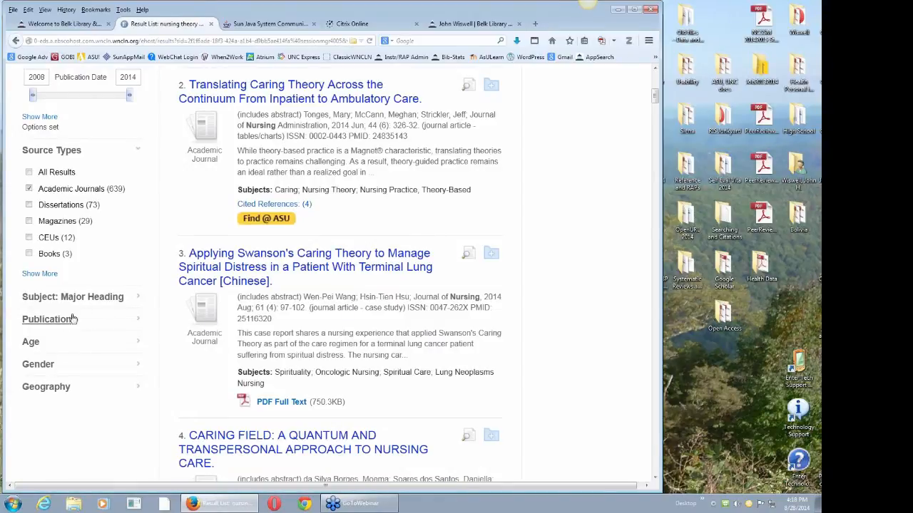
click(71, 297)
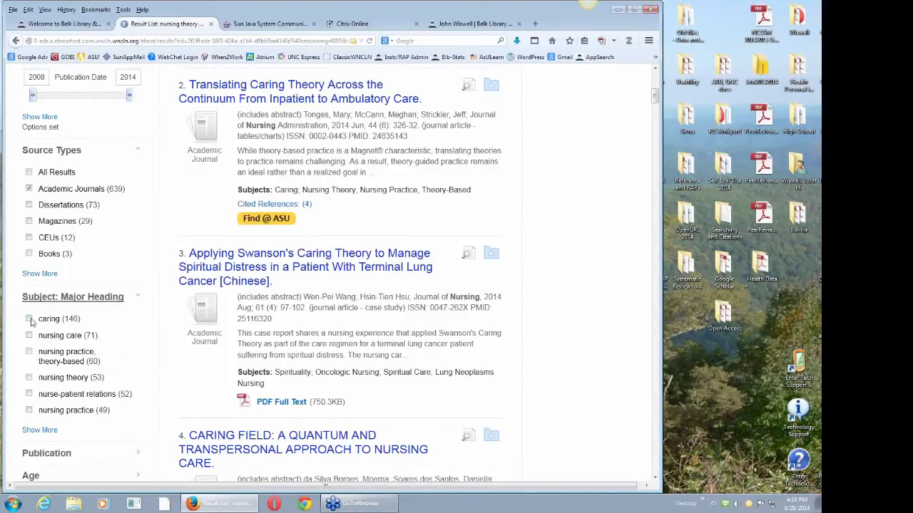
mouse_move(28, 378)
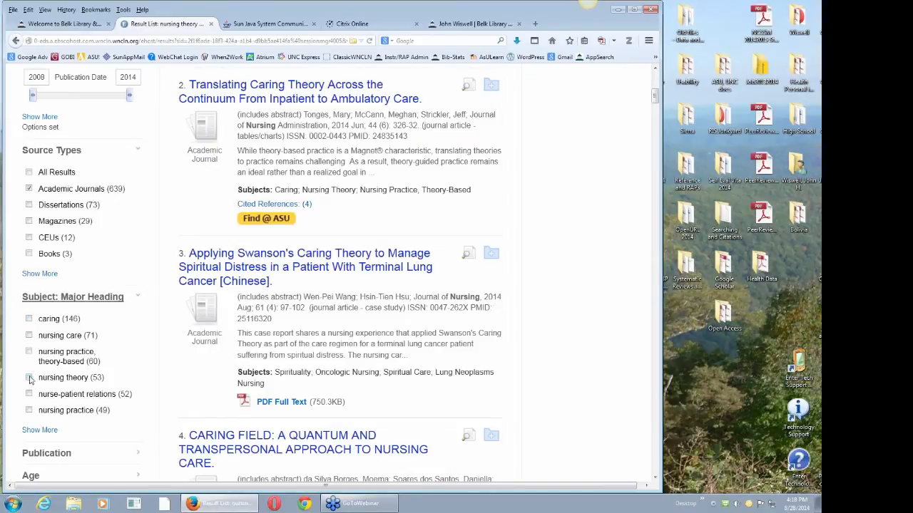
mouse_move(140, 298)
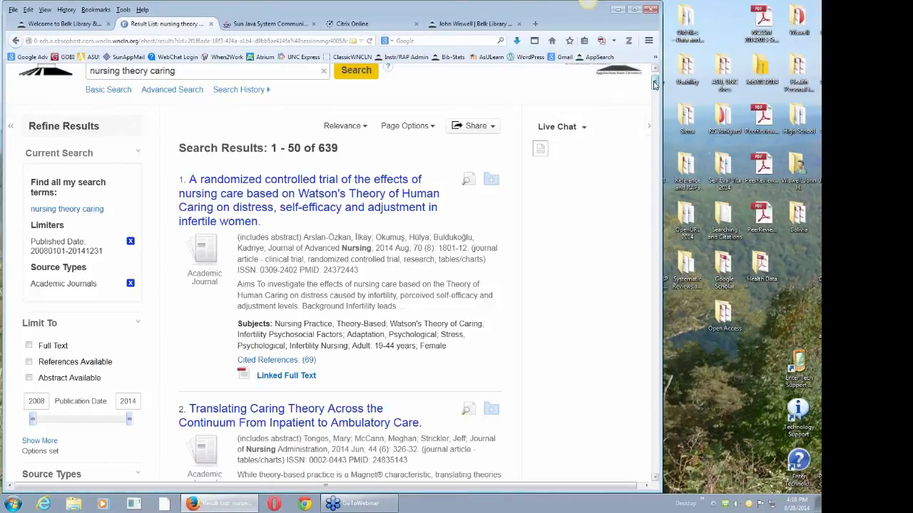
scroll(down, 3)
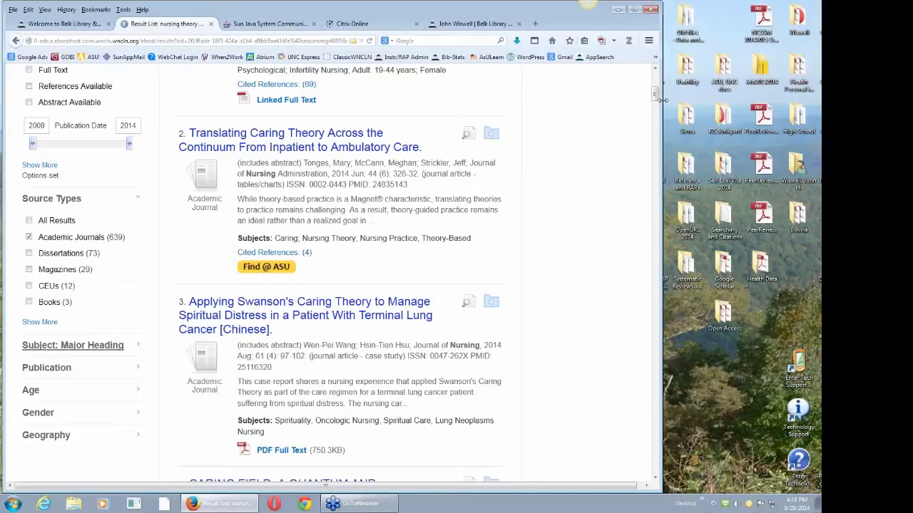
scroll(down, 3)
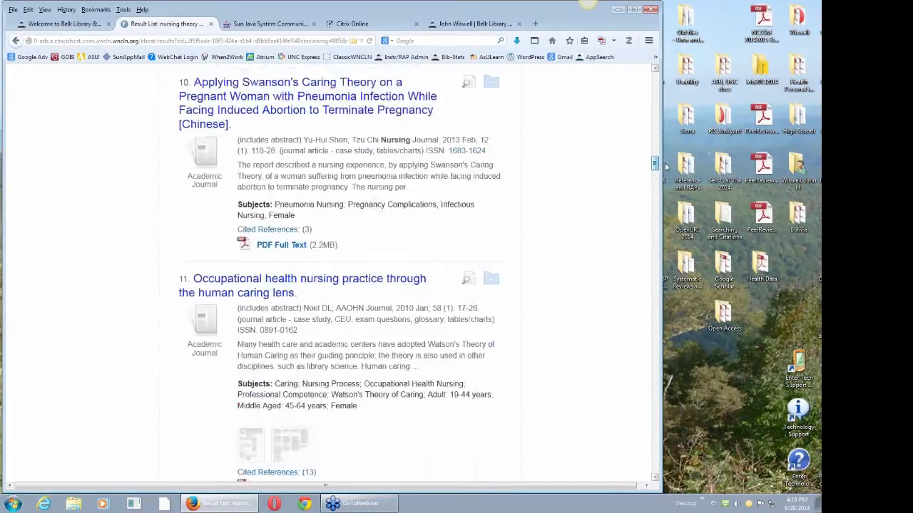
scroll(down, 3)
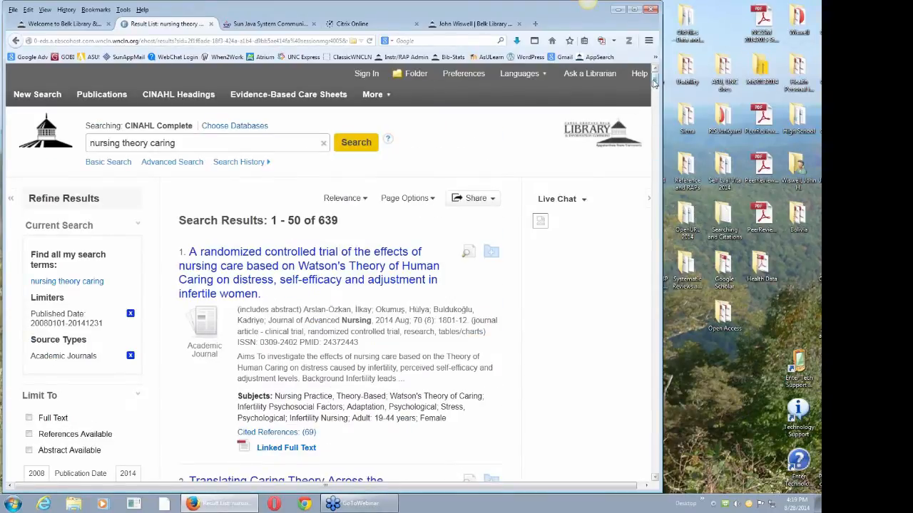
- Follow Find @ ASU for the Translating Caring Theory article and open its Ovid full text
scroll(down, 3)
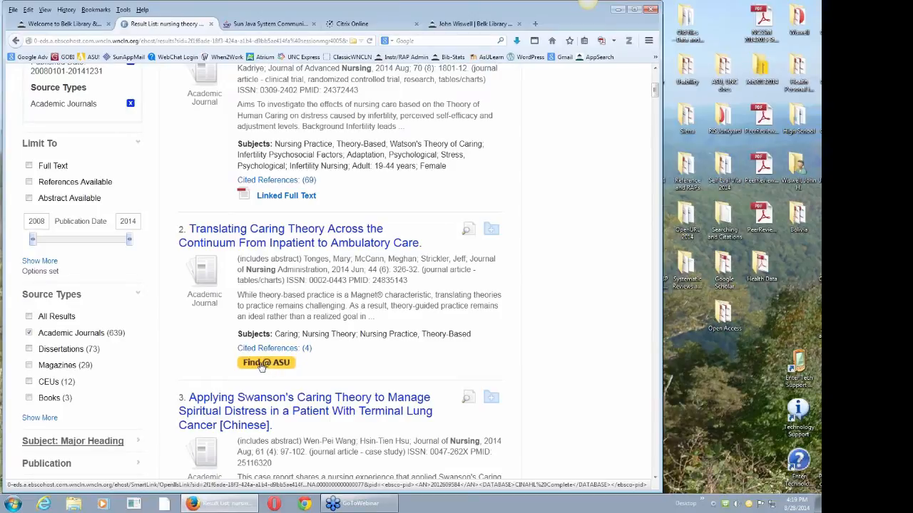
click(265, 363)
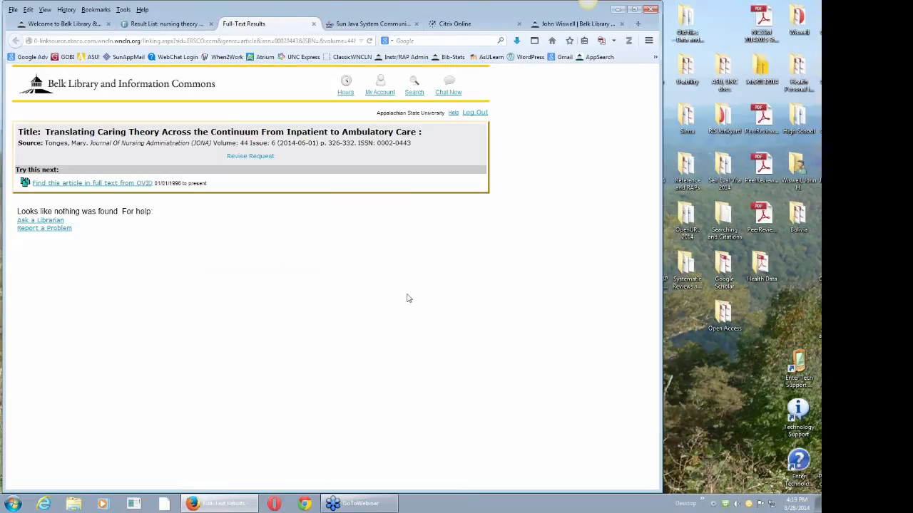
mouse_move(416, 288)
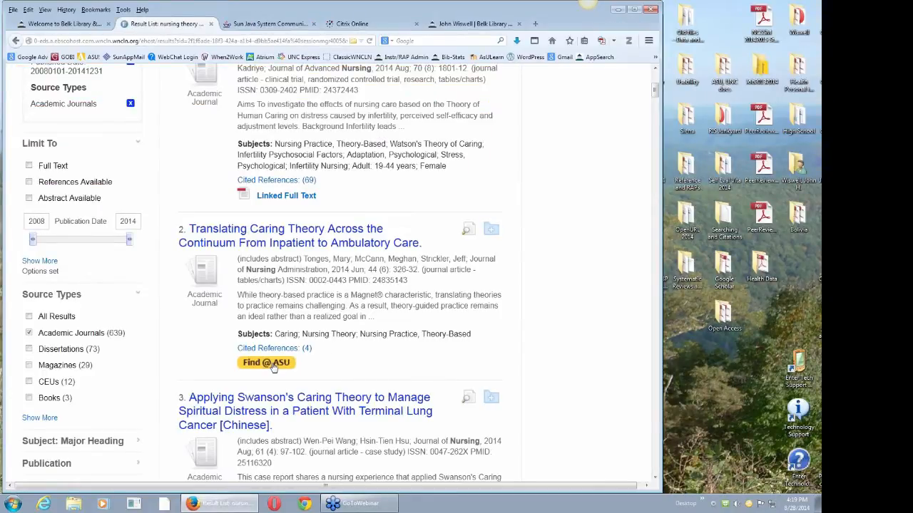
click(265, 364)
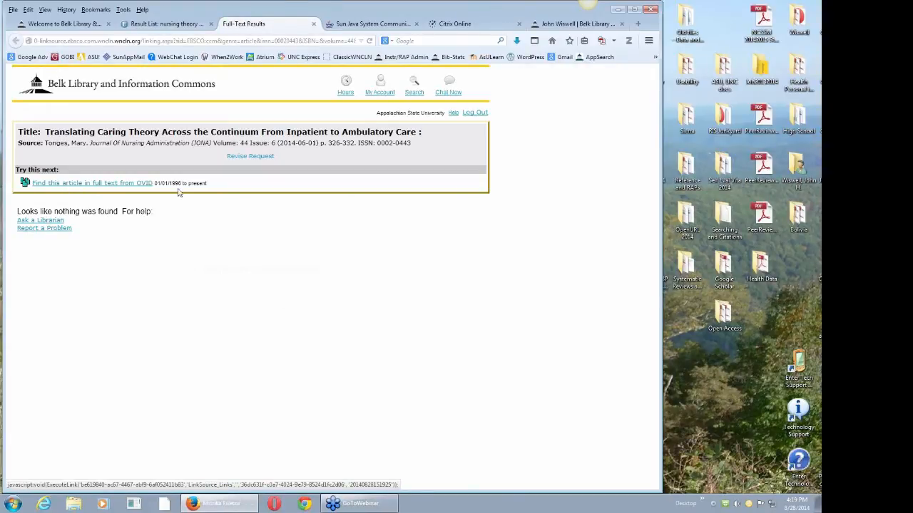
click(91, 182)
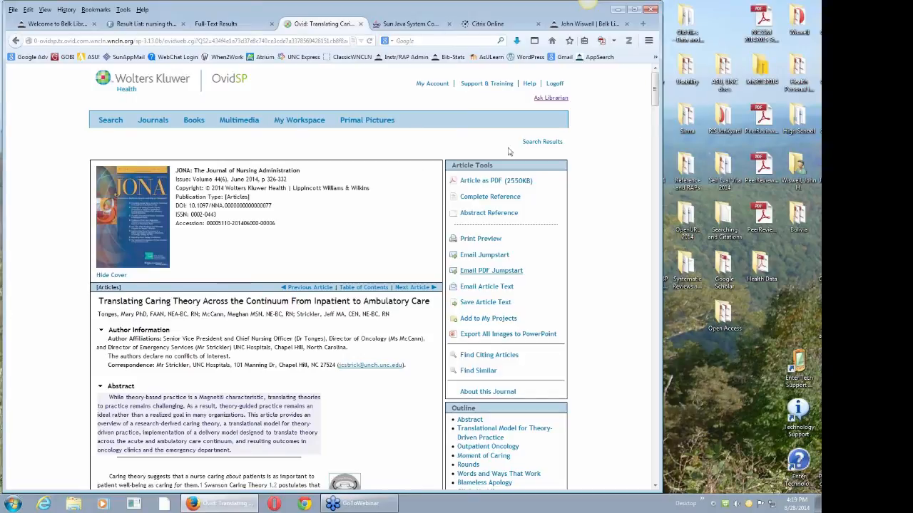
mouse_move(391, 194)
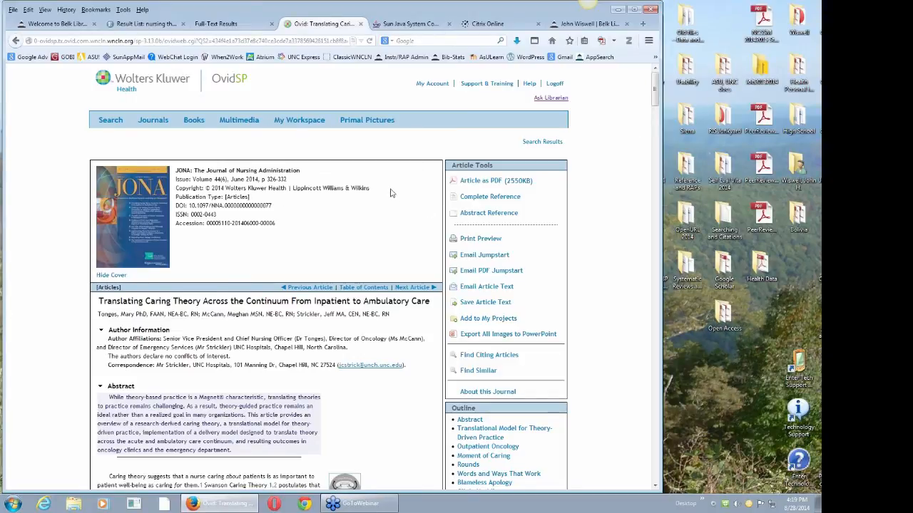
mouse_move(408, 175)
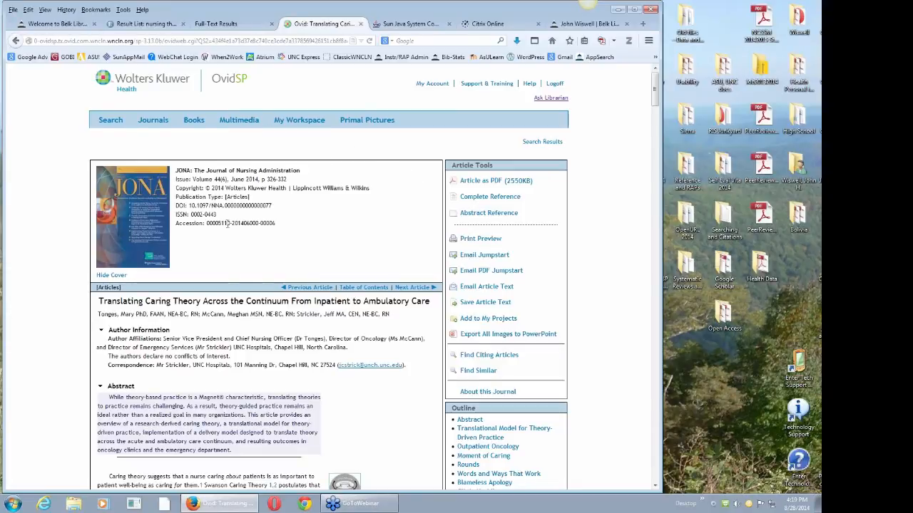
mouse_move(311, 202)
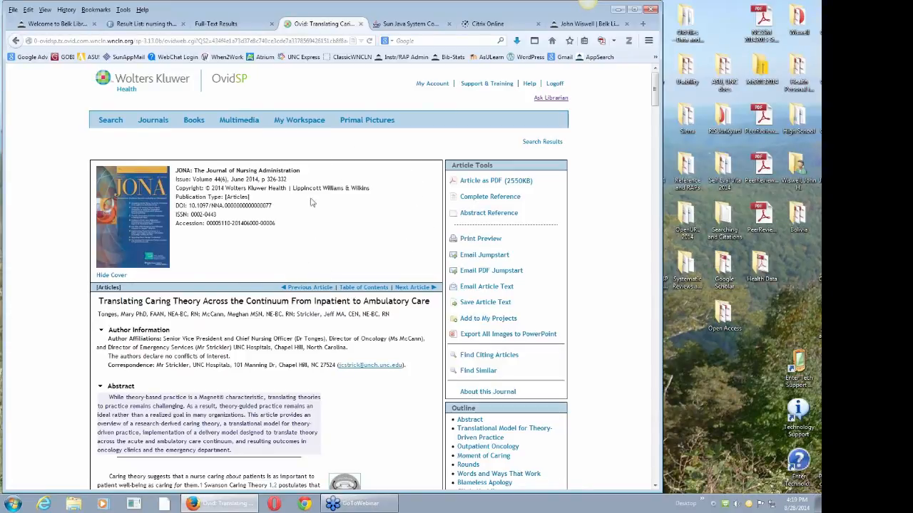
mouse_move(376, 259)
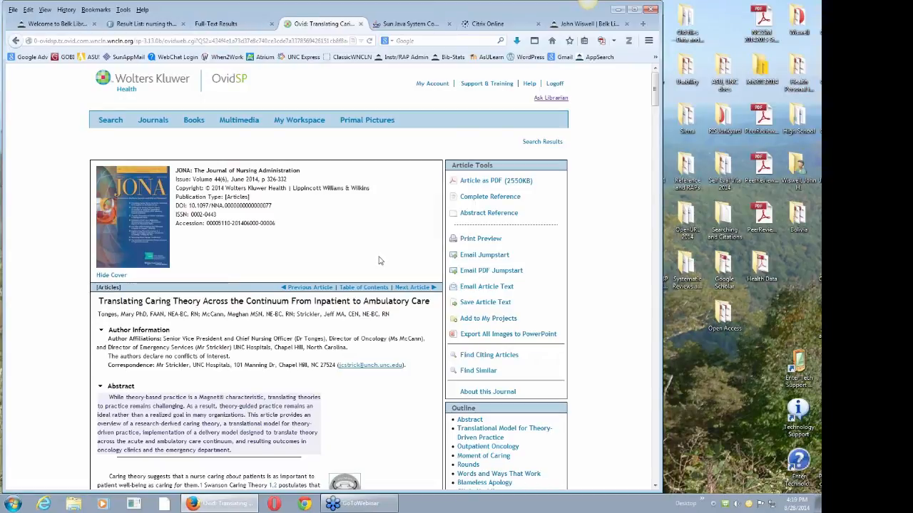
mouse_move(372, 274)
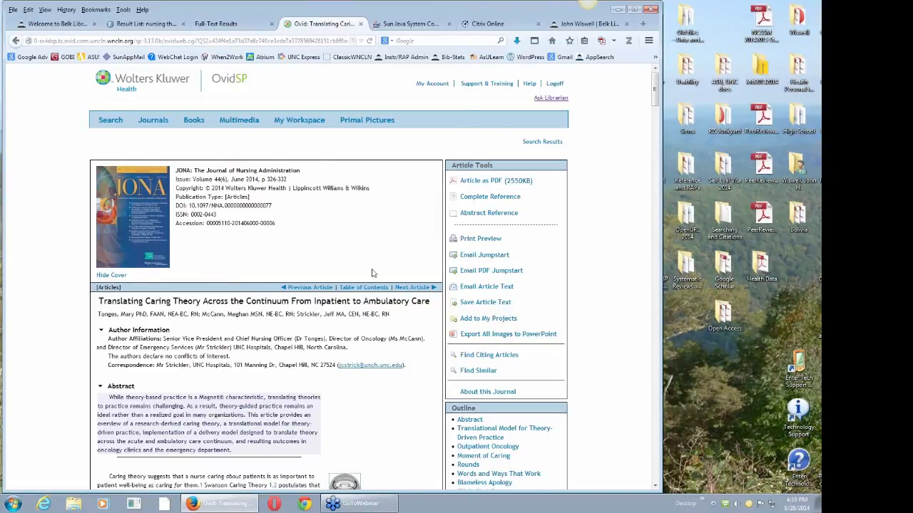
mouse_move(411, 253)
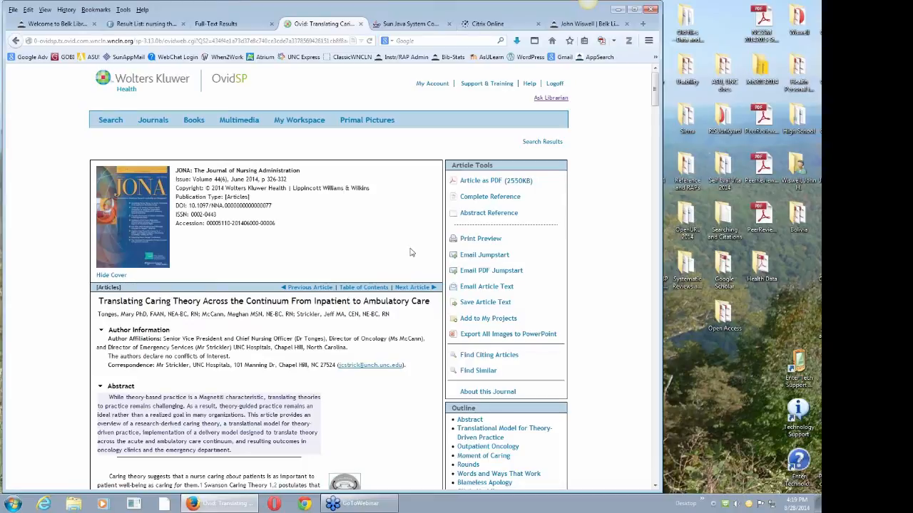
mouse_move(385, 254)
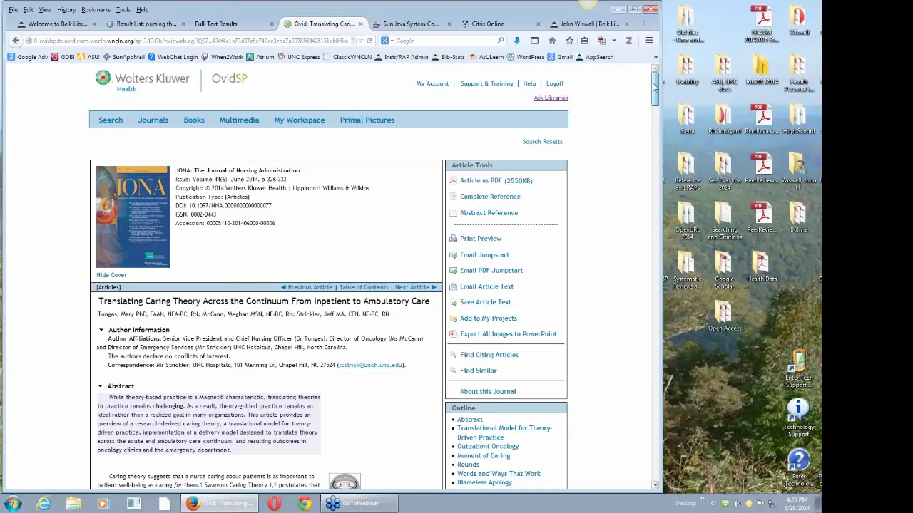
- Read down the Ovid full text of Translating Caring Theory and bring up its PDF version
scroll(down, 3)
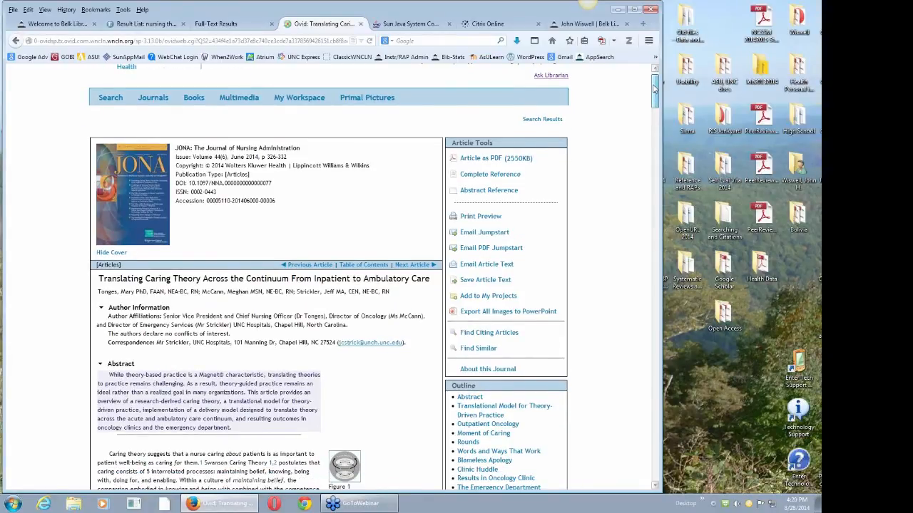
scroll(down, 3)
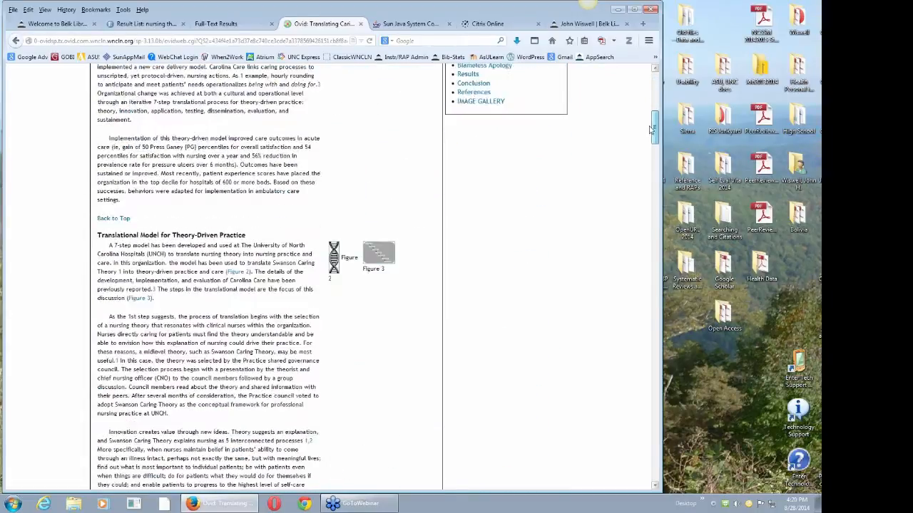
scroll(down, 3)
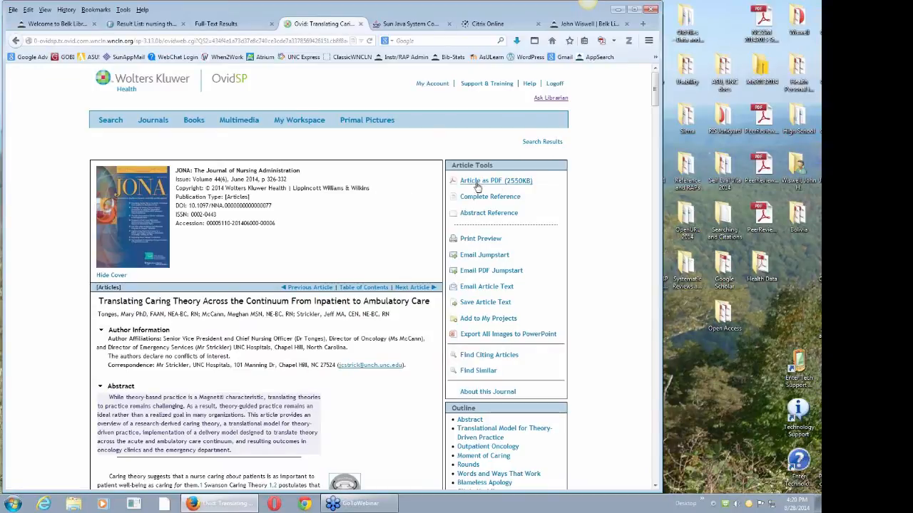
click(495, 180)
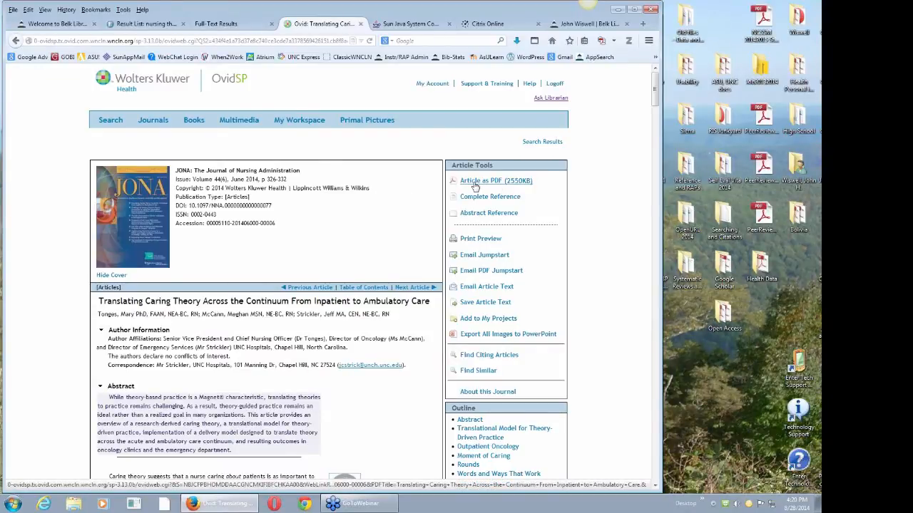
mouse_move(483, 189)
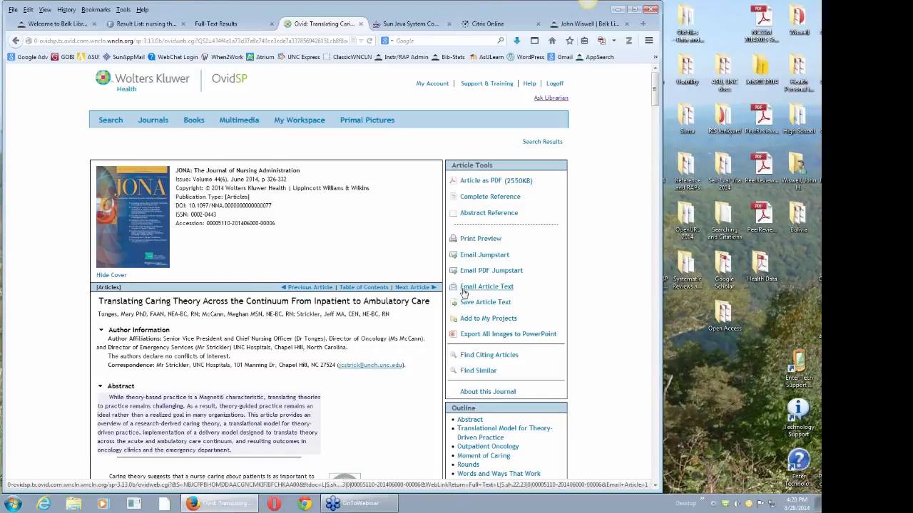
mouse_move(478, 291)
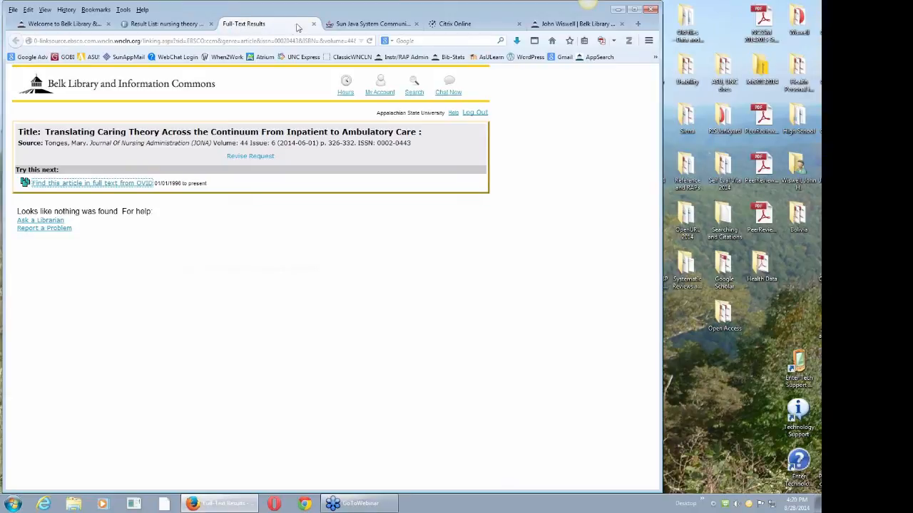
- Return to the CINAHL result list and open the detailed record of Translating Caring Theory
click(268, 23)
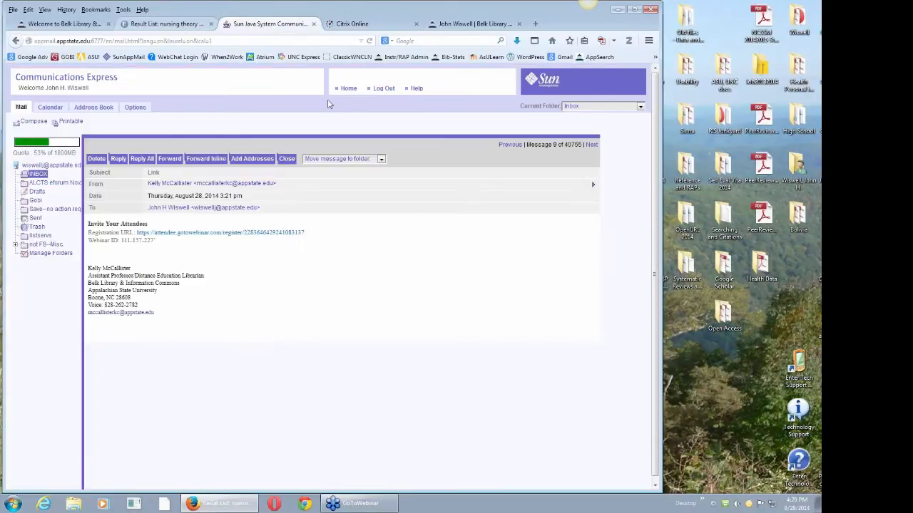
click(164, 22)
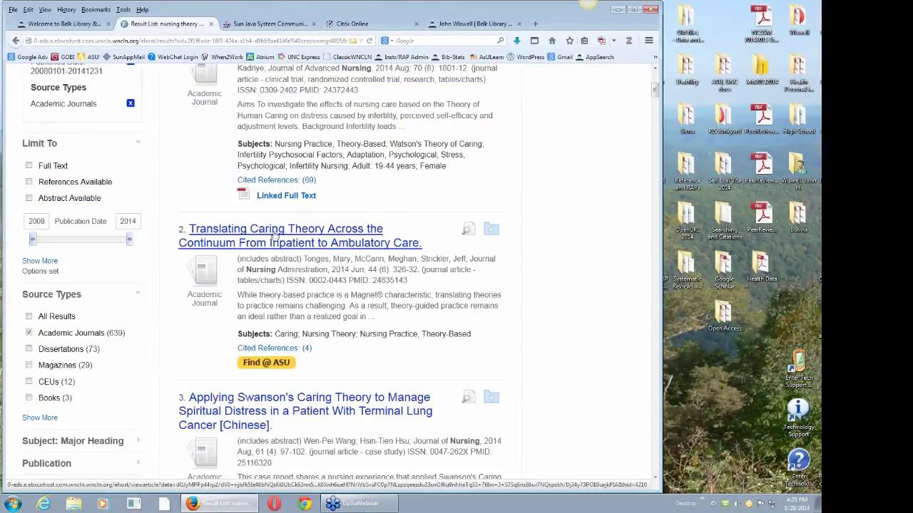
click(279, 228)
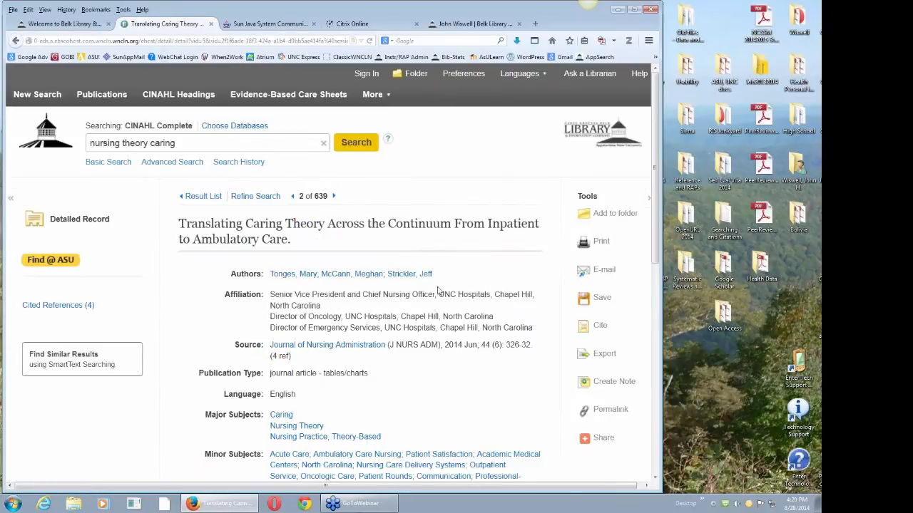
mouse_move(135, 268)
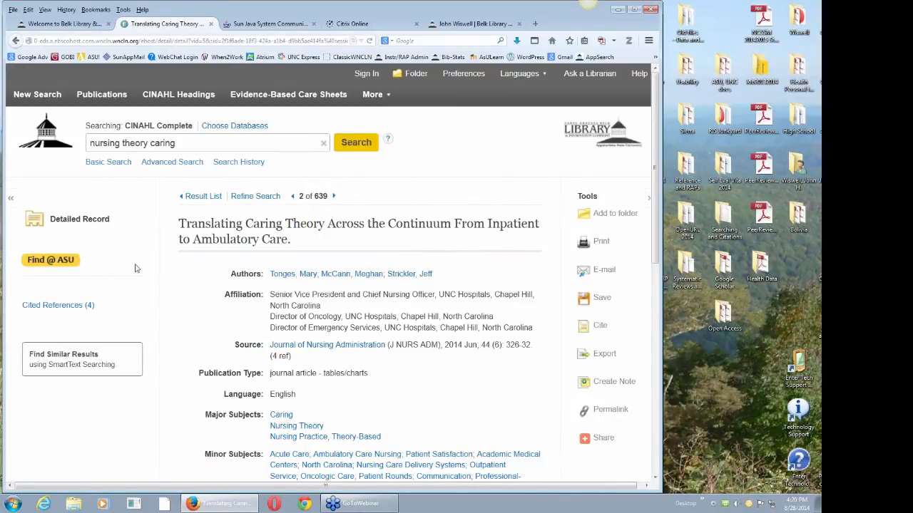
mouse_move(468, 308)
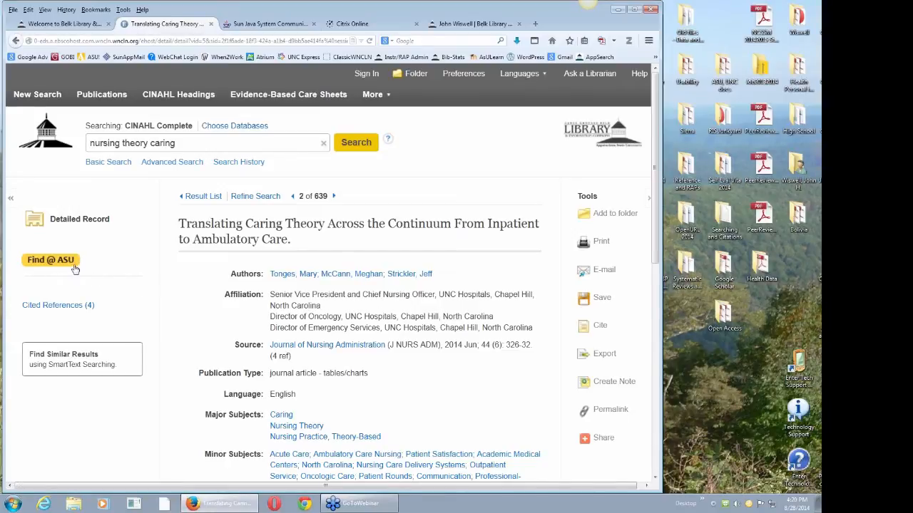
mouse_move(505, 397)
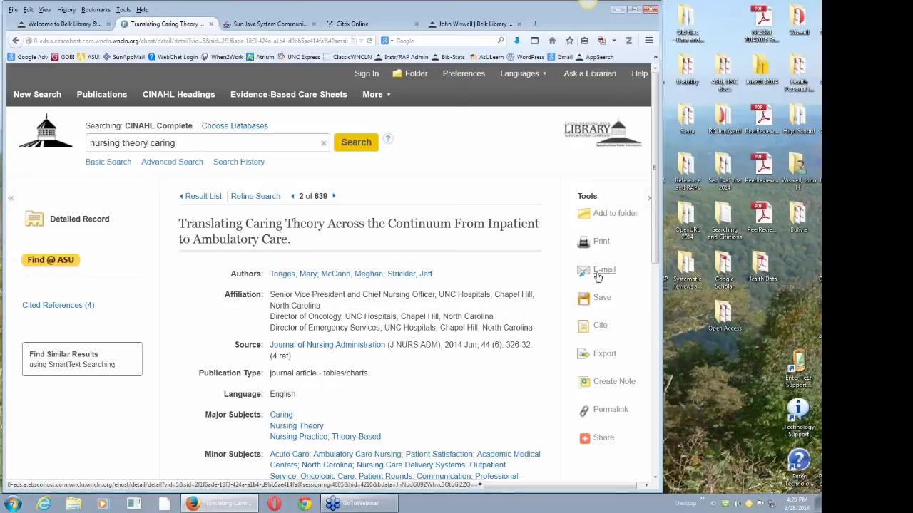
mouse_move(605, 270)
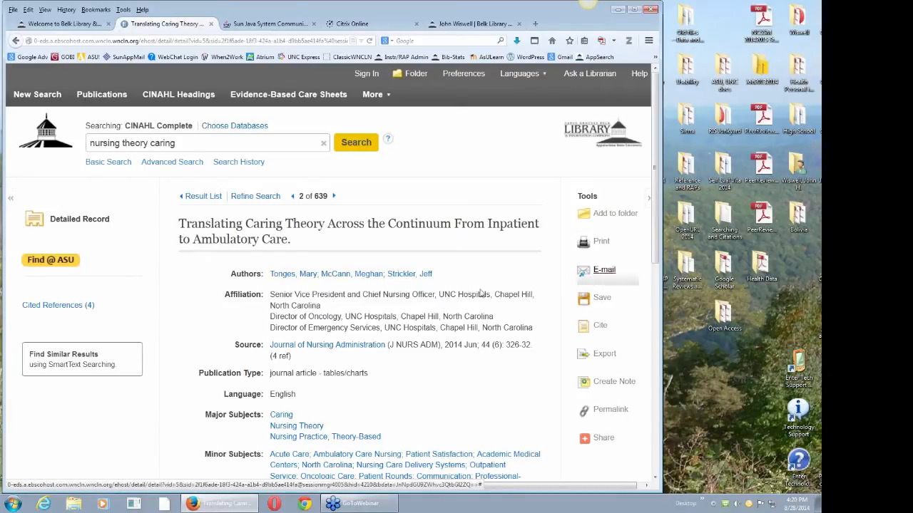
click(603, 269)
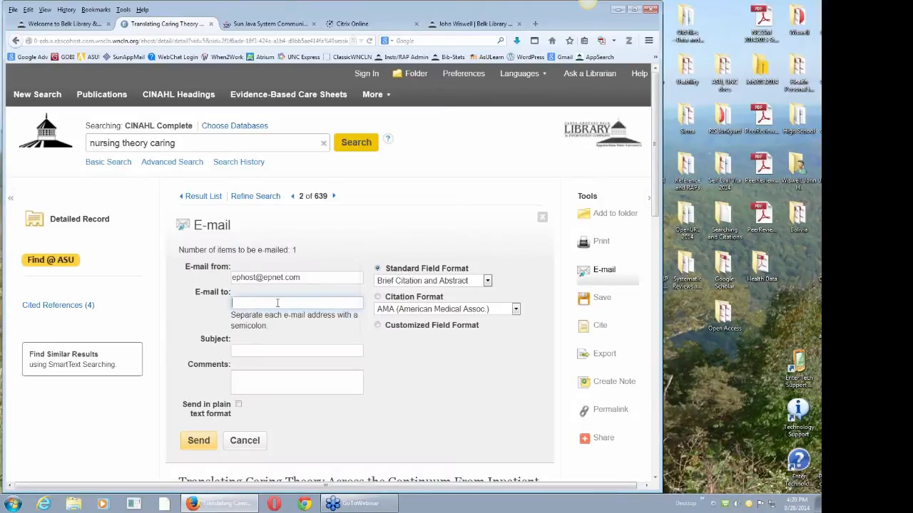
text(wiswellj)
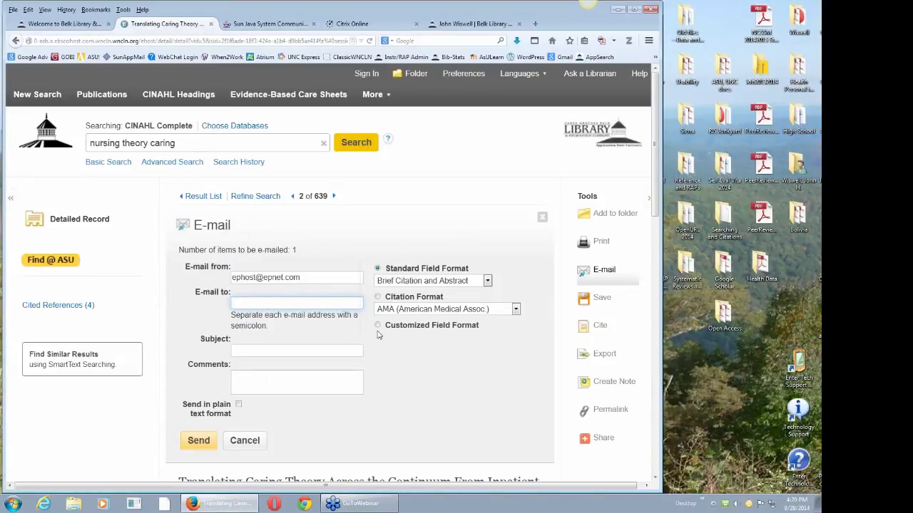
click(515, 308)
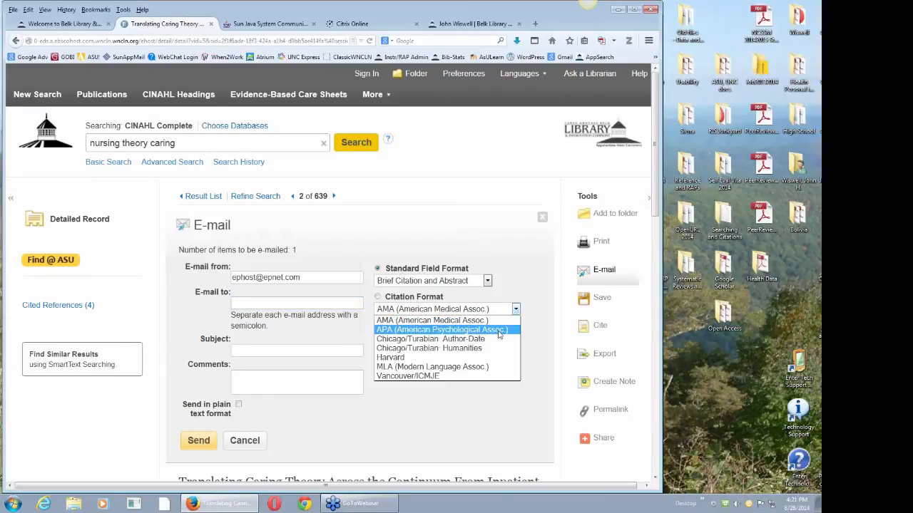
click(442, 330)
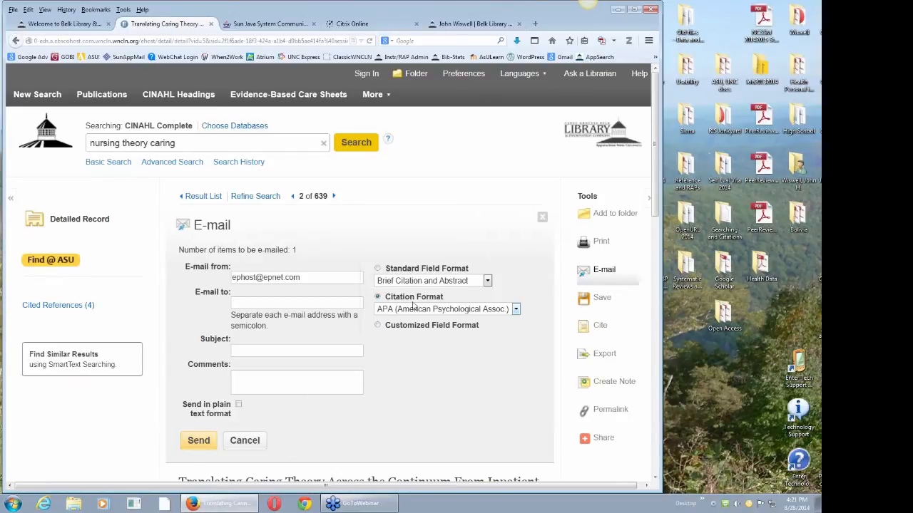
click(246, 439)
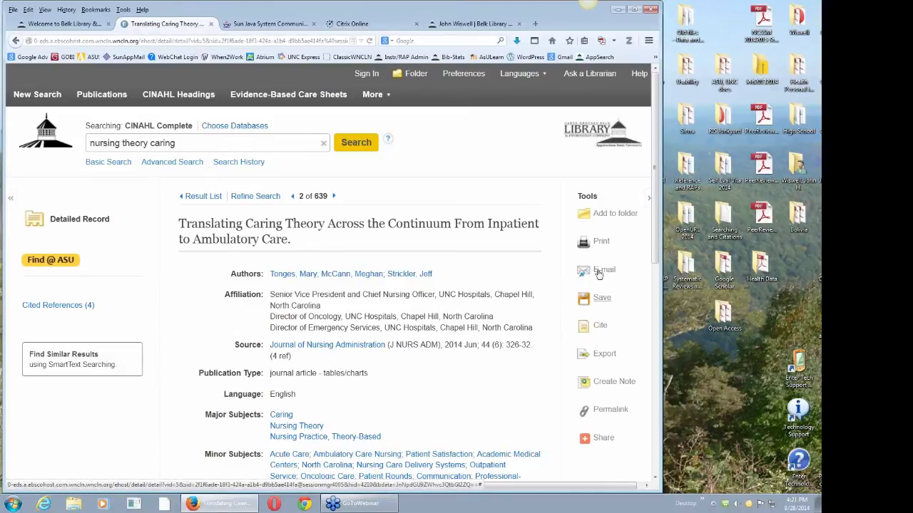
mouse_move(599, 330)
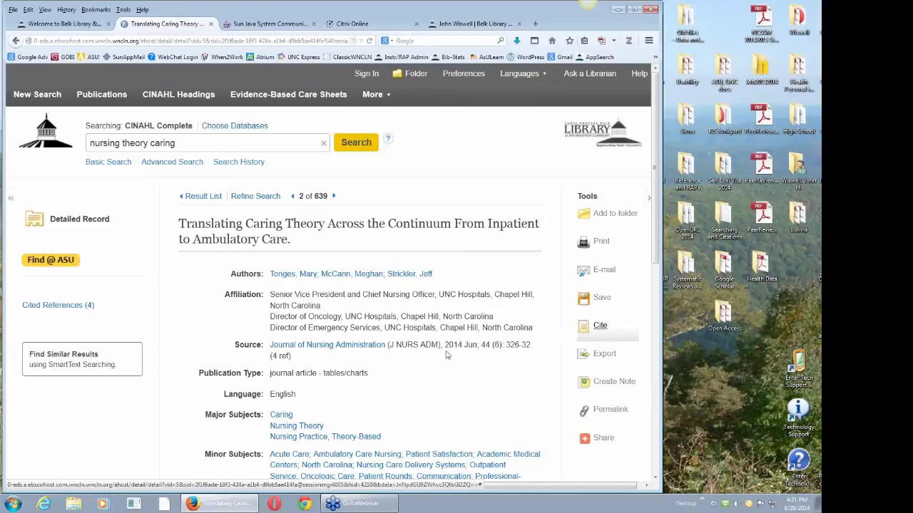
- Show the Citation Format box for the article with the APA reference in view
click(599, 325)
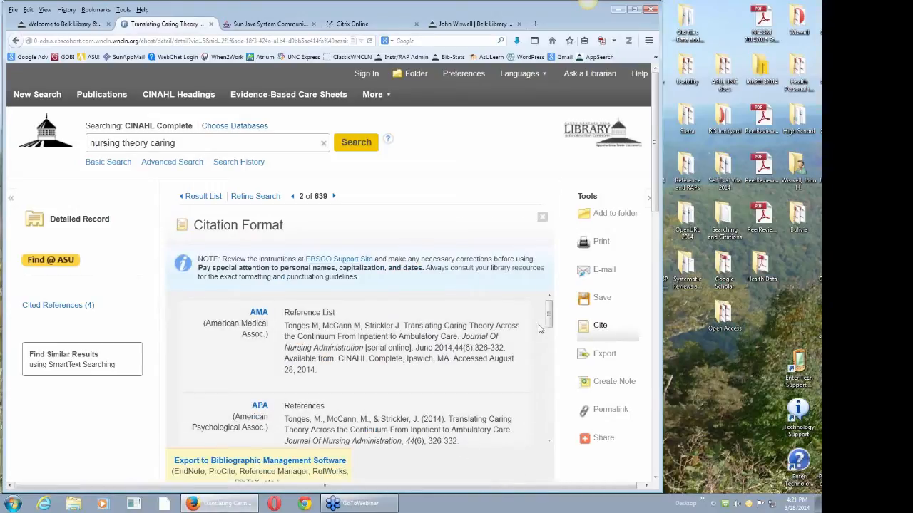
scroll(down, 3)
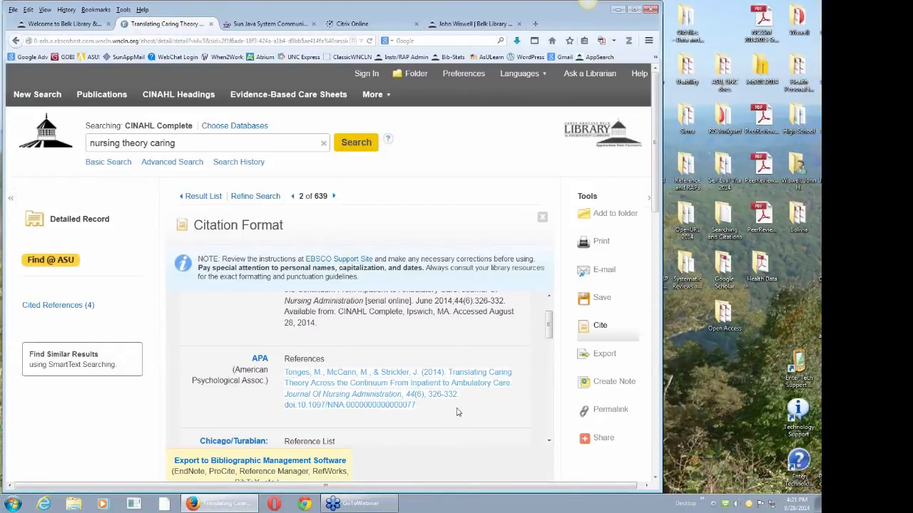
mouse_move(411, 414)
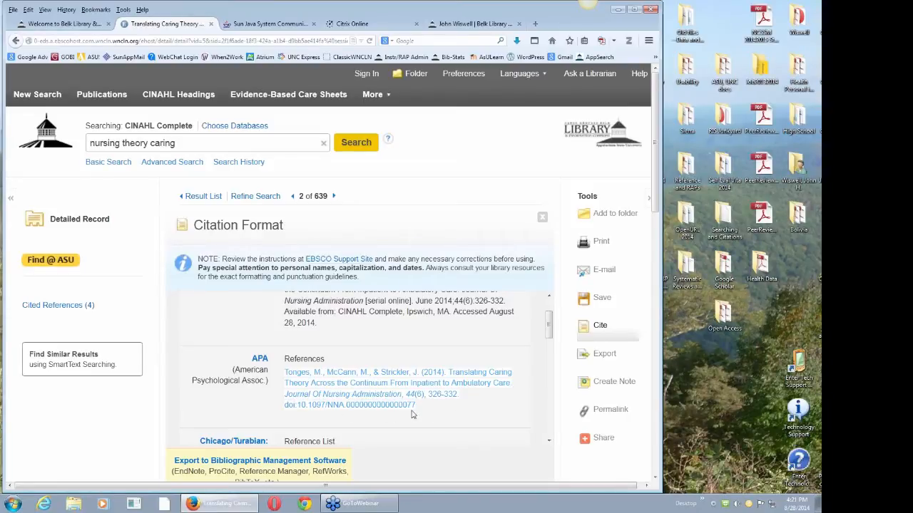
mouse_move(540, 385)
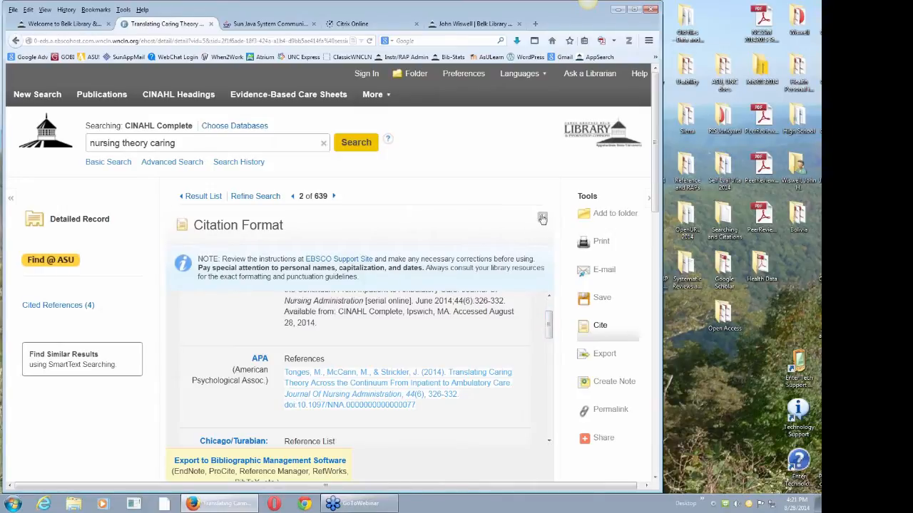
- Close the citations, display and select the article's permalink URL, then dismiss it
click(542, 219)
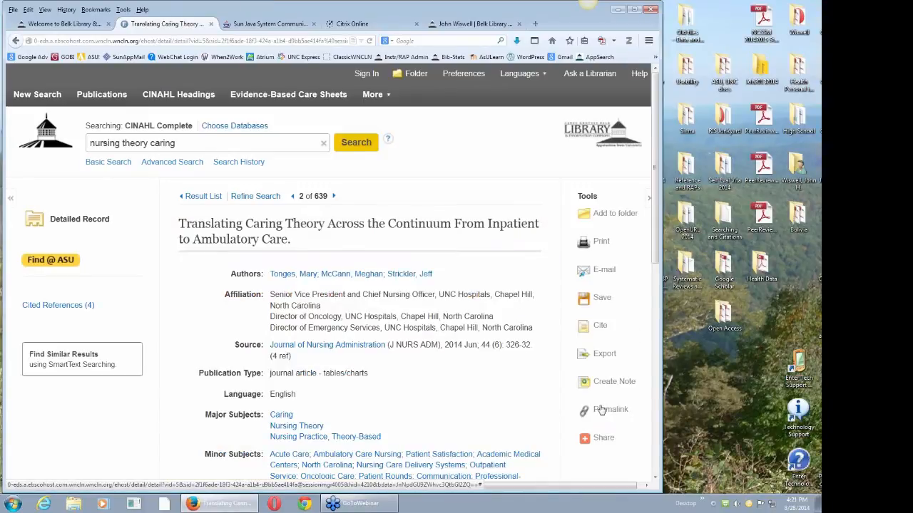
click(610, 409)
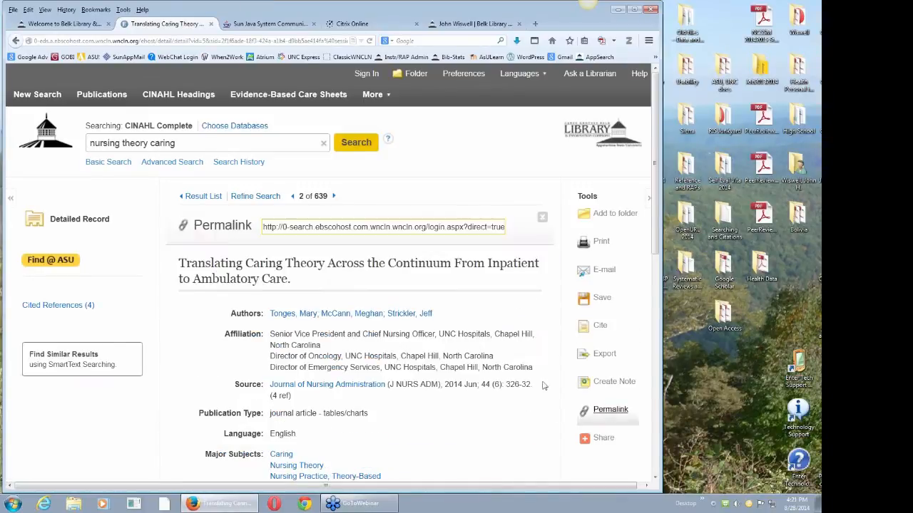
triple_click(383, 226)
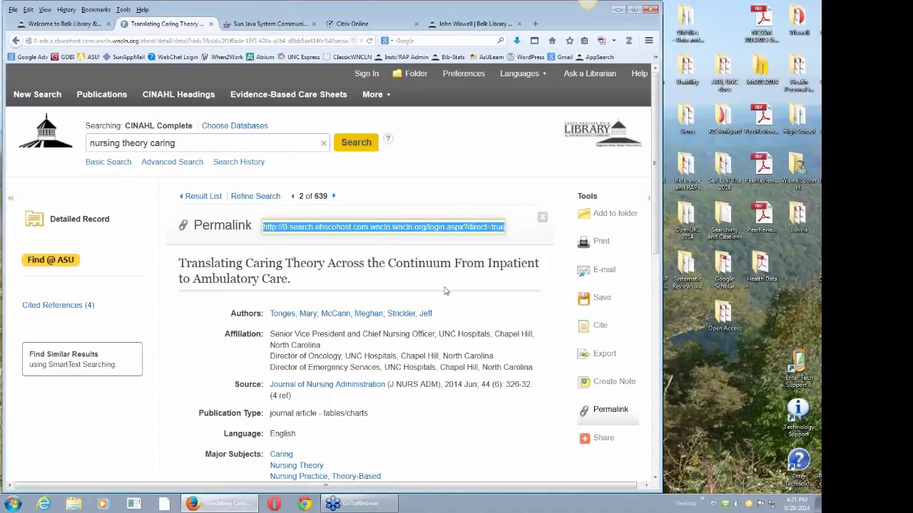
mouse_move(441, 294)
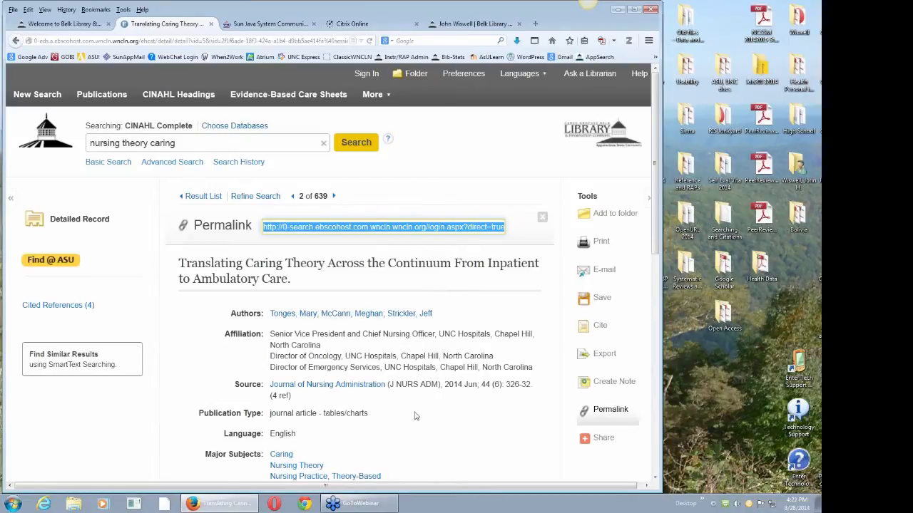
mouse_move(428, 426)
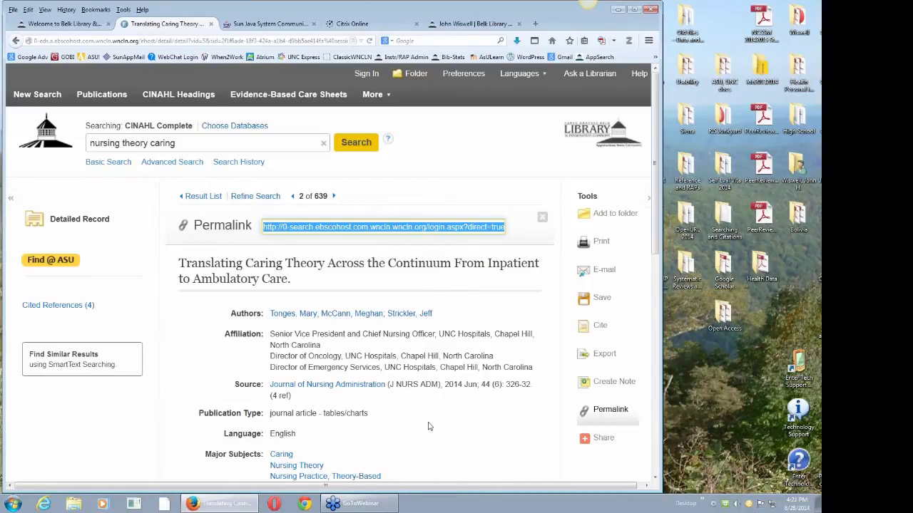
mouse_move(411, 321)
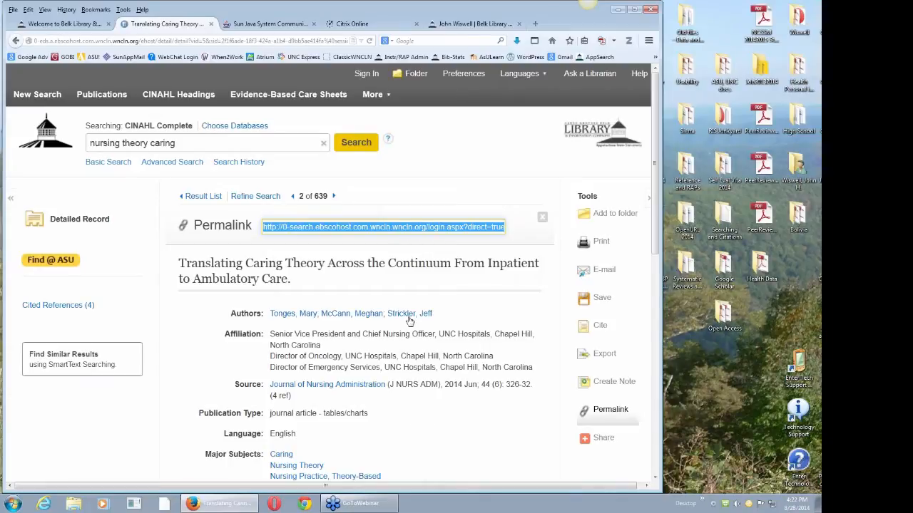
click(542, 217)
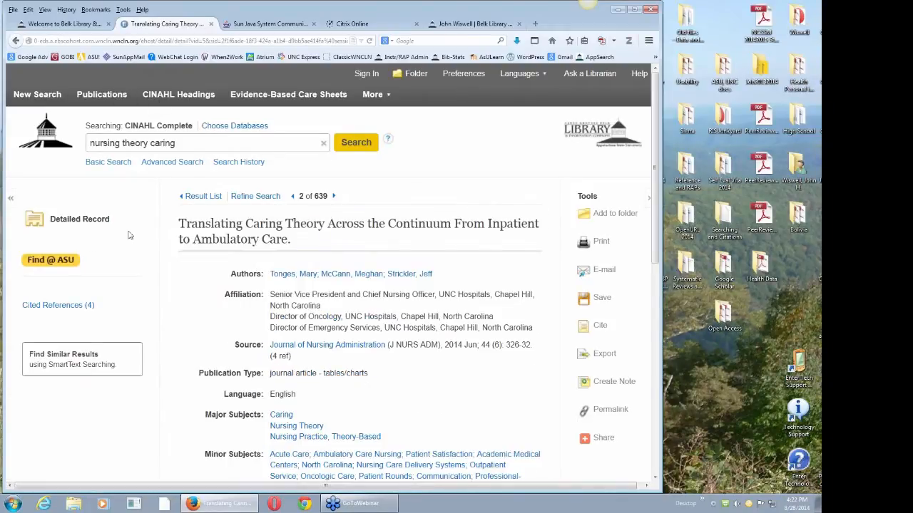
mouse_move(51, 259)
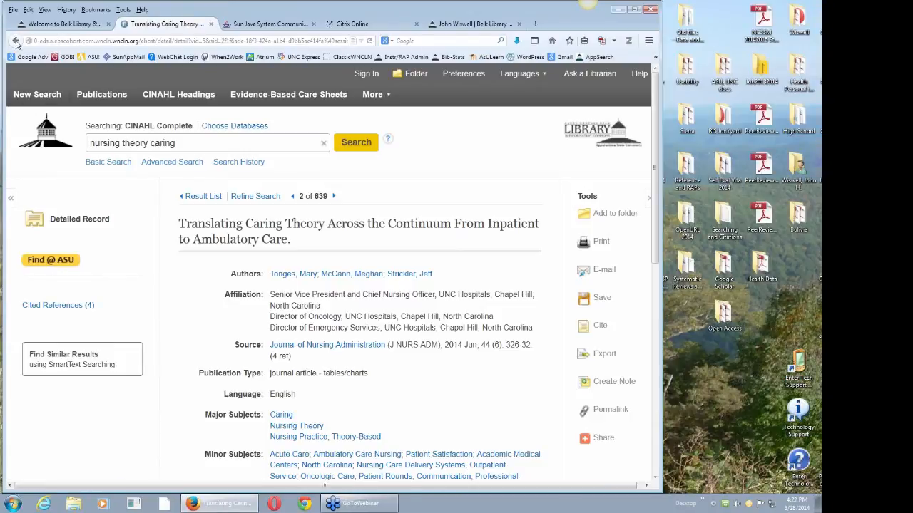
mouse_move(16, 39)
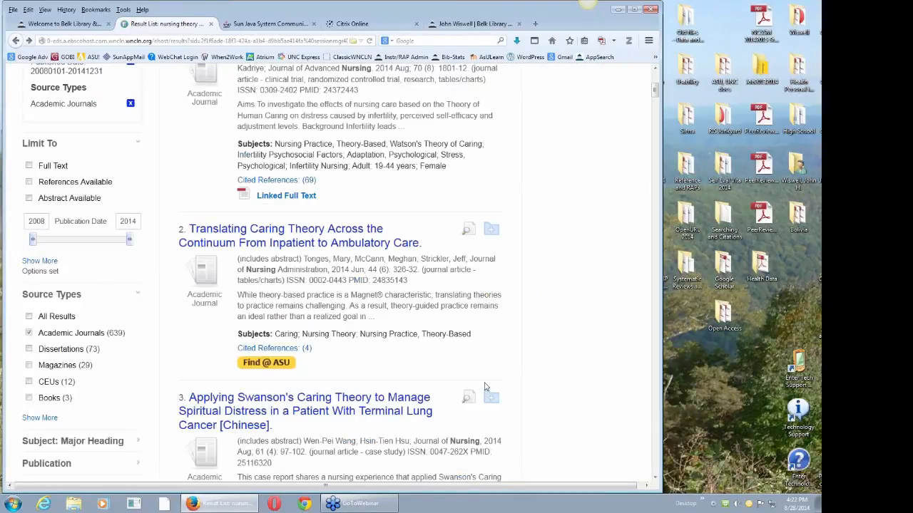
mouse_move(418, 370)
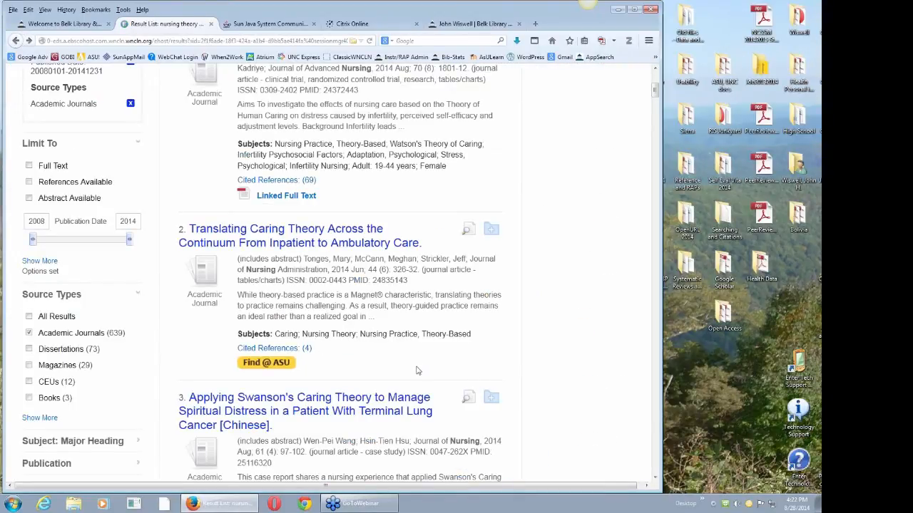
mouse_move(389, 356)
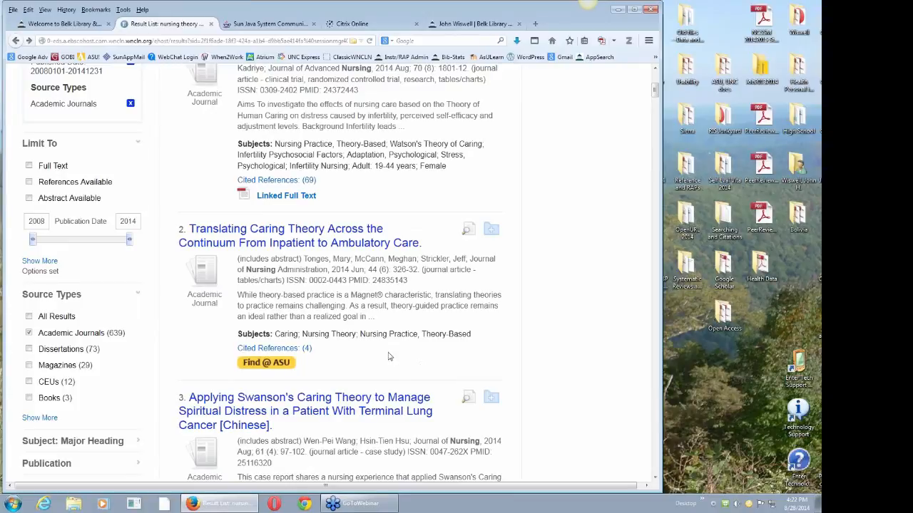
mouse_move(676, 135)
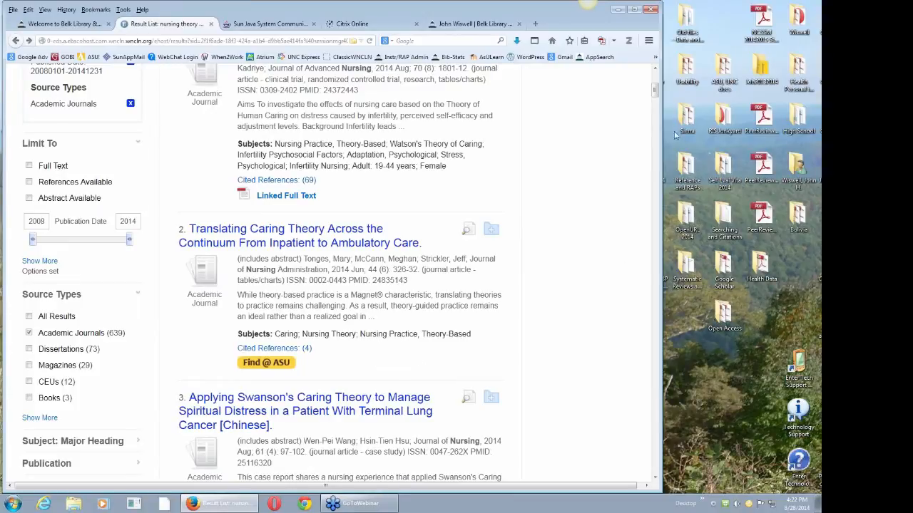
- Scroll the nursing theory caring results down to item 17, Watson's Theory of Transpersonal Caring
scroll(down, 3)
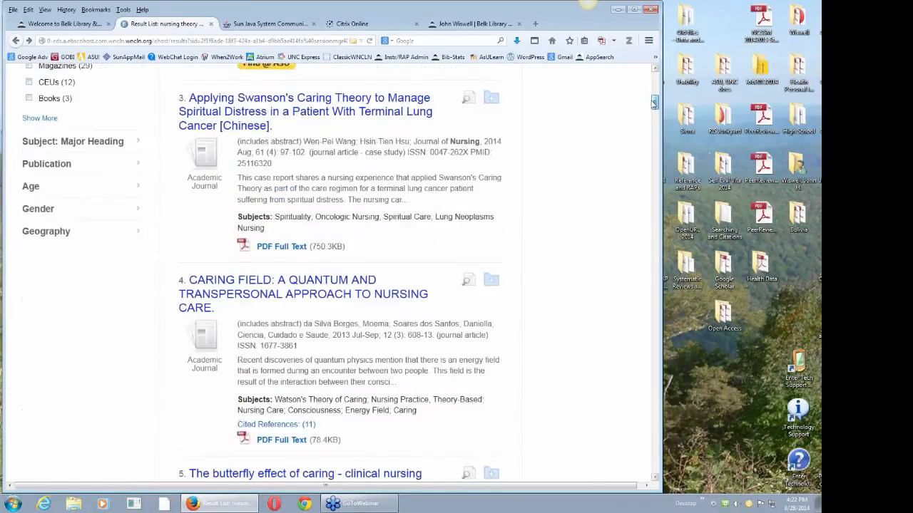
scroll(down, 3)
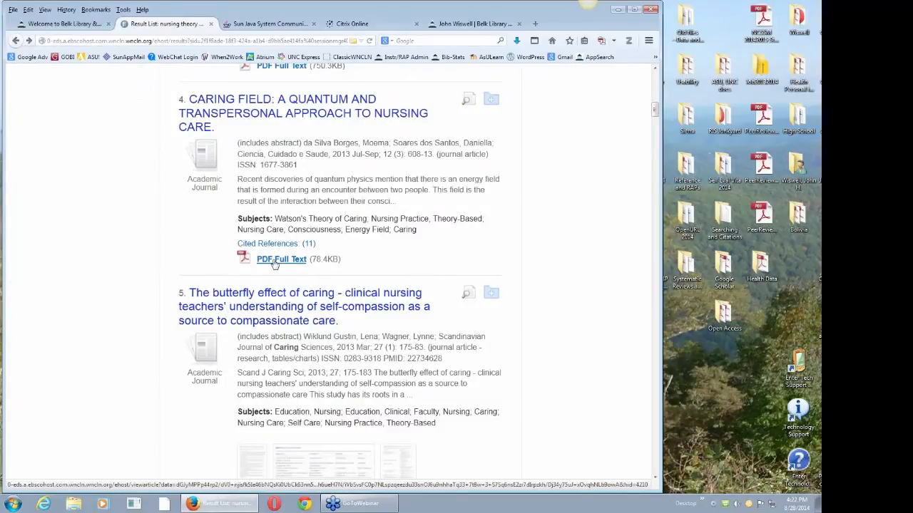
click(281, 259)
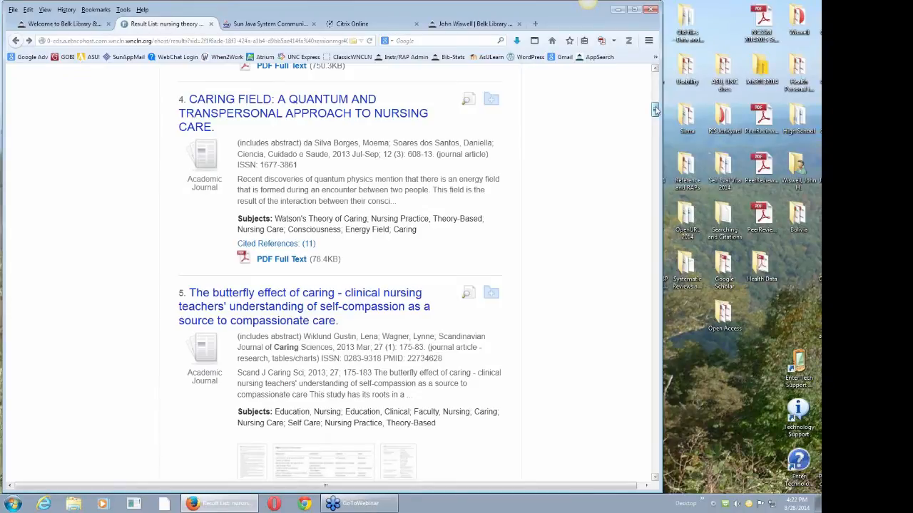
scroll(down, 3)
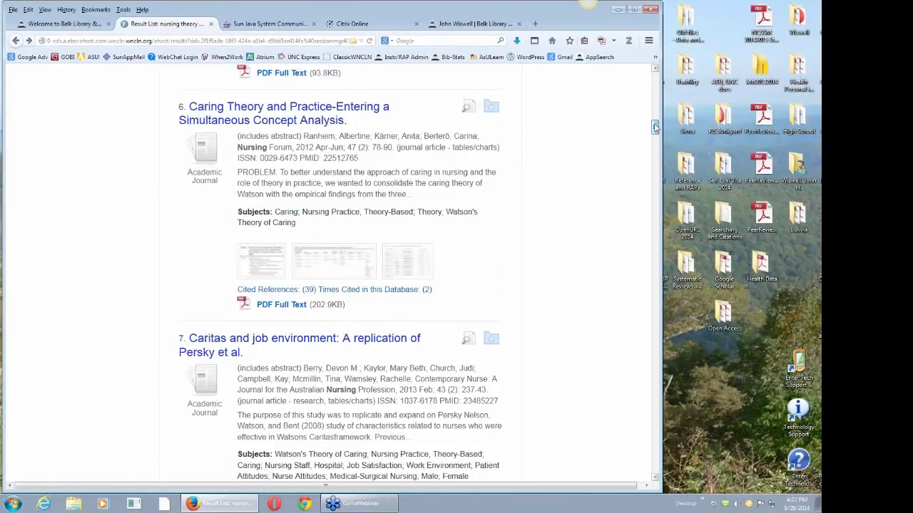
scroll(down, 3)
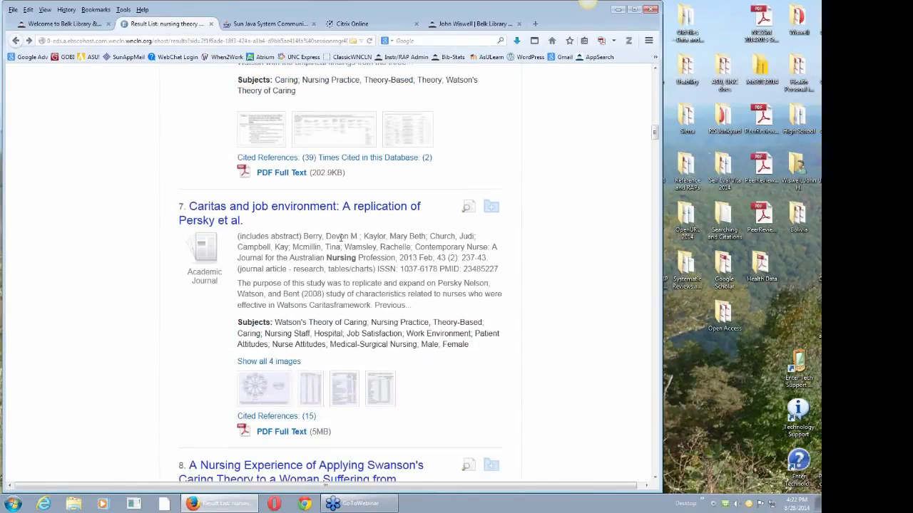
scroll(down, 3)
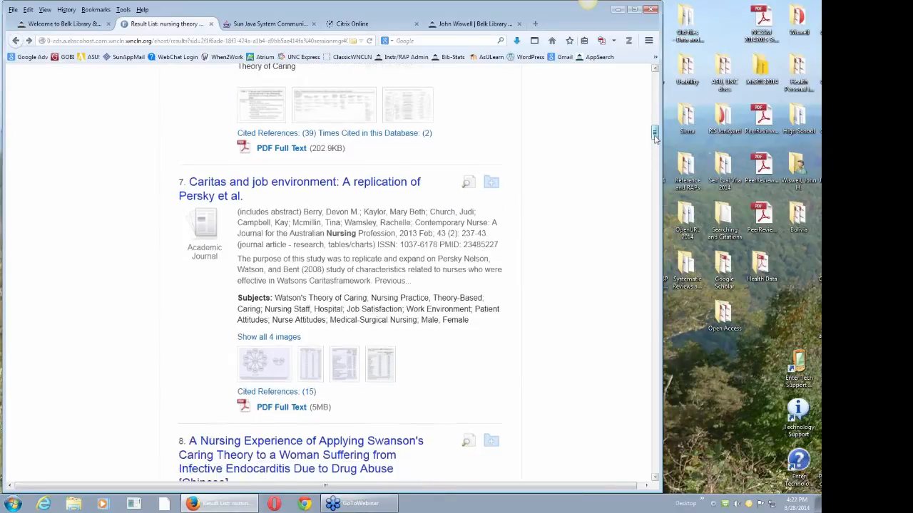
scroll(down, 3)
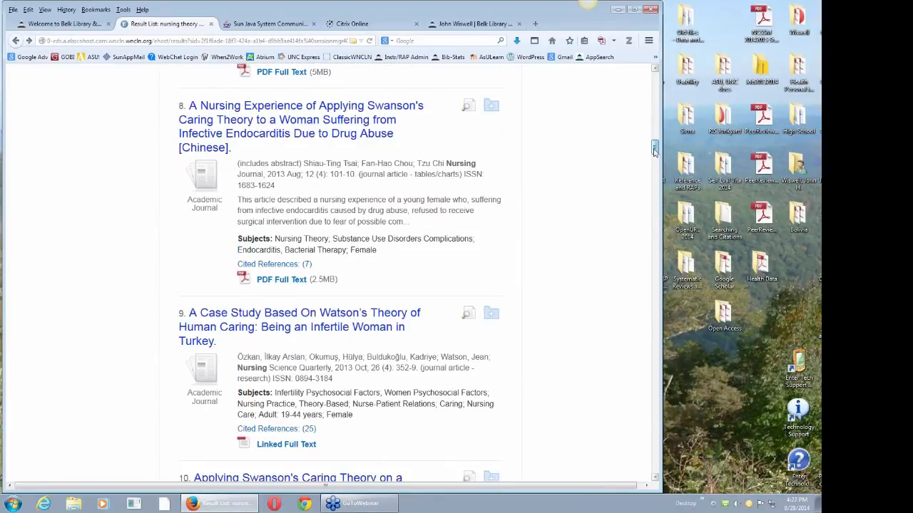
scroll(down, 3)
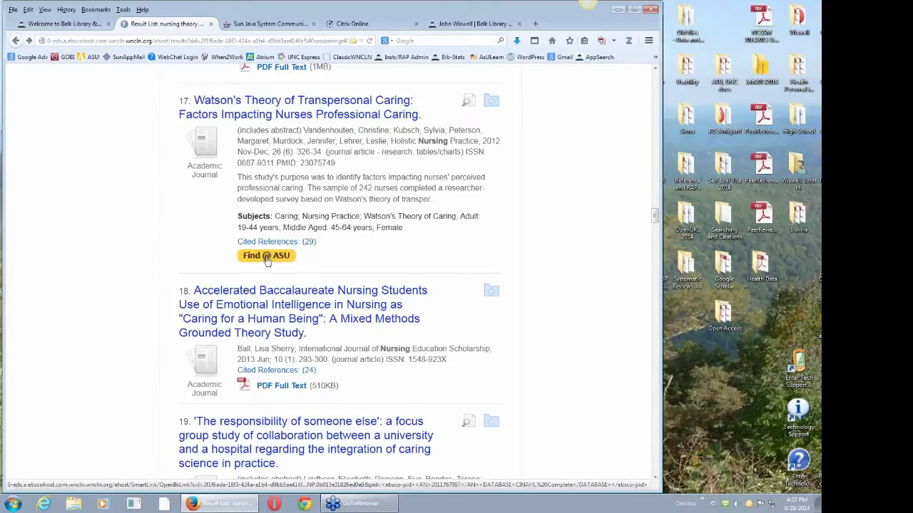
click(265, 256)
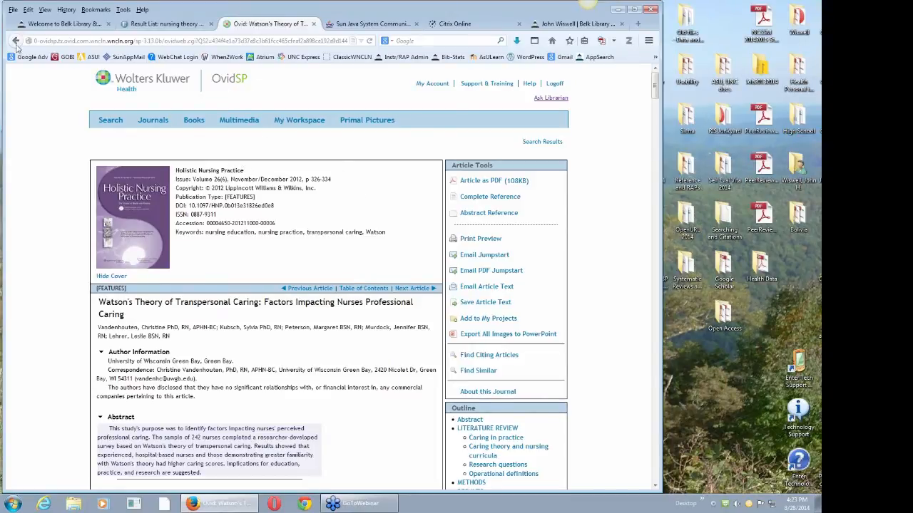
mouse_move(16, 40)
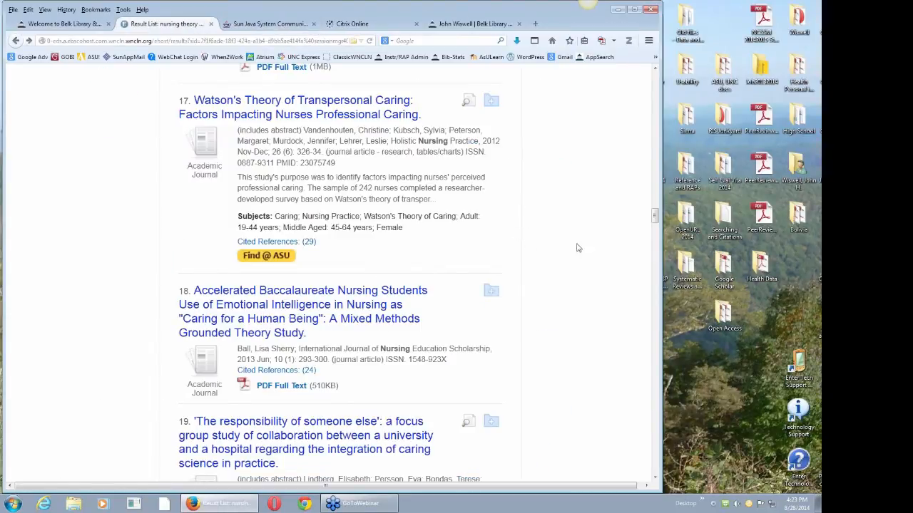
mouse_move(562, 299)
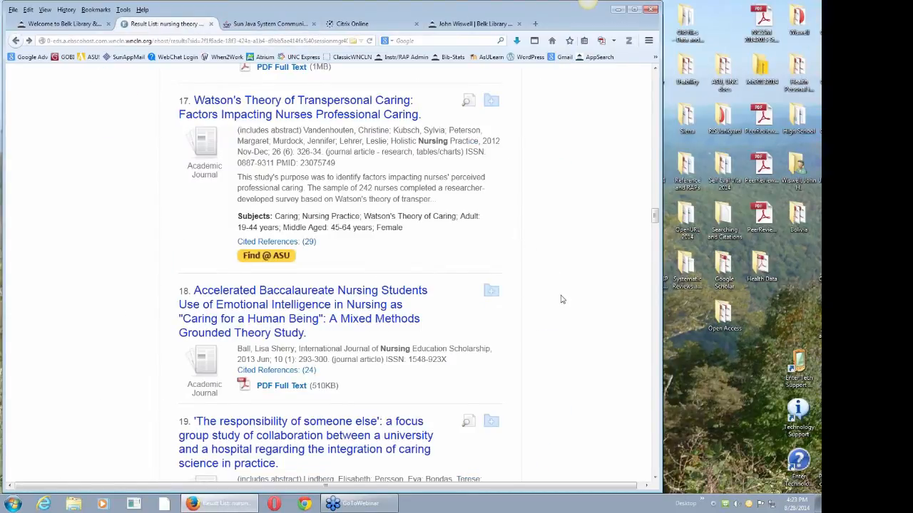
mouse_move(815, 320)
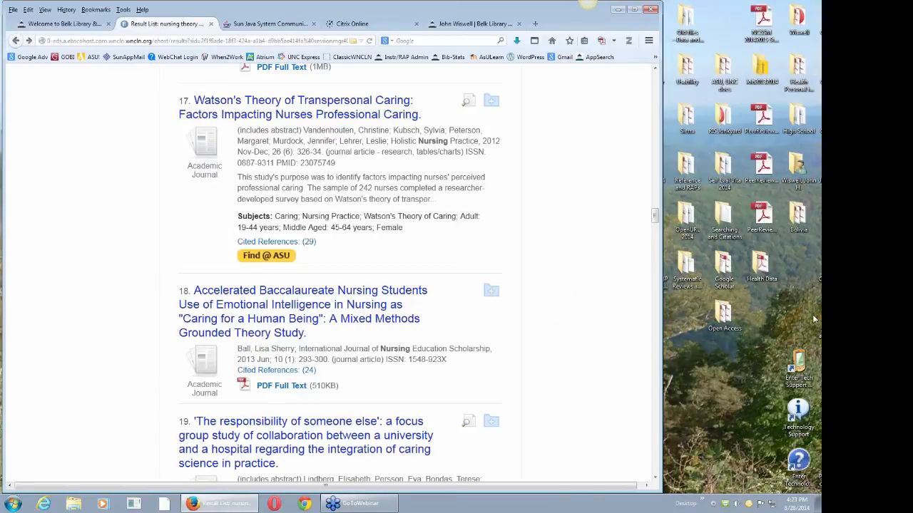
mouse_move(565, 385)
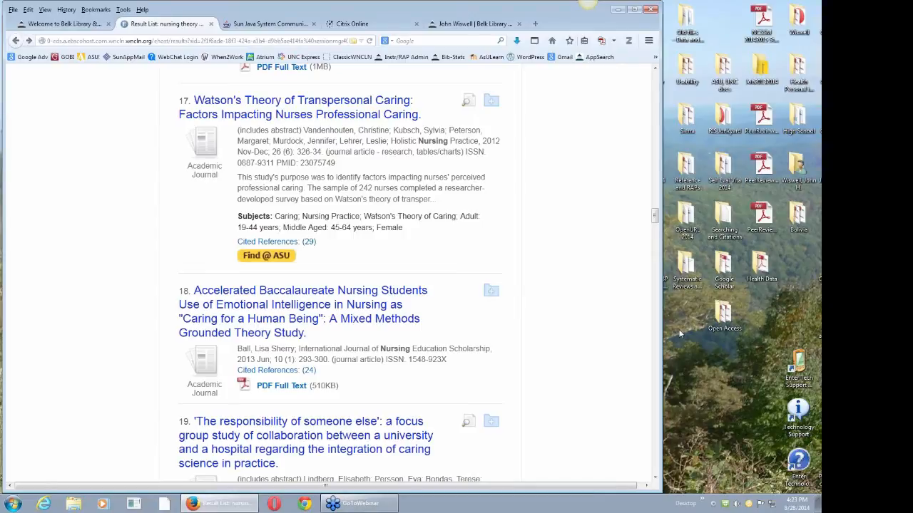
mouse_move(530, 381)
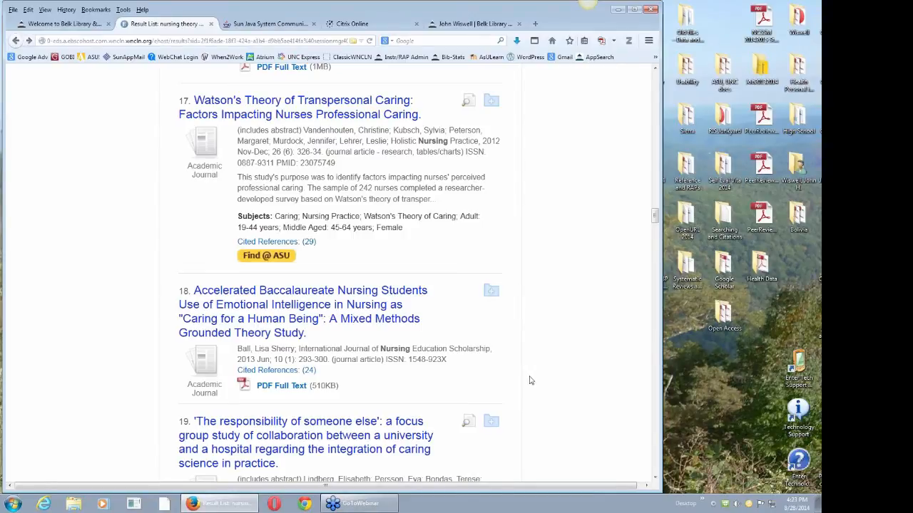
mouse_move(531, 377)
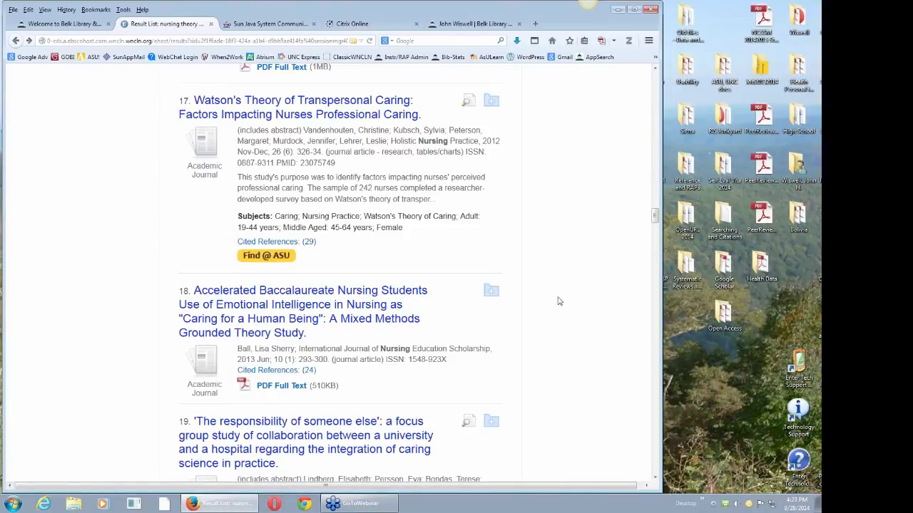
mouse_move(576, 285)
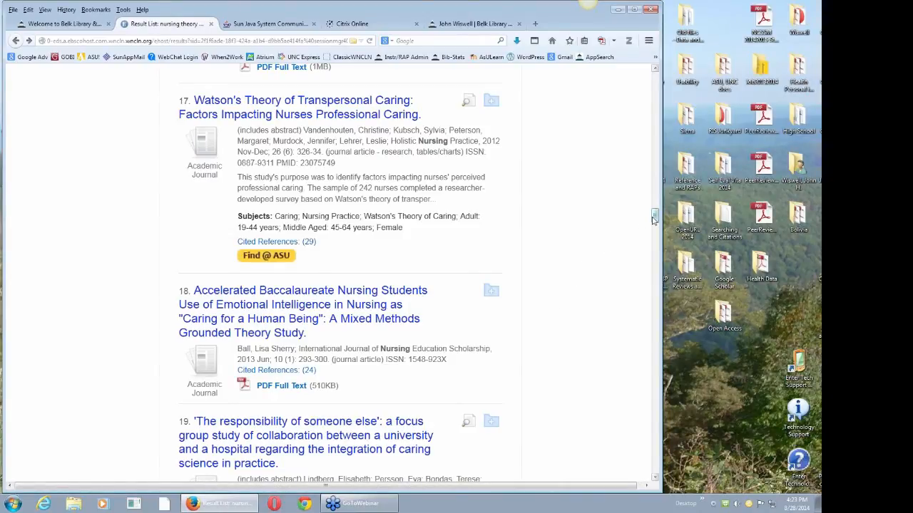
mouse_move(653, 219)
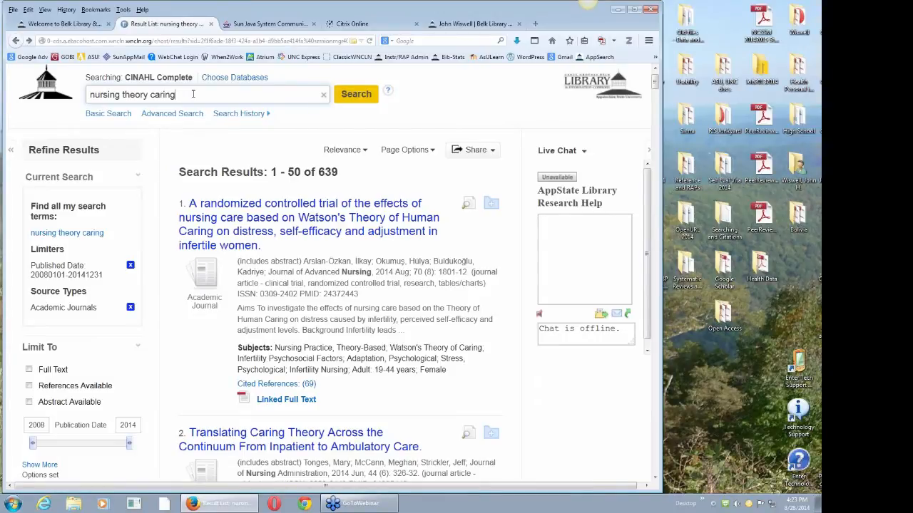
- Replace the previous query with diabetes type 2 and run the search
click(323, 94)
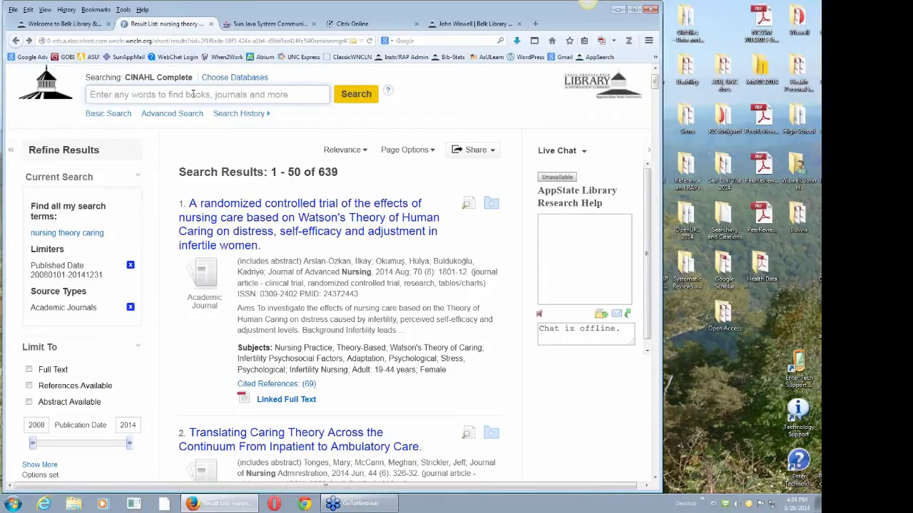
text(diabetes)
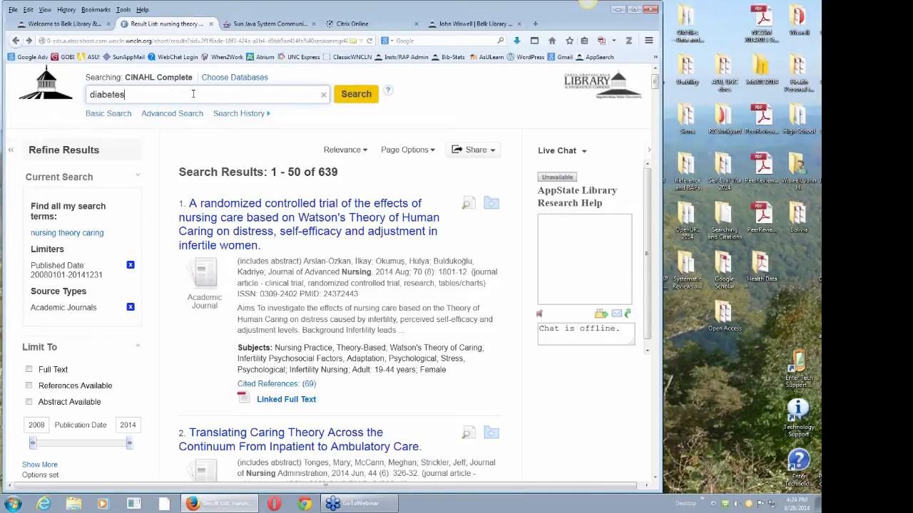
click(192, 94)
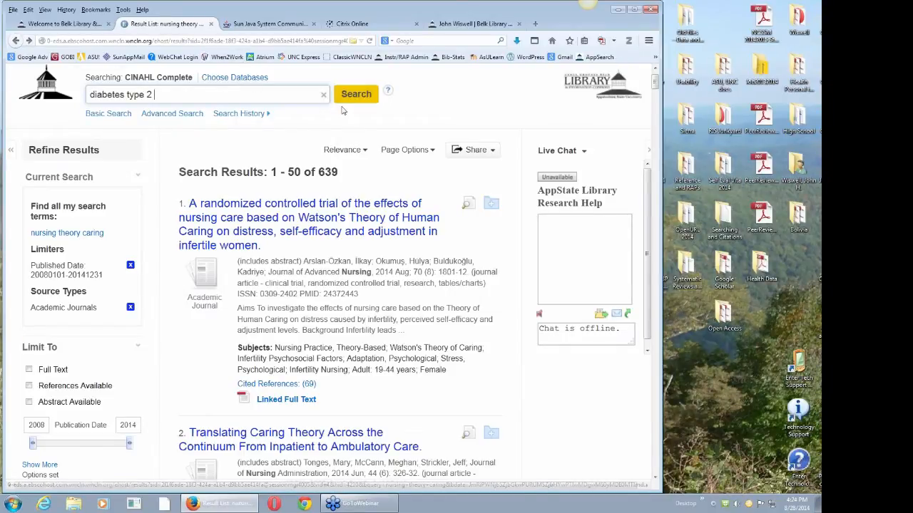
click(356, 95)
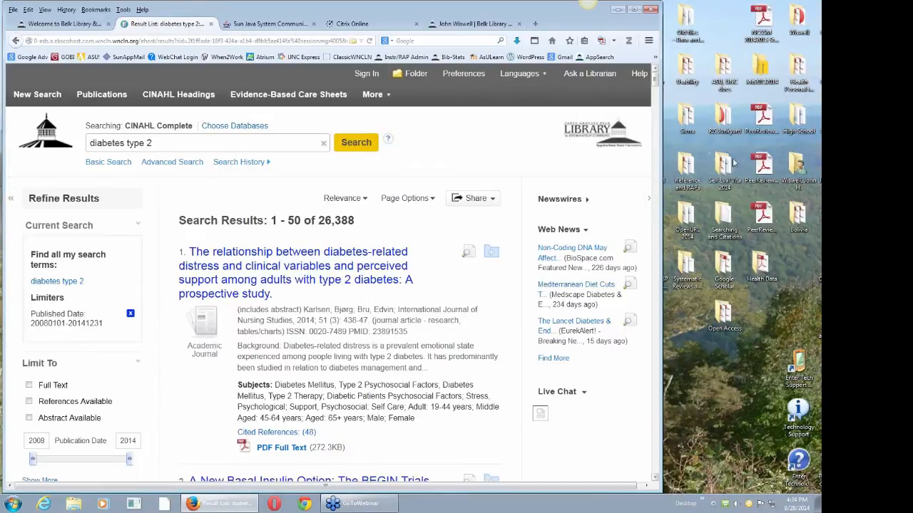
mouse_move(121, 347)
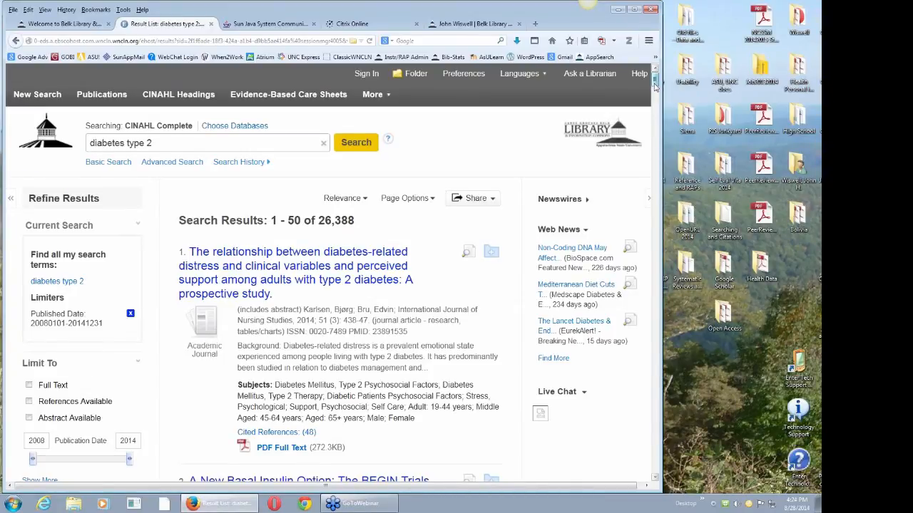
- Limit the diabetes type 2 results to Academic Journals, leaving 20,876 results
scroll(down, 3)
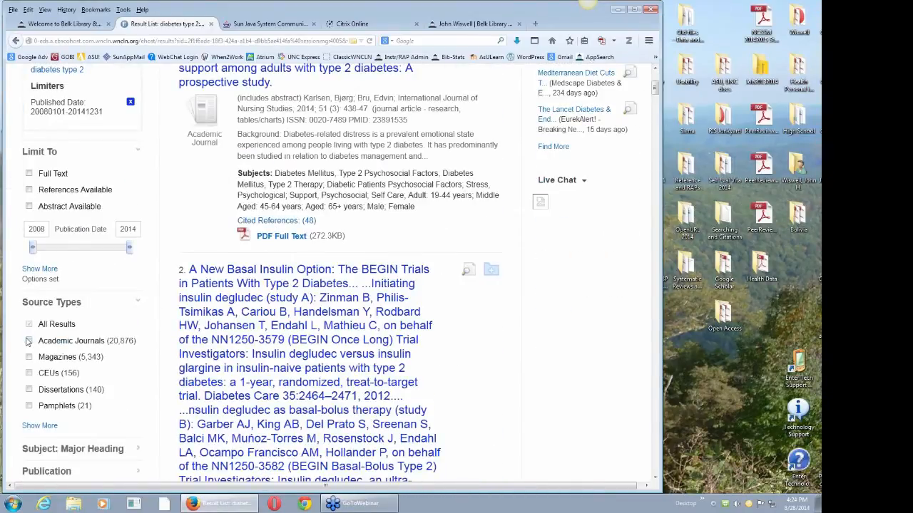
click(29, 341)
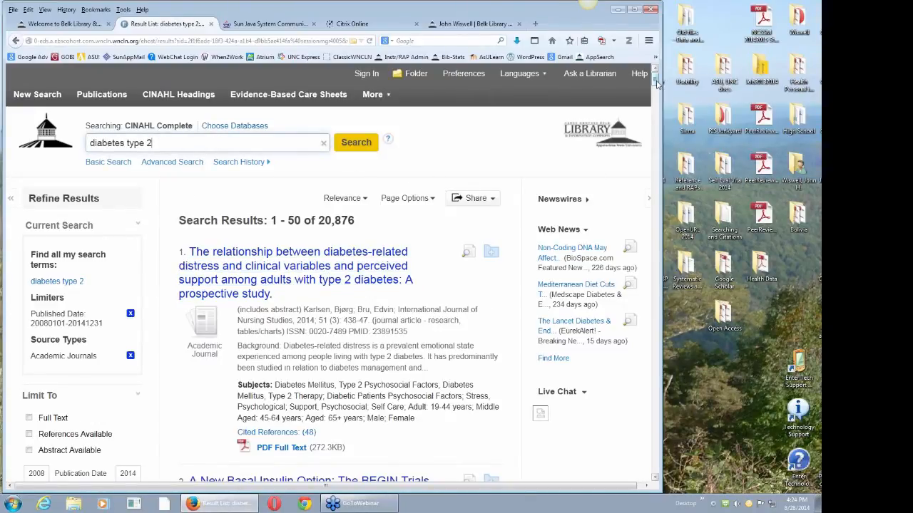
scroll(down, 3)
text( prevet)
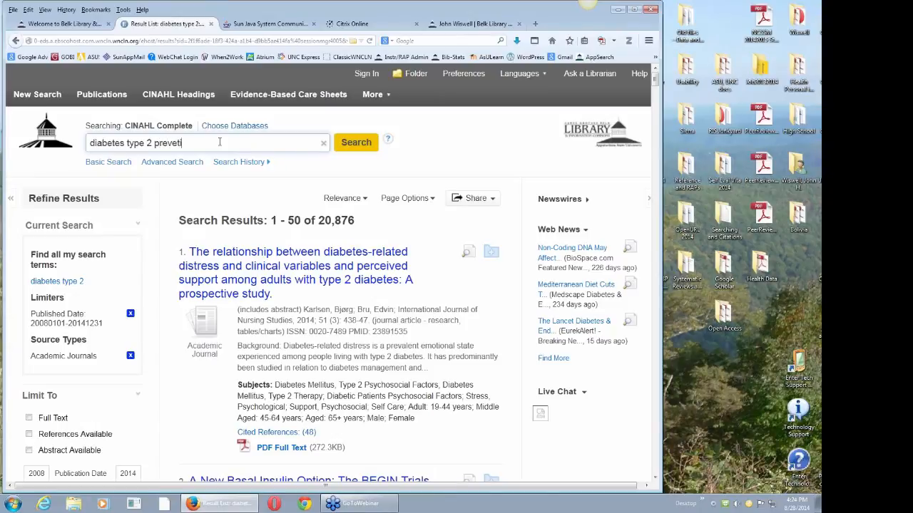
- Extend the query to diabetes type 2 prevention diet* and run the search
text(on)
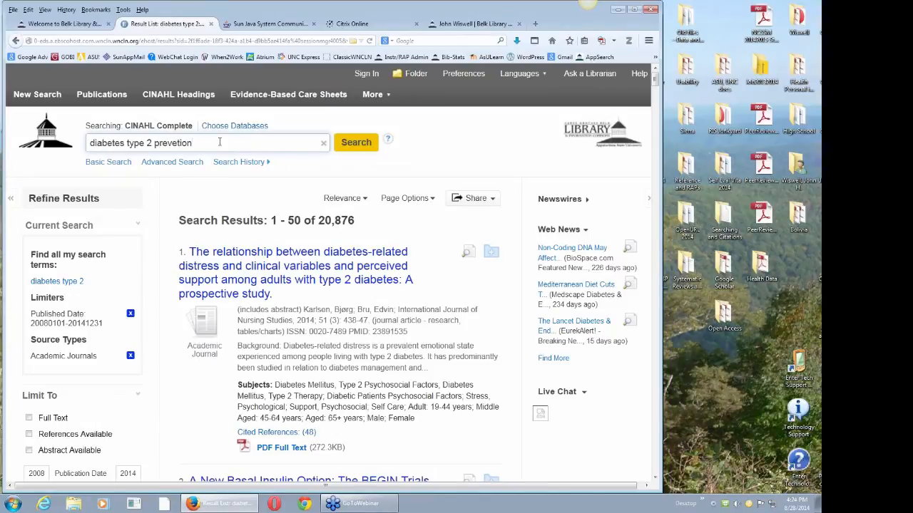
key(BackSpace)
text(n)
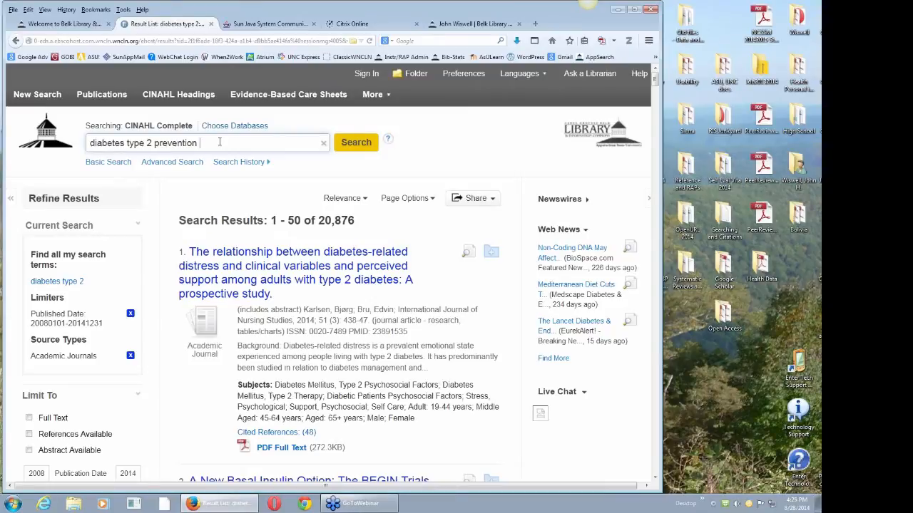
text(diet)
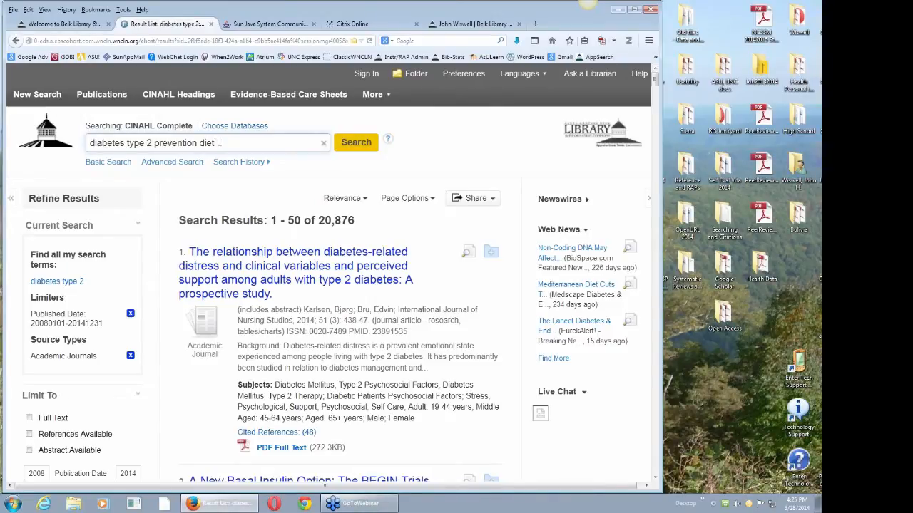
text(*)
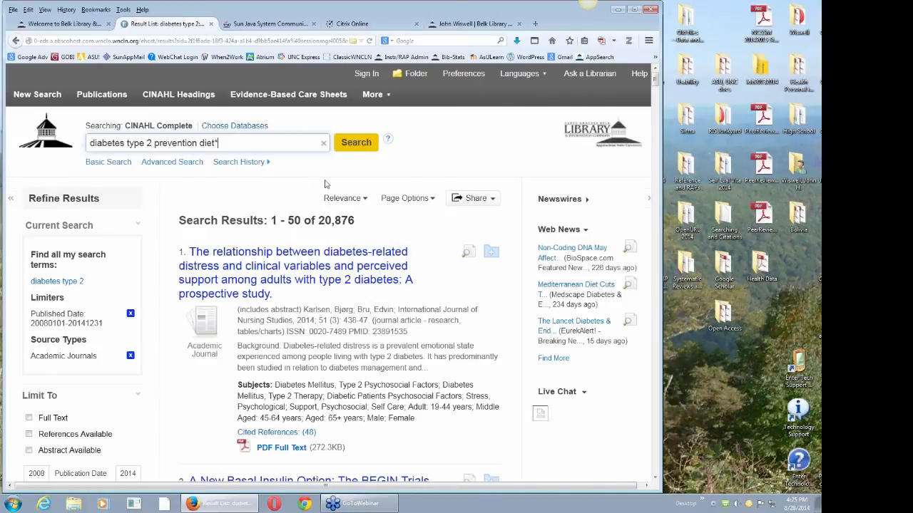
click(356, 143)
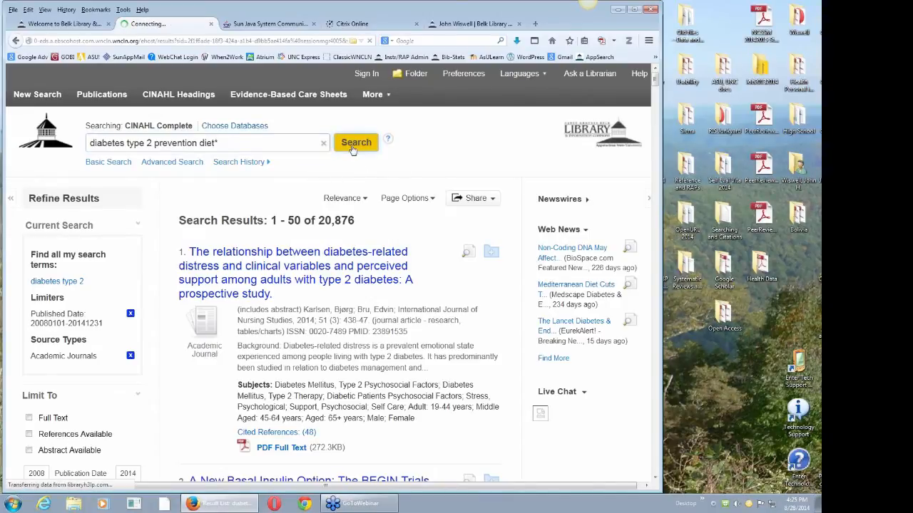
click(356, 142)
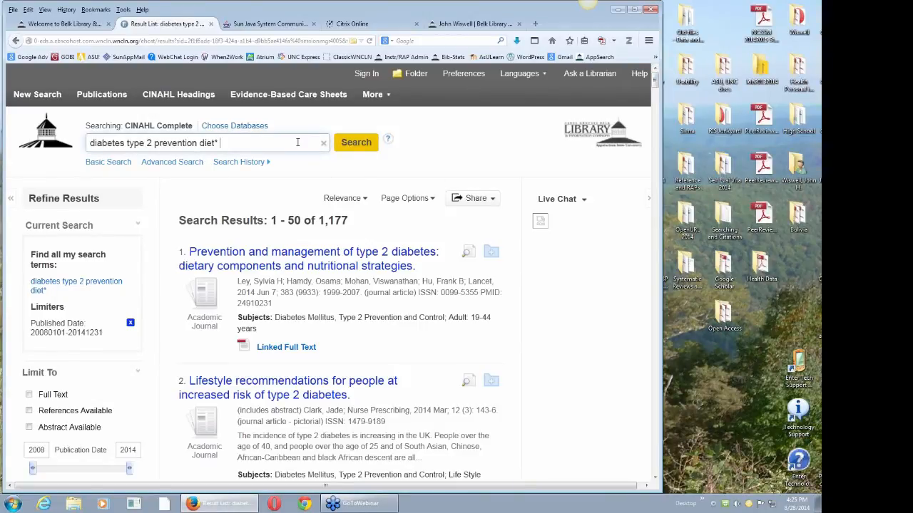
text(rveiew)
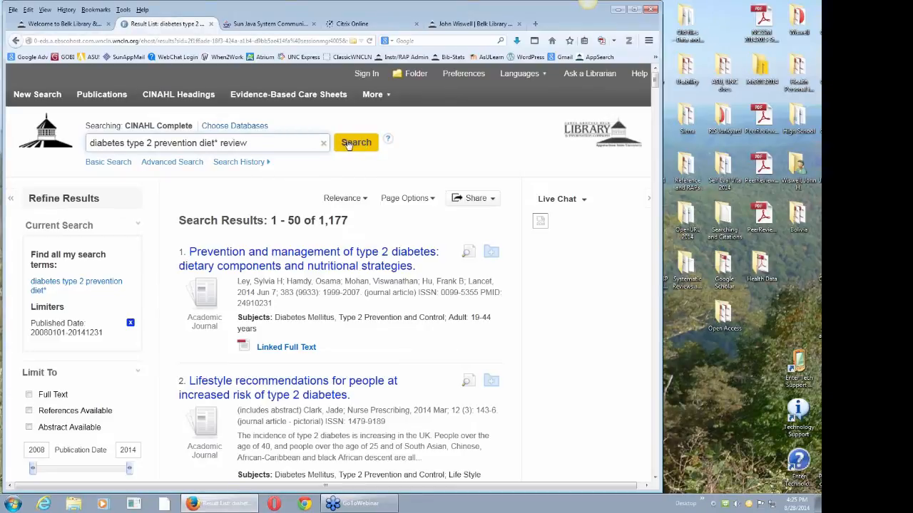
mouse_move(350, 144)
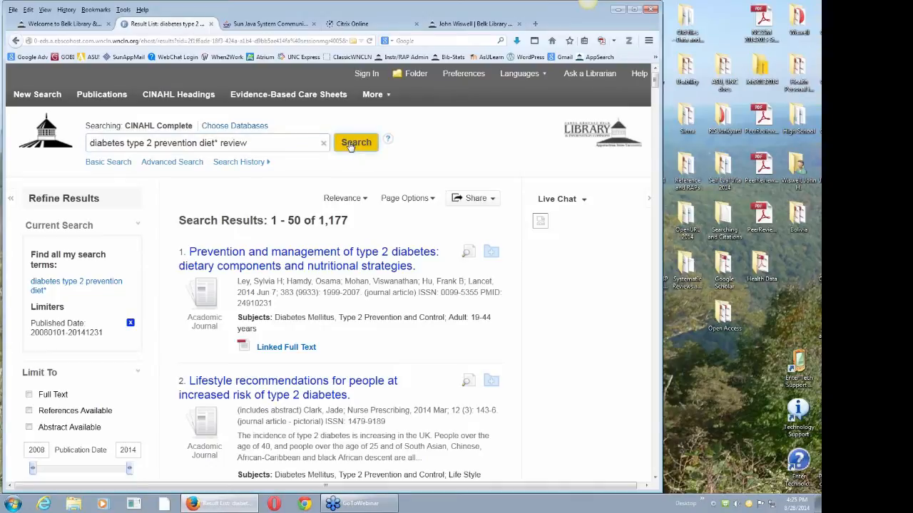
click(355, 143)
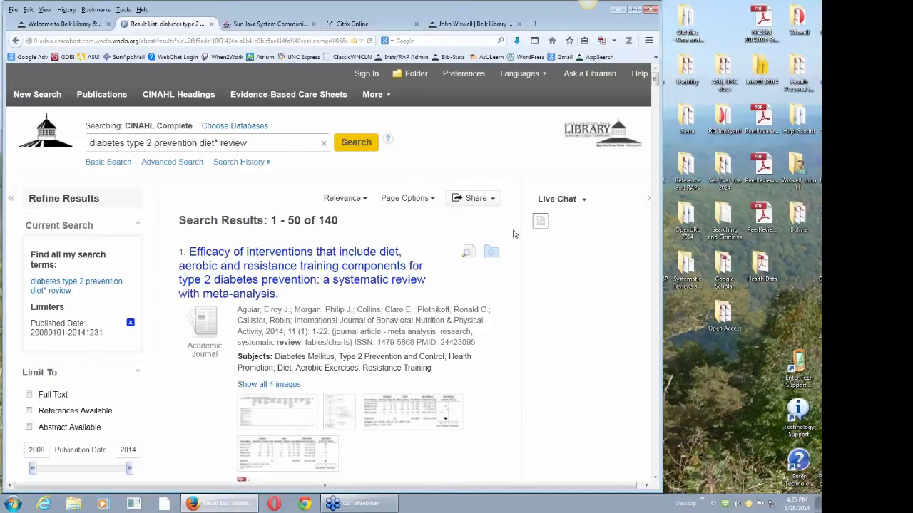
mouse_move(591, 277)
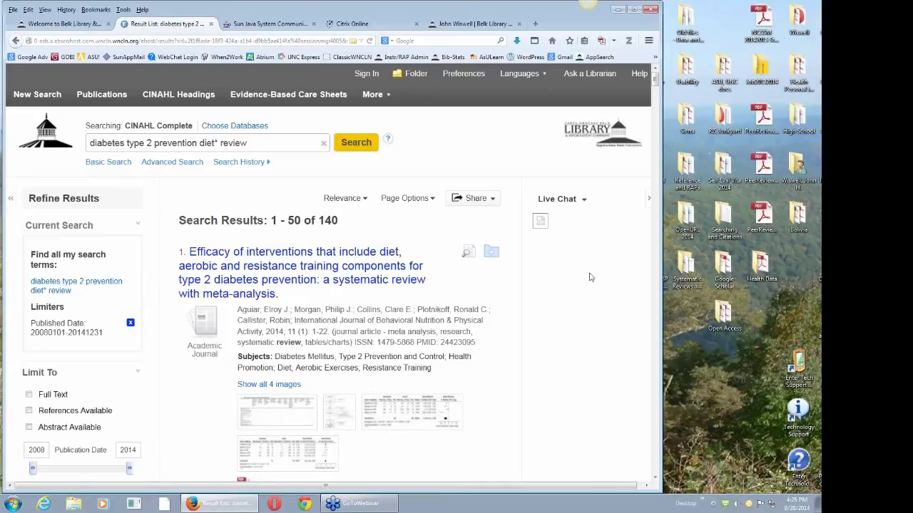
mouse_move(452, 278)
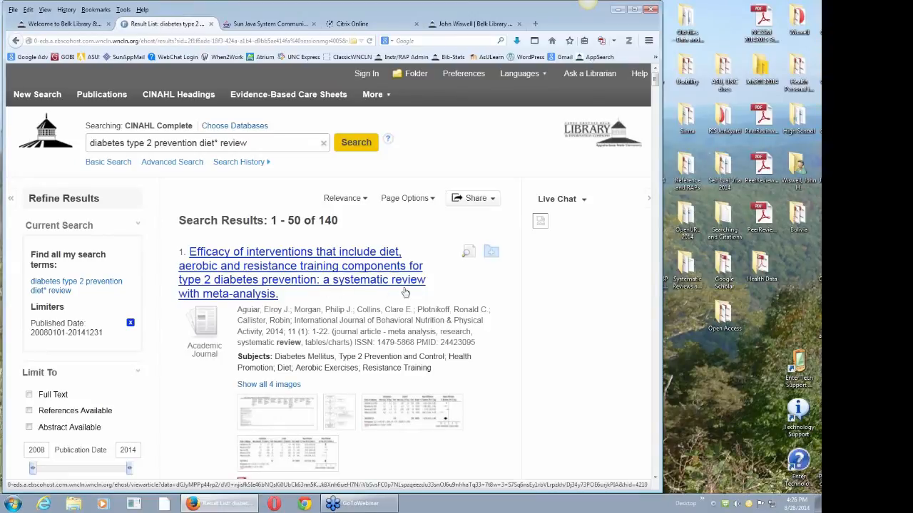
mouse_move(489, 151)
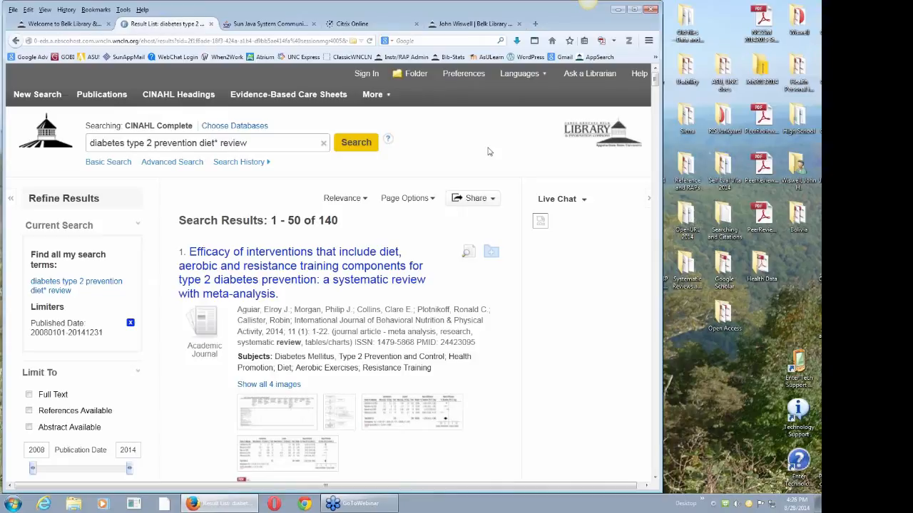
mouse_move(303, 272)
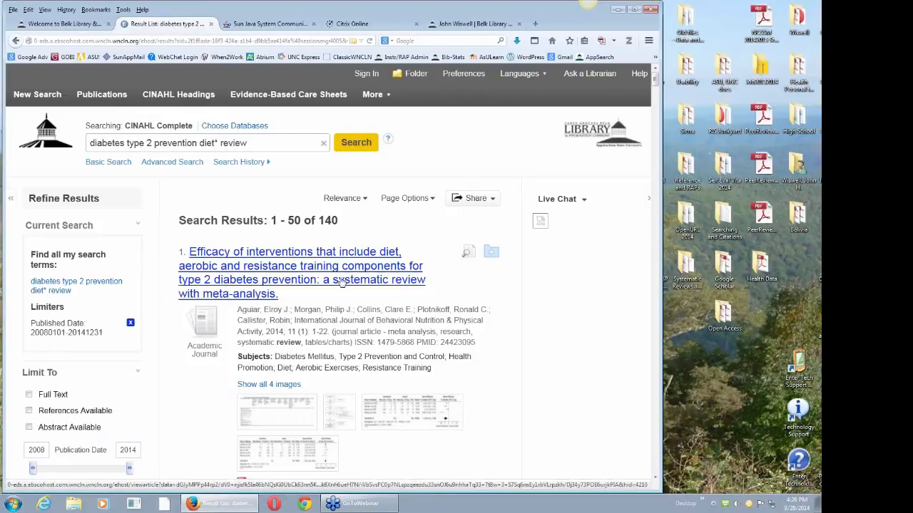
mouse_move(439, 285)
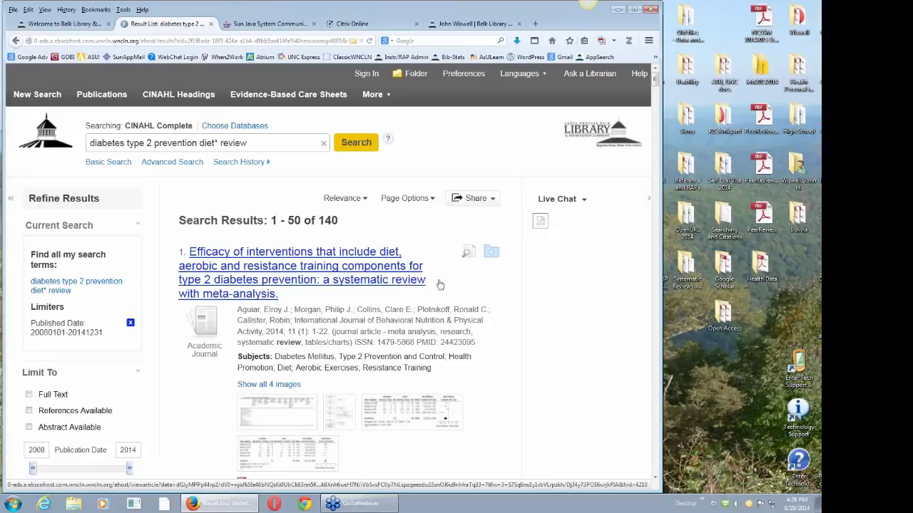
mouse_move(490, 291)
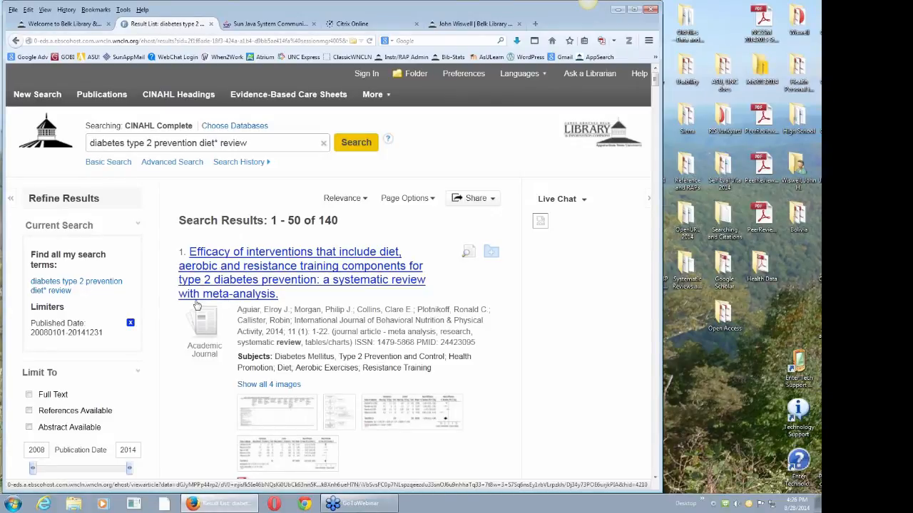
mouse_move(292, 301)
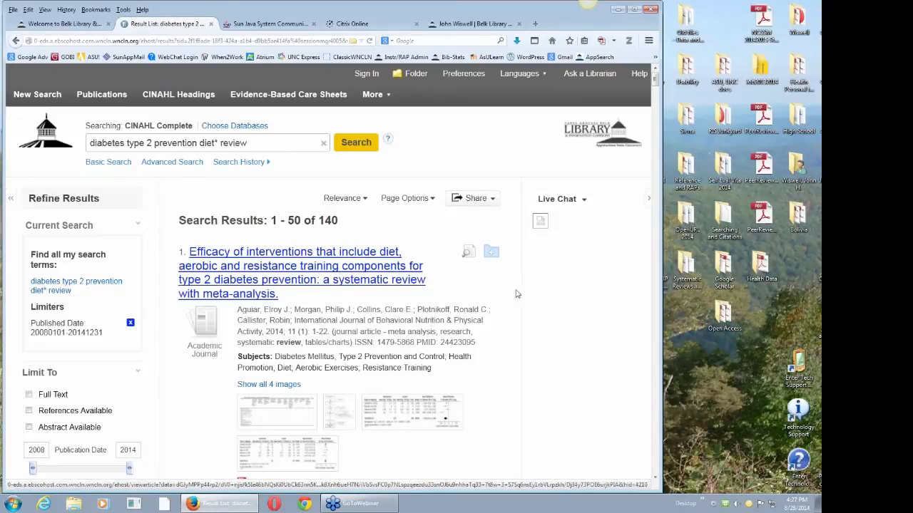
scroll(down, 3)
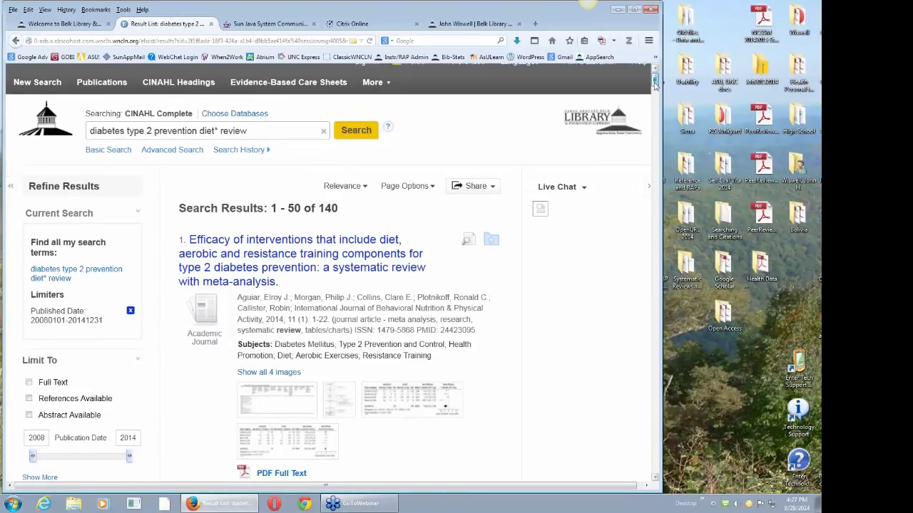
scroll(down, 3)
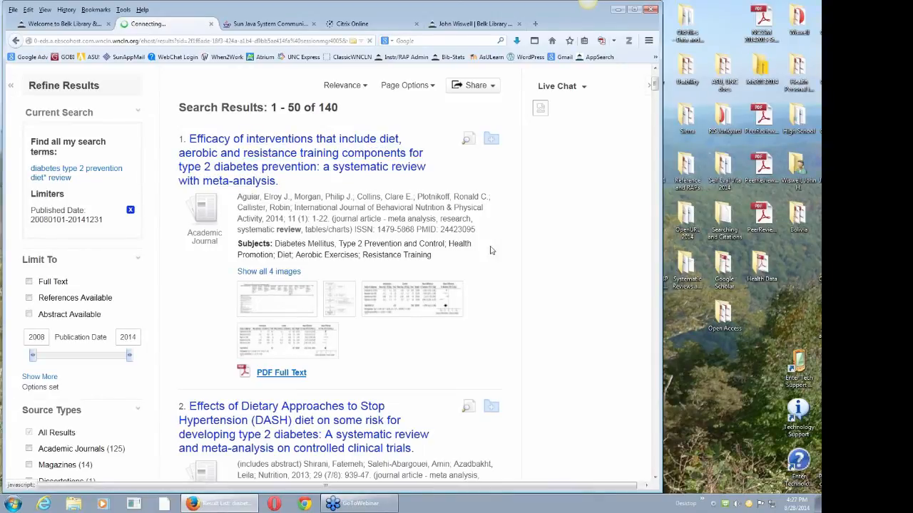
- Open the first result's PDF Full Text and read the systematic review through to its References
click(281, 372)
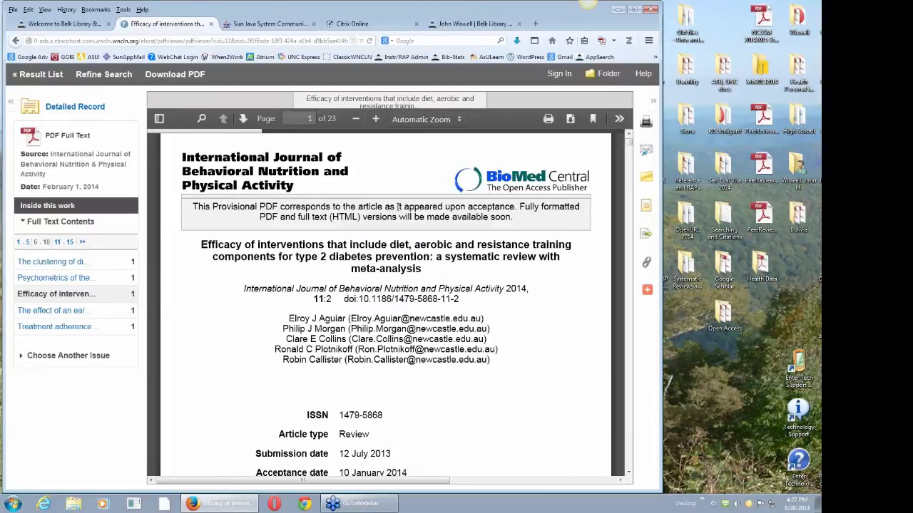
mouse_move(520, 225)
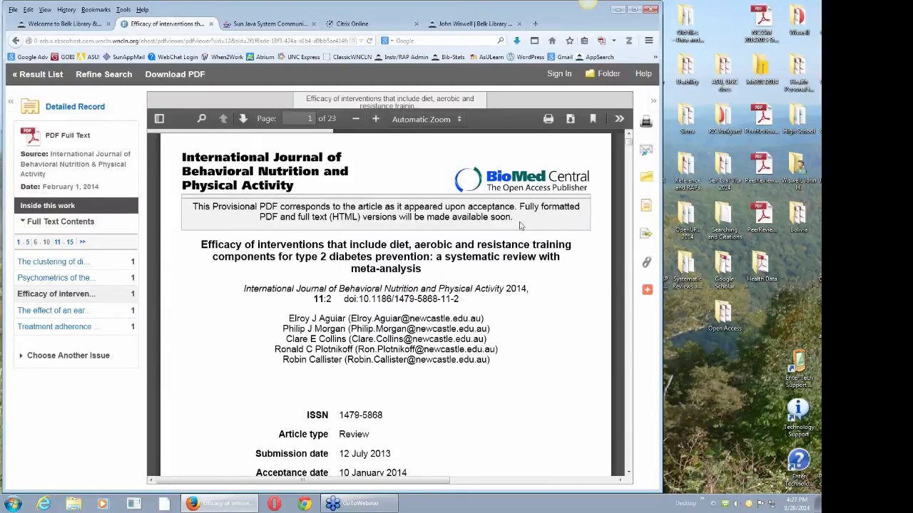
scroll(down, 3)
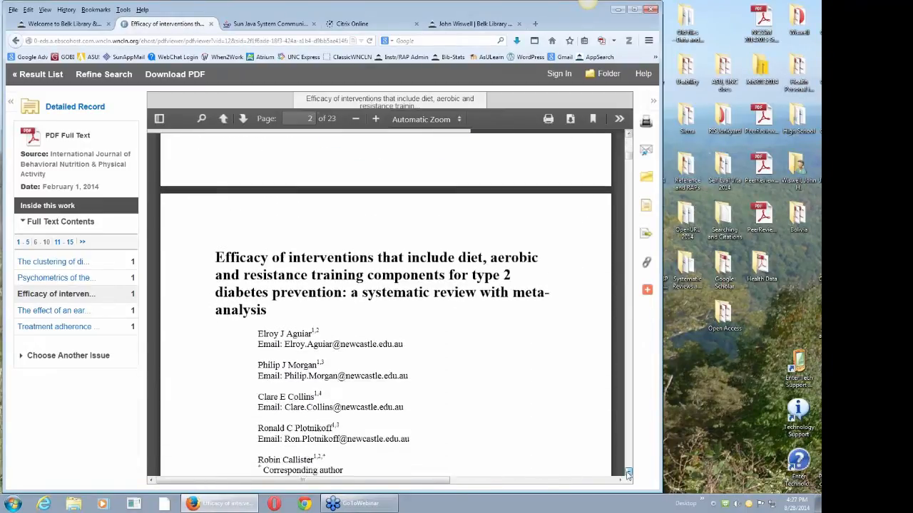
scroll(down, 3)
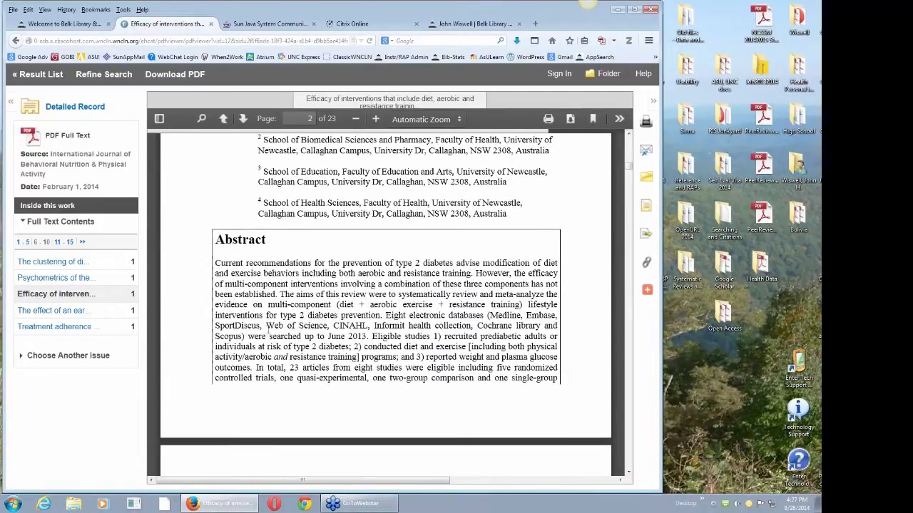
scroll(down, 3)
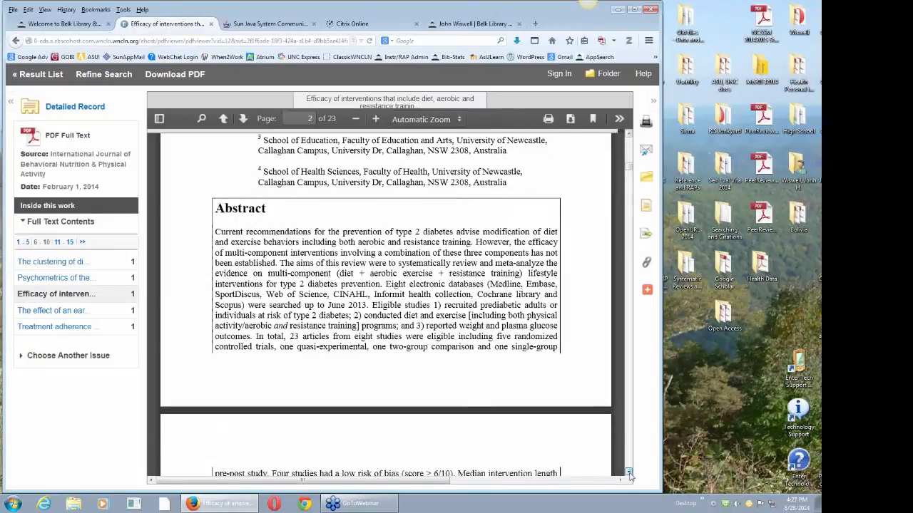
scroll(down, 3)
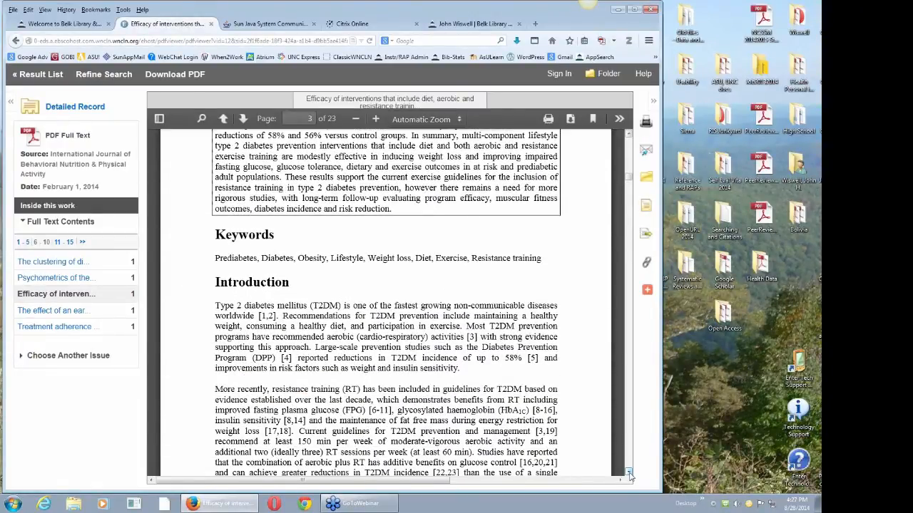
scroll(down, 3)
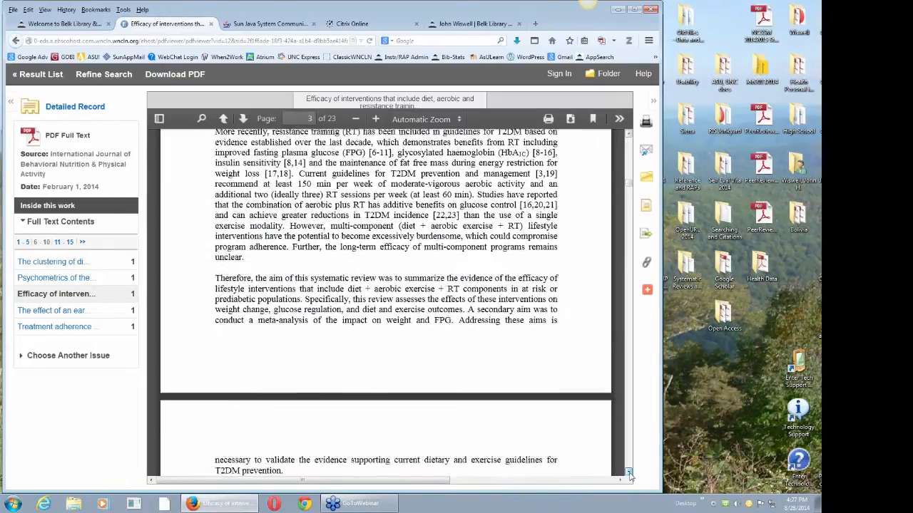
scroll(down, 3)
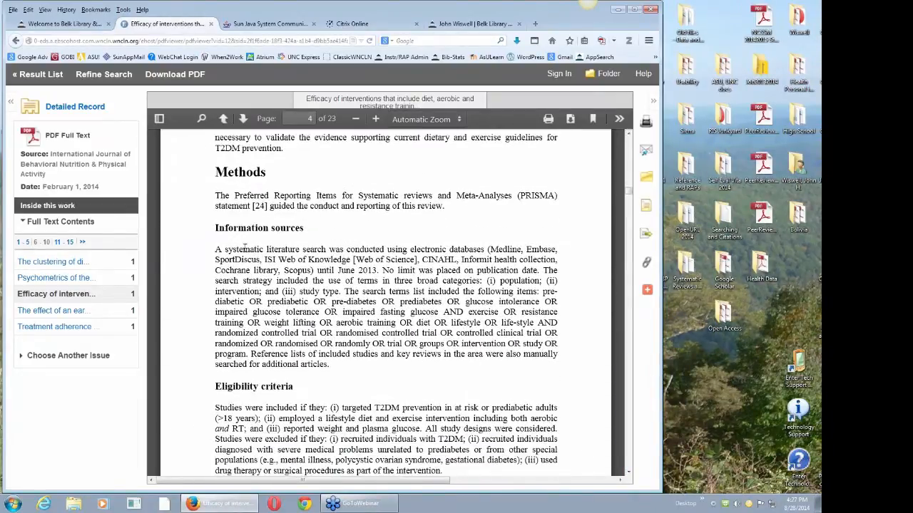
mouse_move(630, 227)
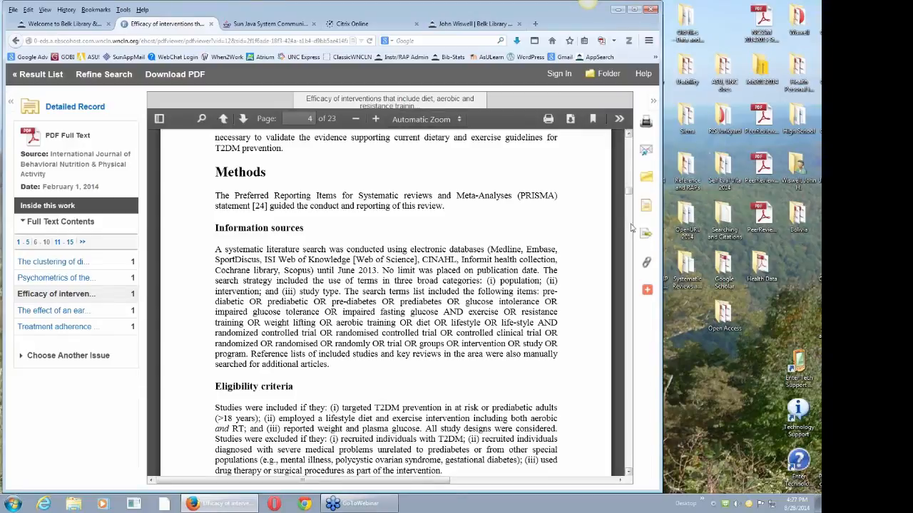
scroll(down, 3)
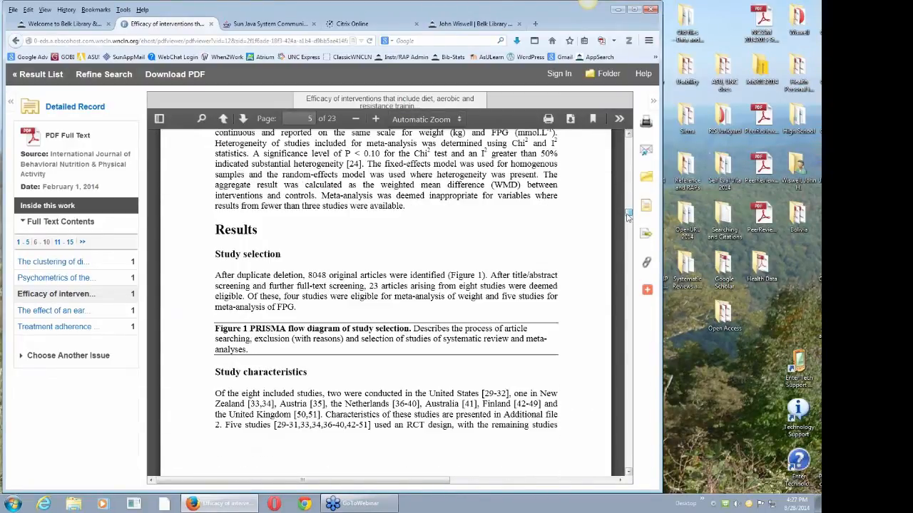
scroll(down, 3)
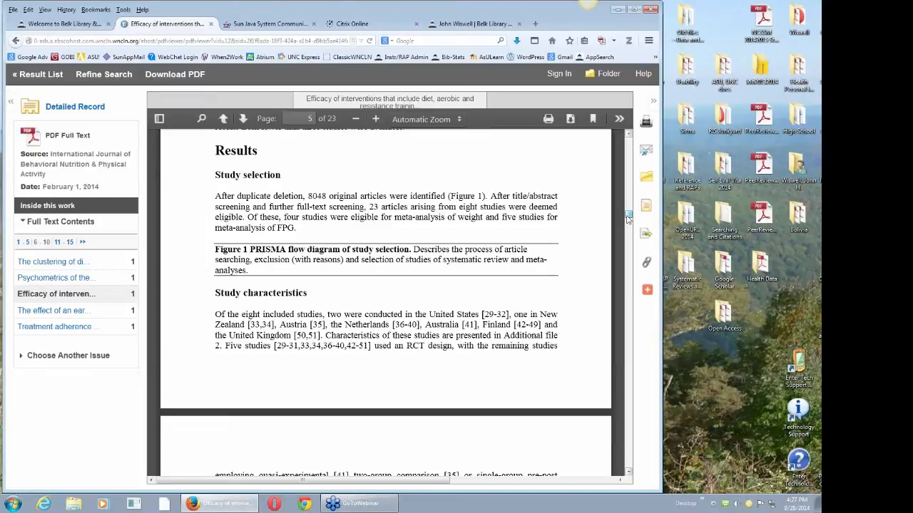
scroll(down, 3)
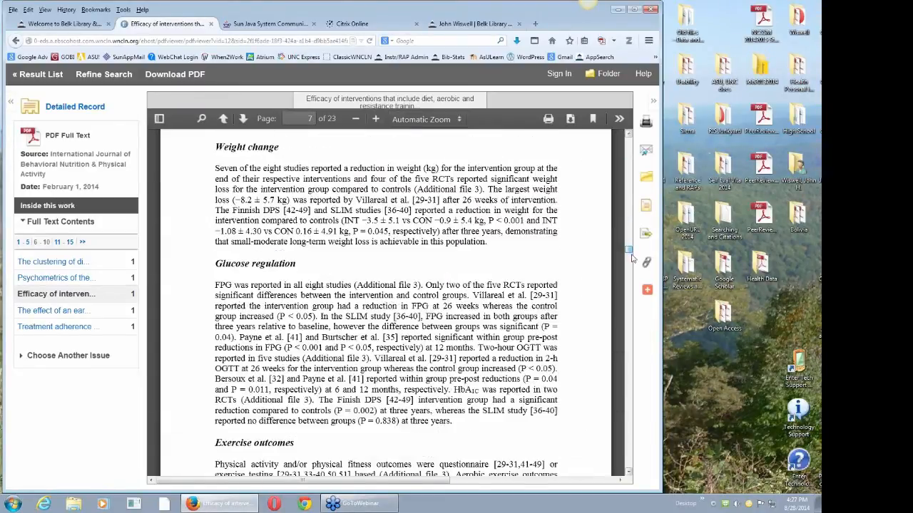
scroll(down, 3)
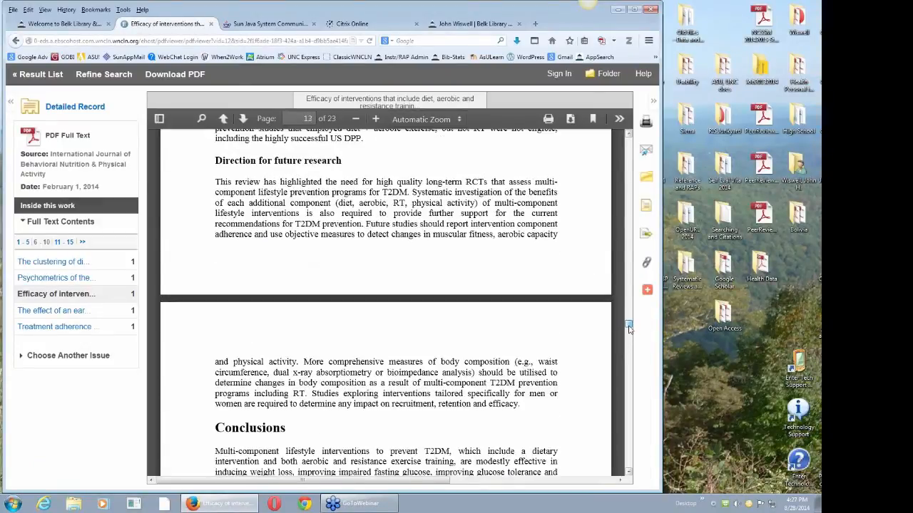
scroll(down, 3)
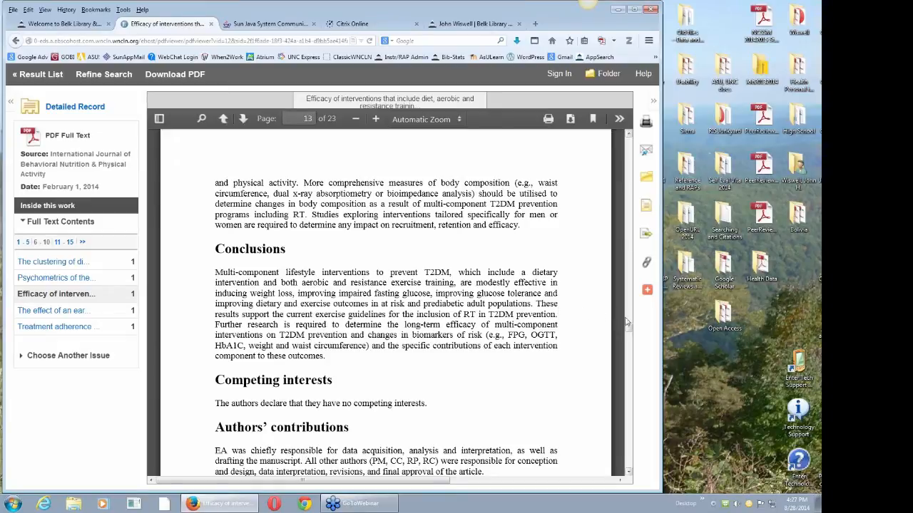
scroll(down, 3)
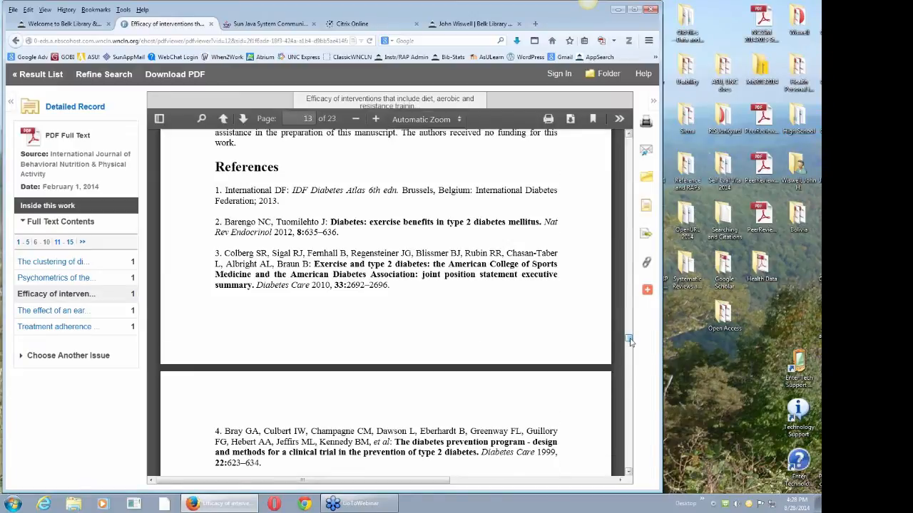
scroll(down, 3)
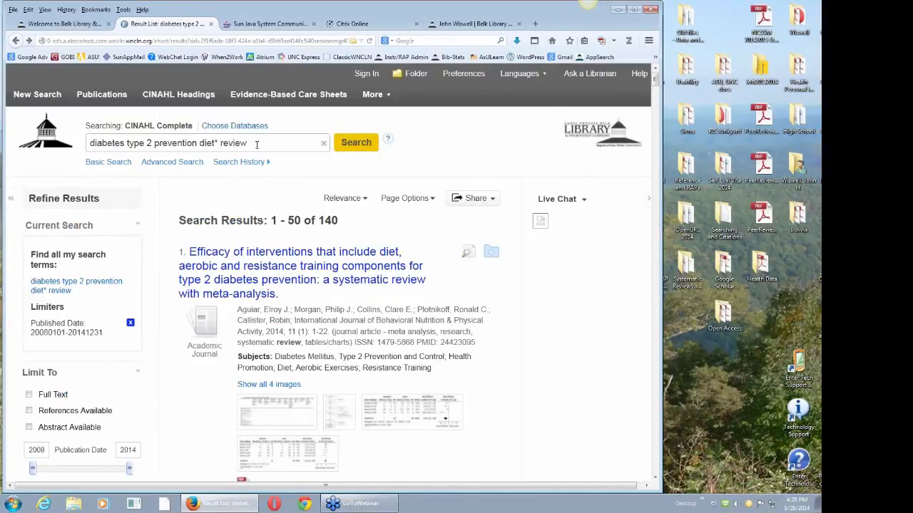
mouse_move(308, 322)
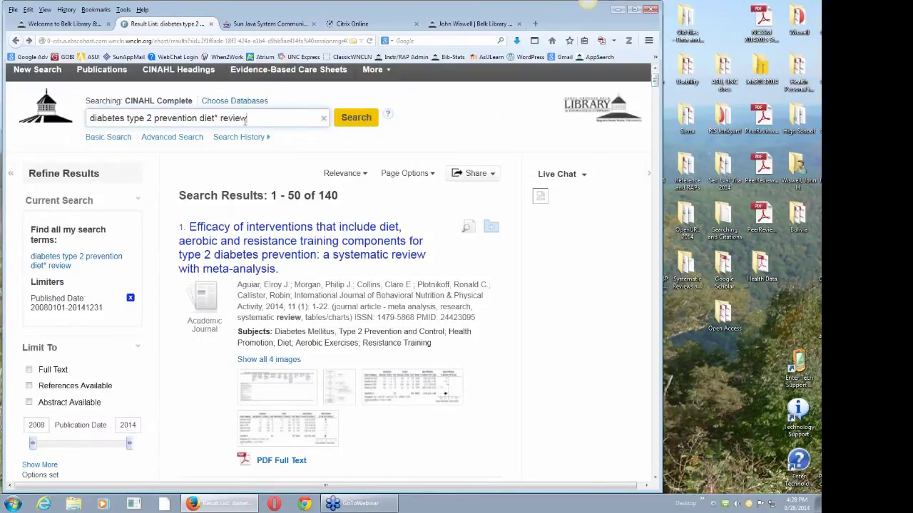
- Clear the old query and enter the phrase "eating disorders" in the search box
triple_click(168, 117)
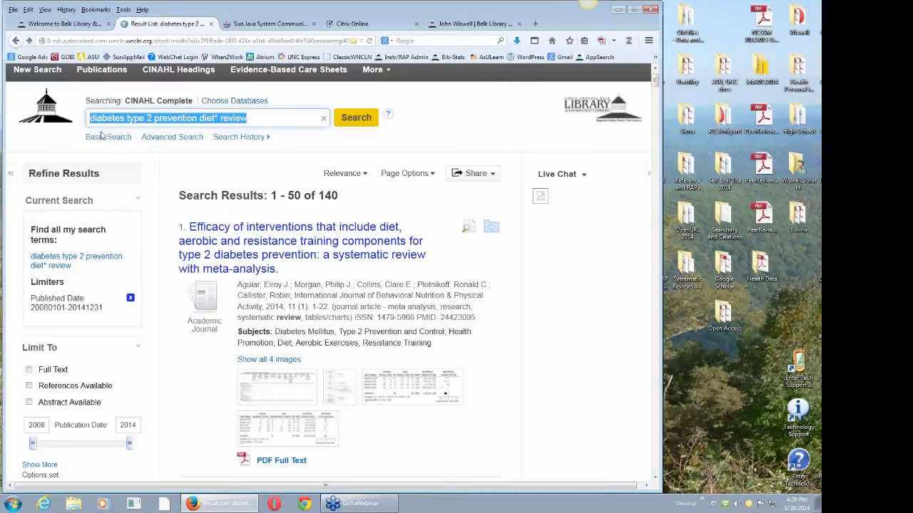
click(322, 117)
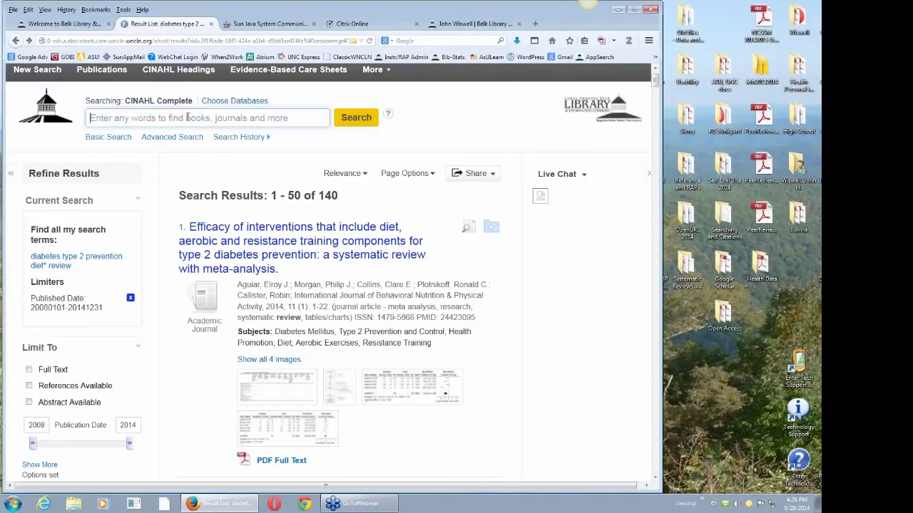
text("eating diso)
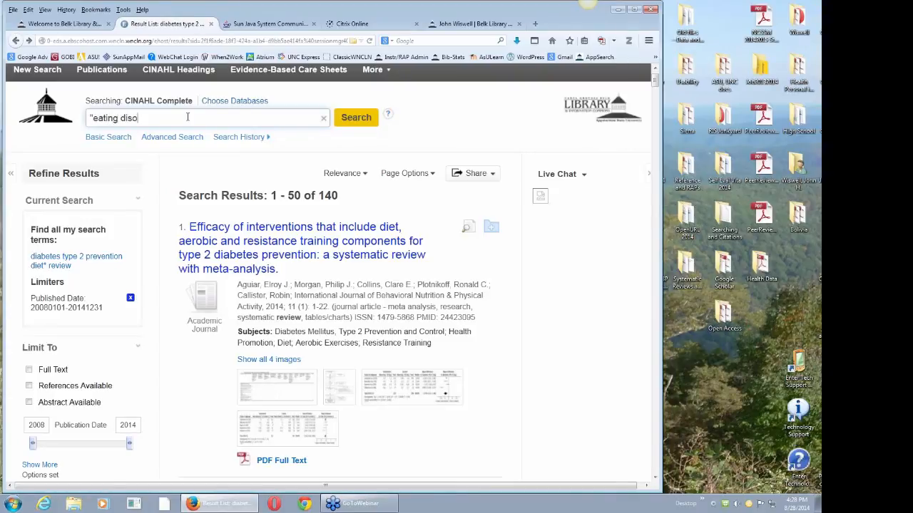
text(re)
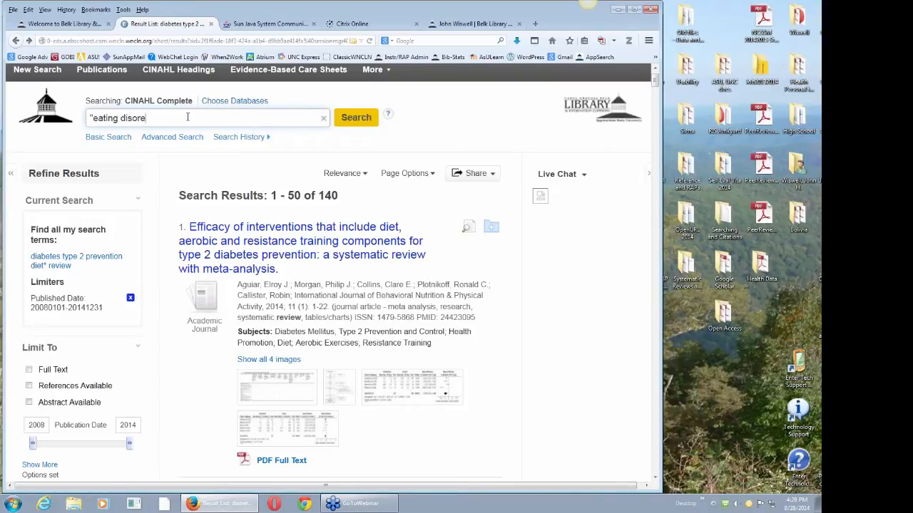
text(ders)
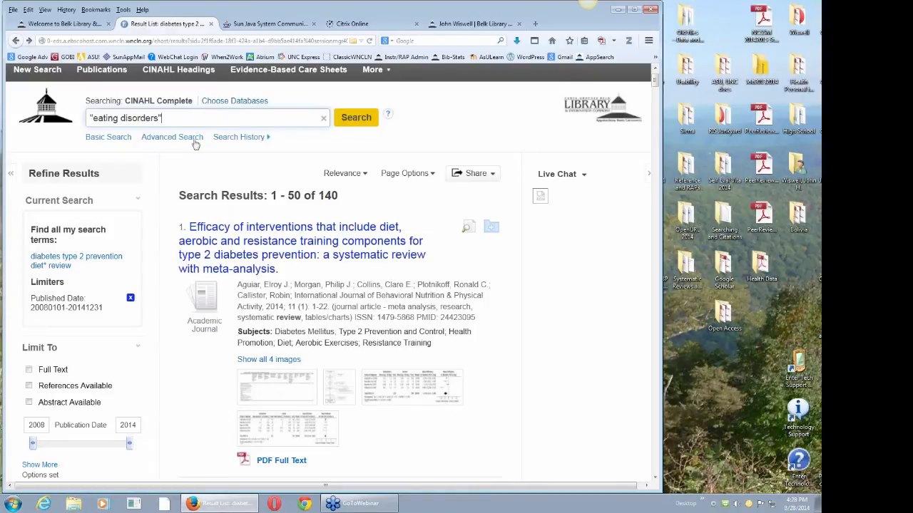
mouse_move(219, 165)
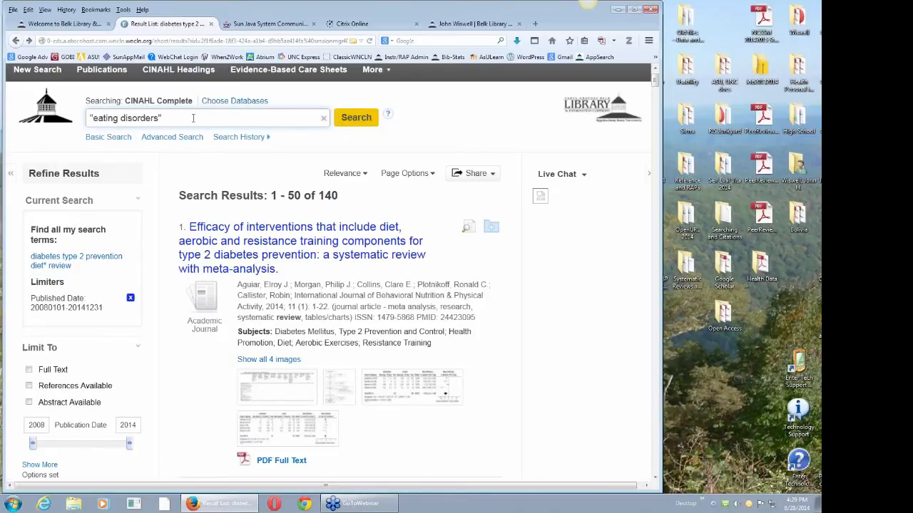
mouse_move(194, 117)
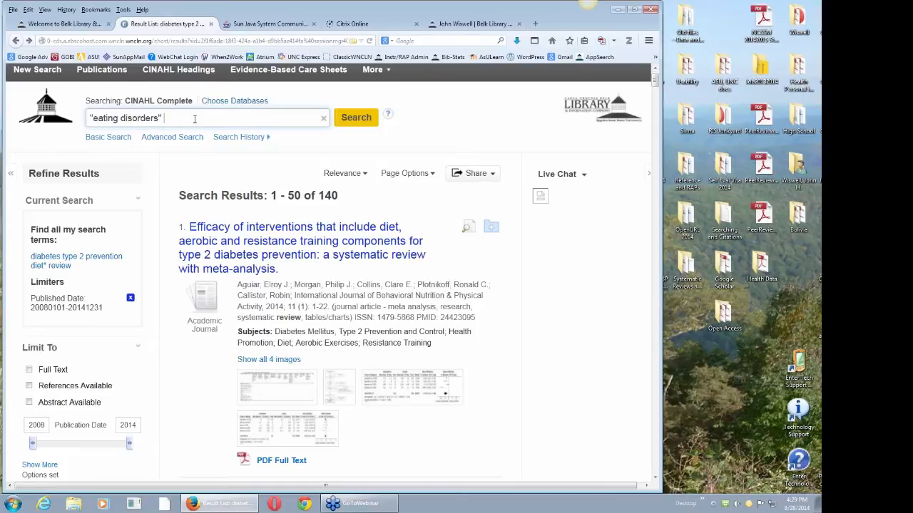
- Add OR bulimia OR anorexia in parentheses and begin appending epidemiology
text(OR b)
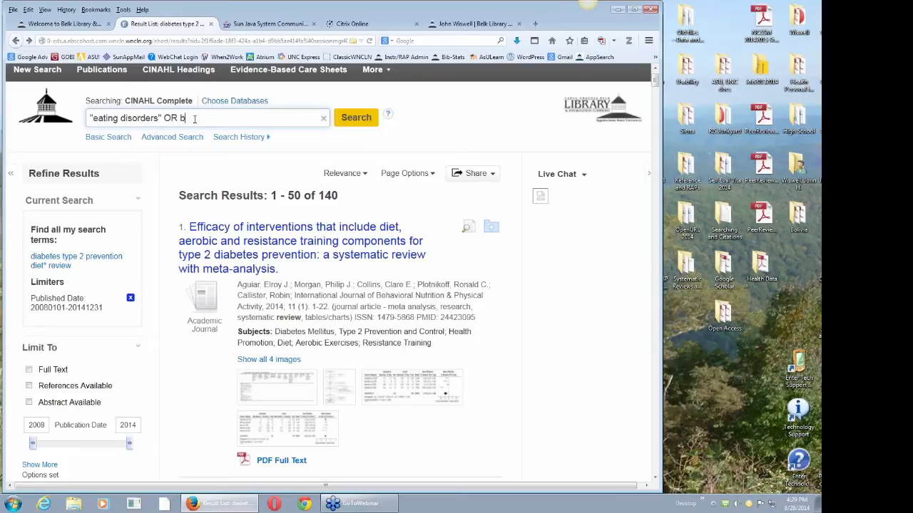
text(ulimia)
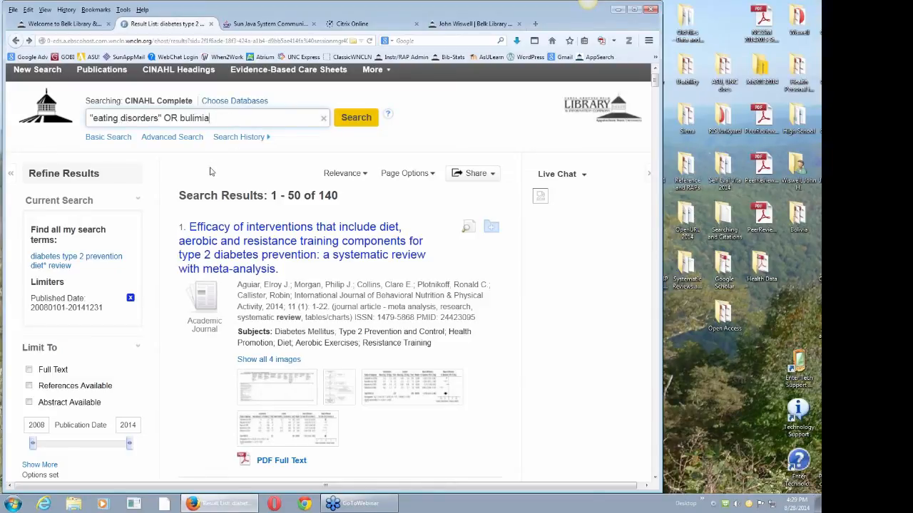
text(OR ano)
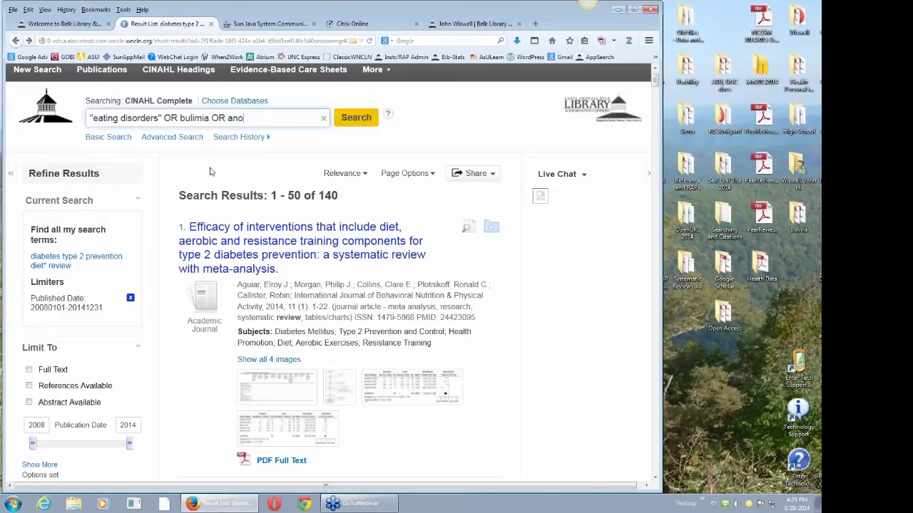
text(rexia))
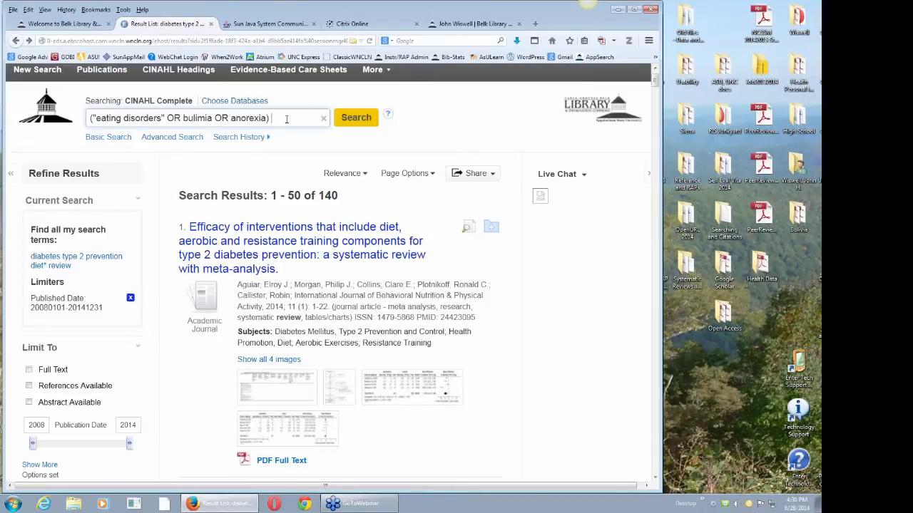
text(epe)
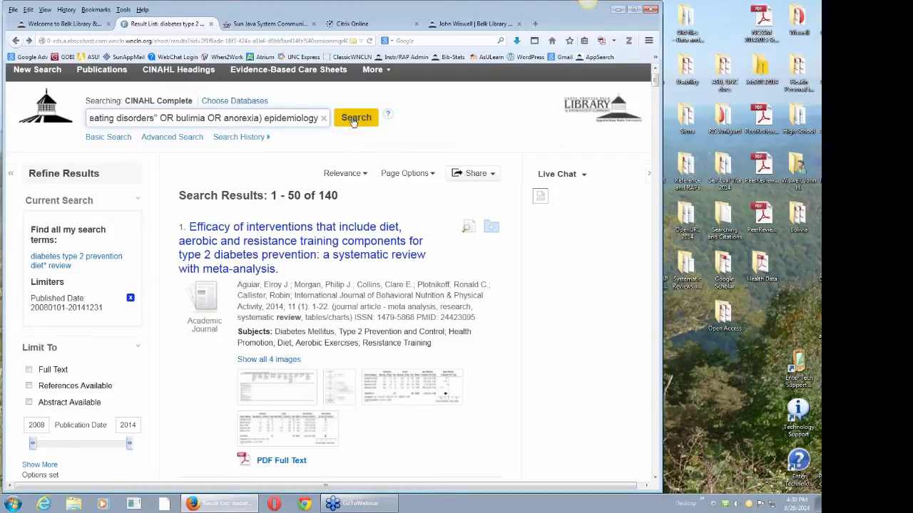
- Run the eating-disorders epidemiology search, narrow the 916 results to 738 academic journals, then go to the library homepage
click(357, 116)
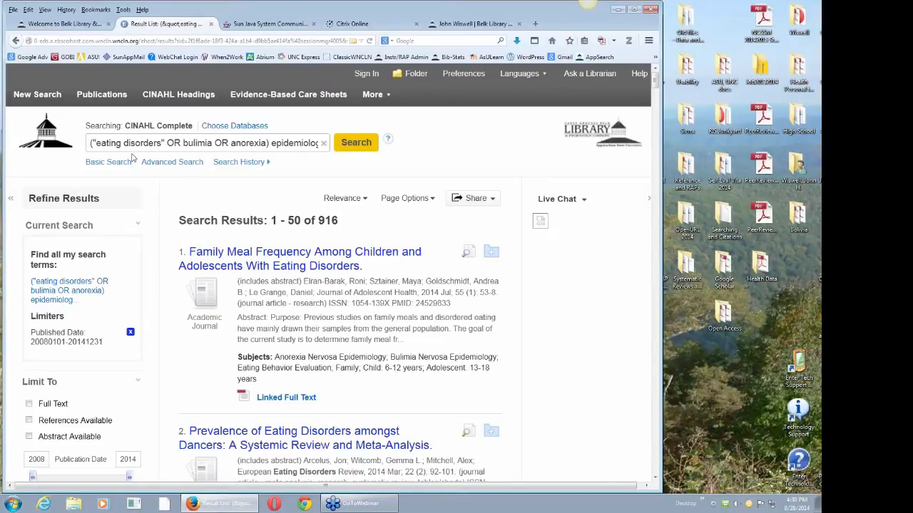
mouse_move(369, 225)
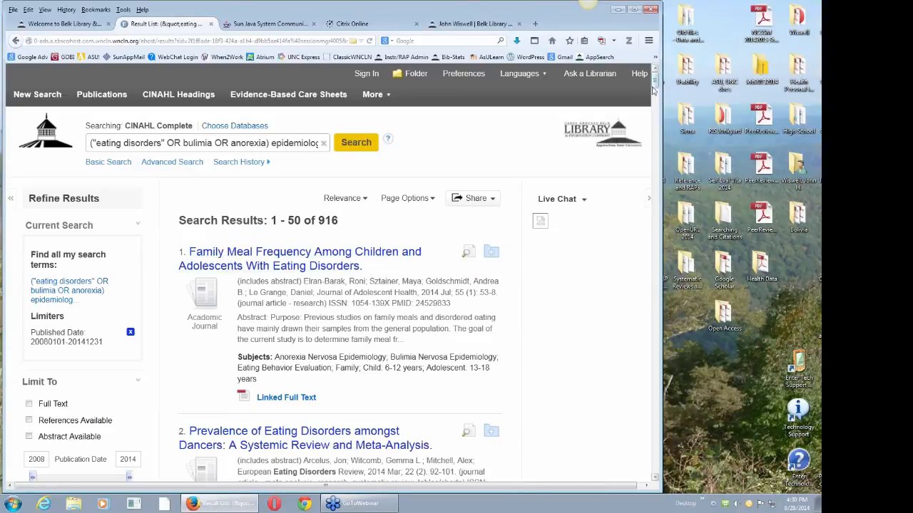
scroll(down, 3)
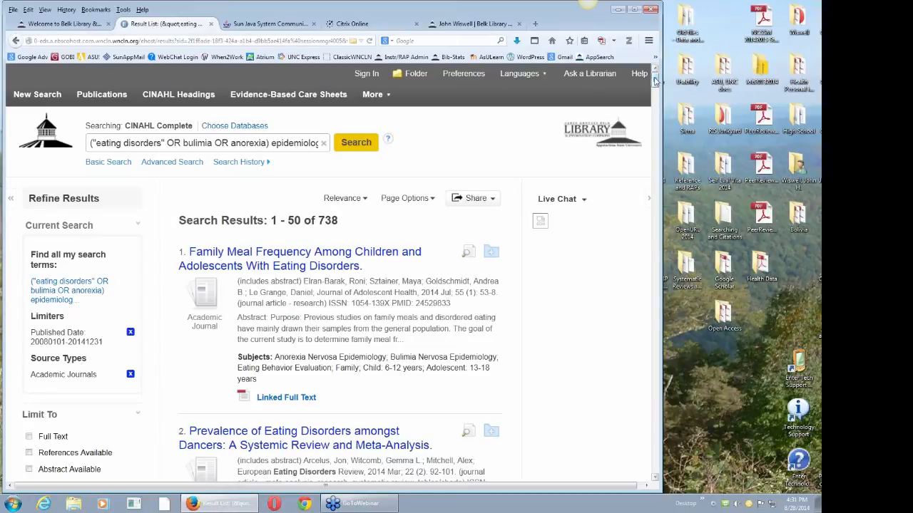
scroll(down, 3)
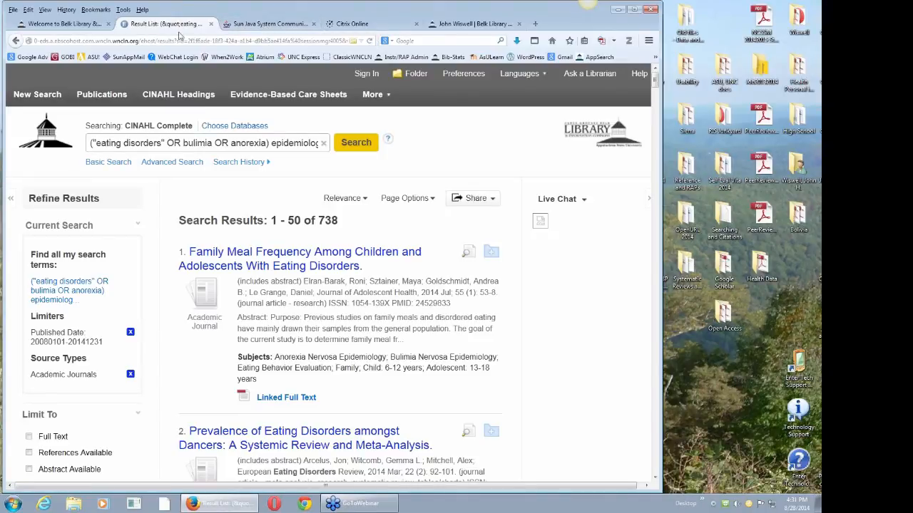
click(60, 23)
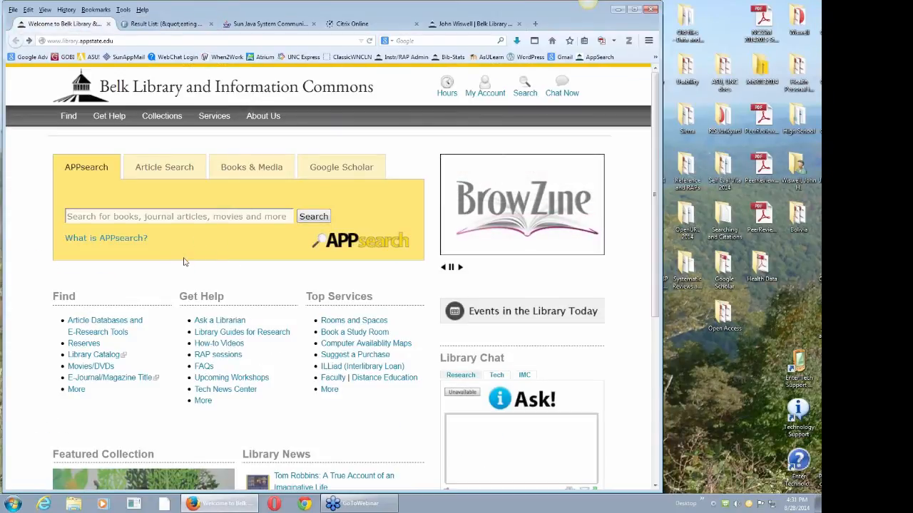
mouse_move(152, 334)
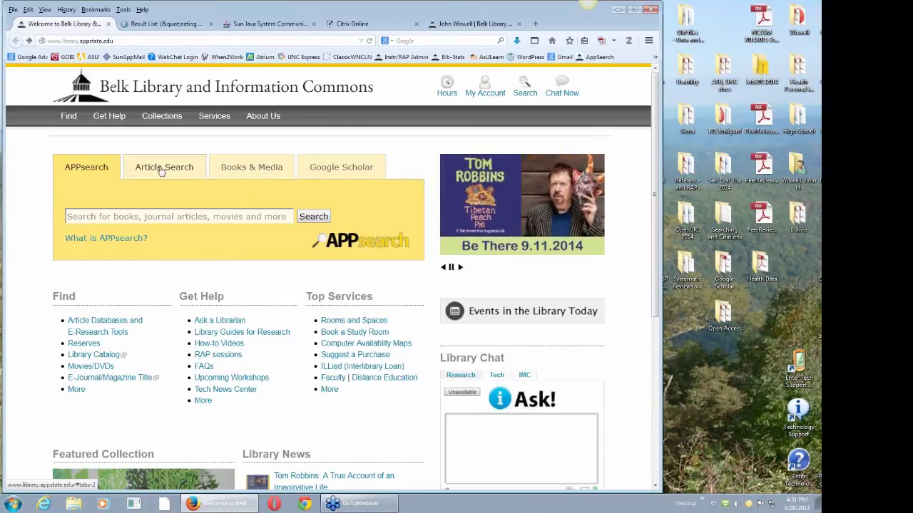
- Switch the homepage search box to Article Search and then to the Books & Media catalog search
click(164, 167)
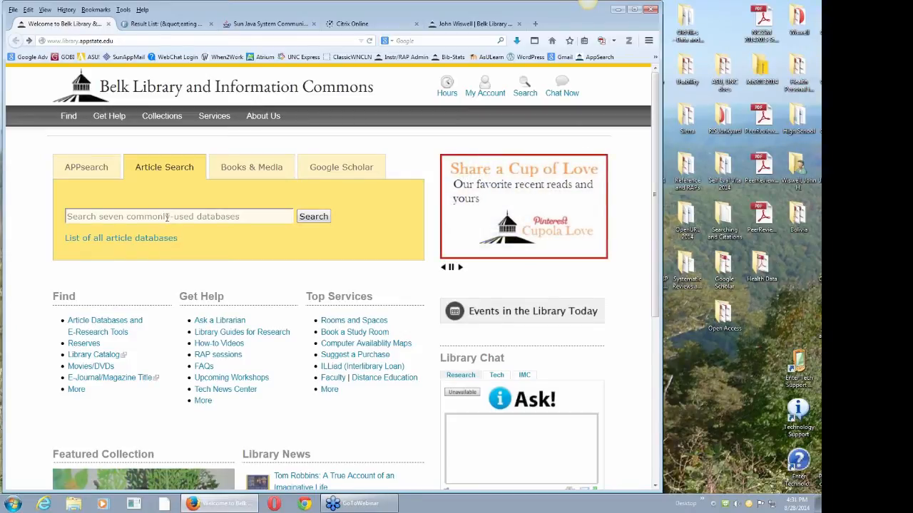
mouse_move(251, 166)
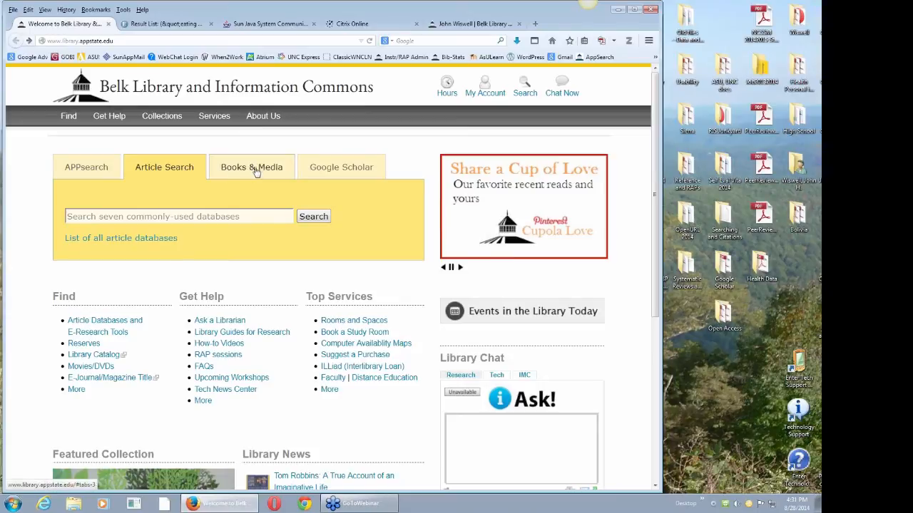
click(251, 166)
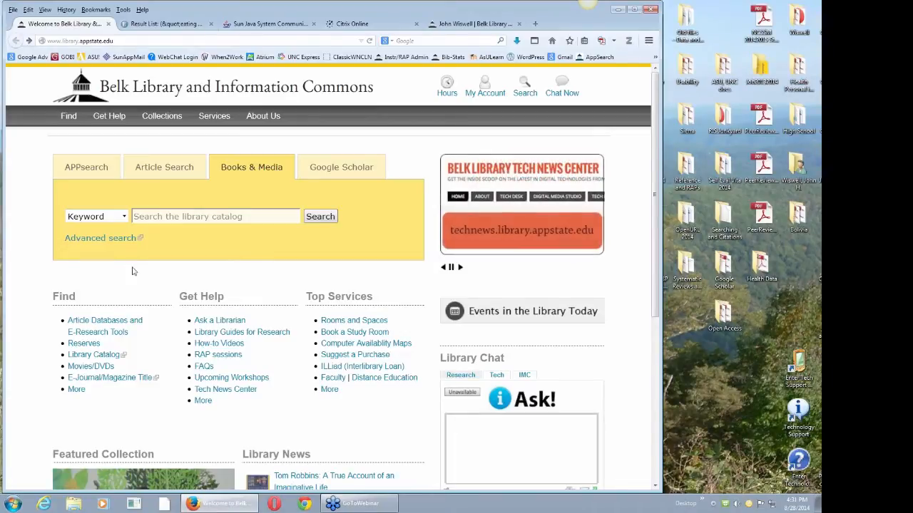
mouse_move(157, 271)
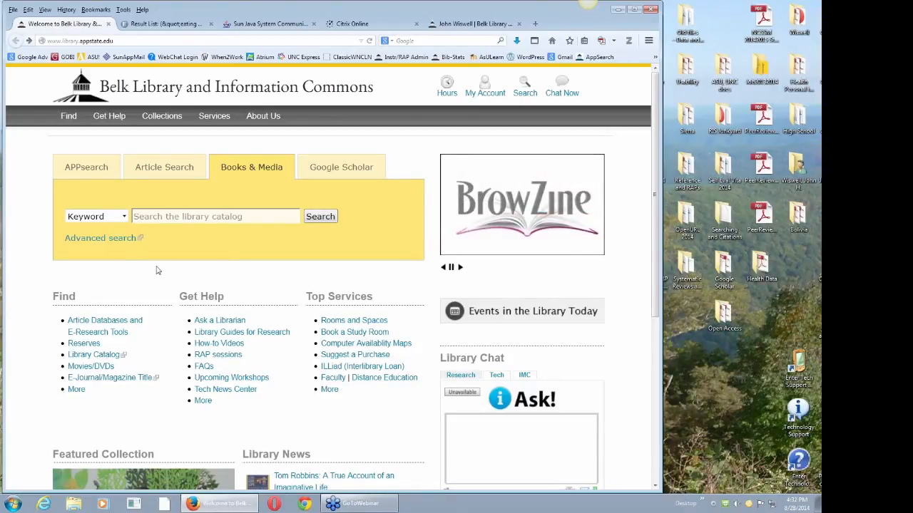
mouse_move(174, 271)
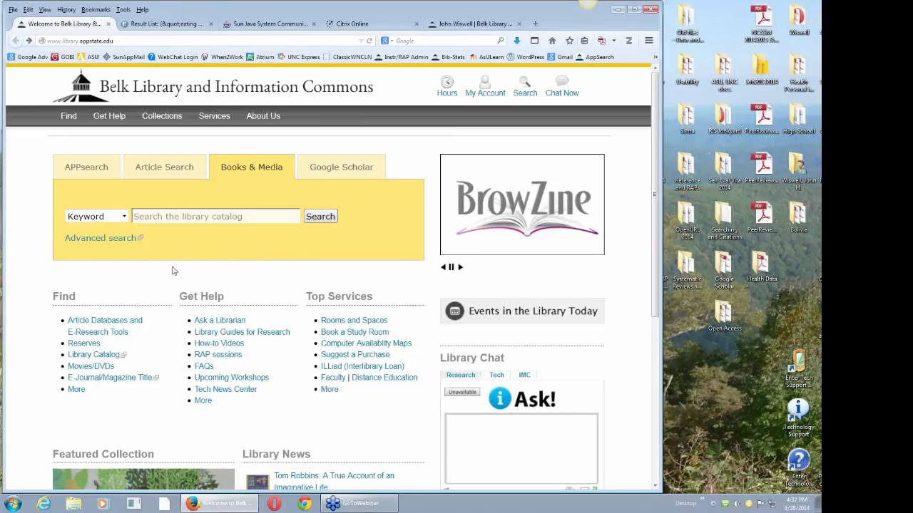
mouse_move(237, 273)
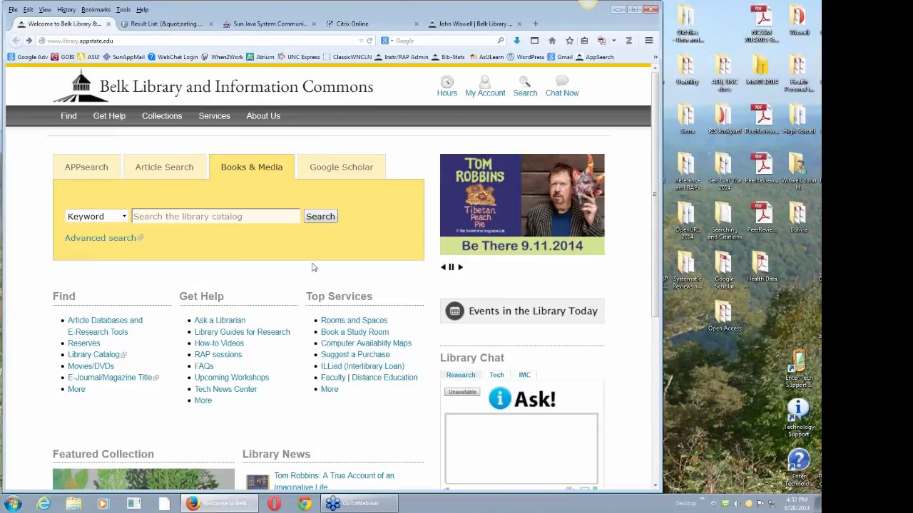
mouse_move(341, 258)
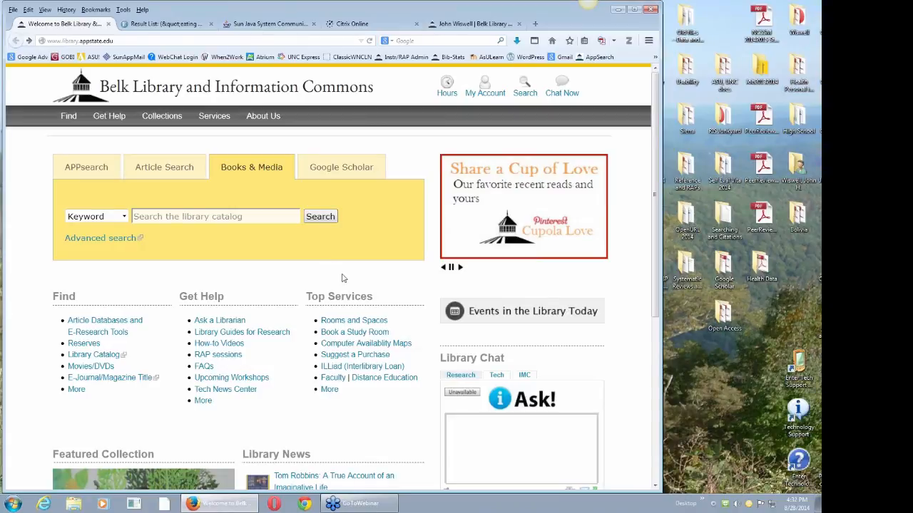
mouse_move(343, 258)
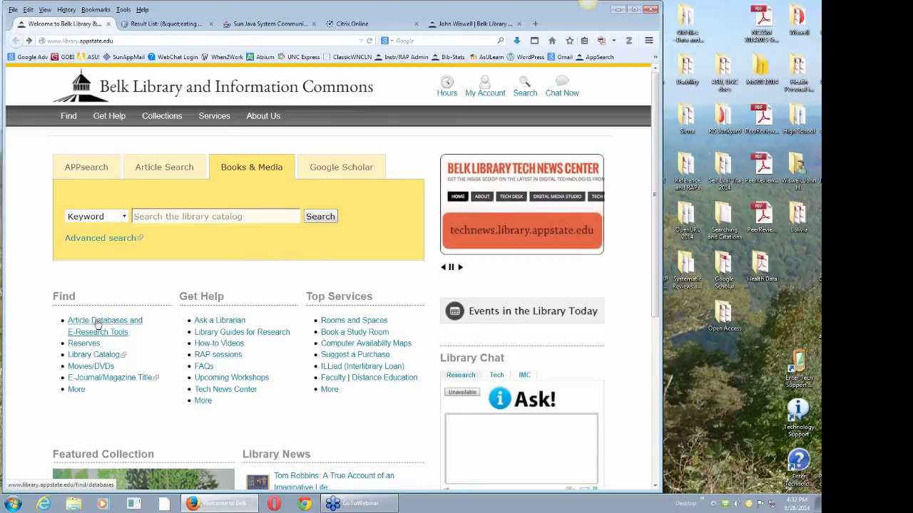
- From Article Databases and E-Research Tools, choose Nursing by subject to see best bets like CINAHL Complete and PubMed
click(106, 320)
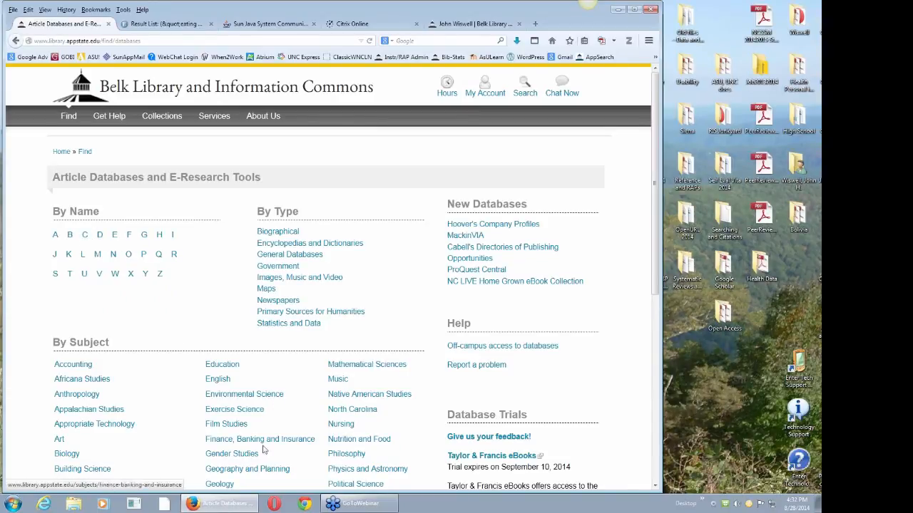
scroll(down, 3)
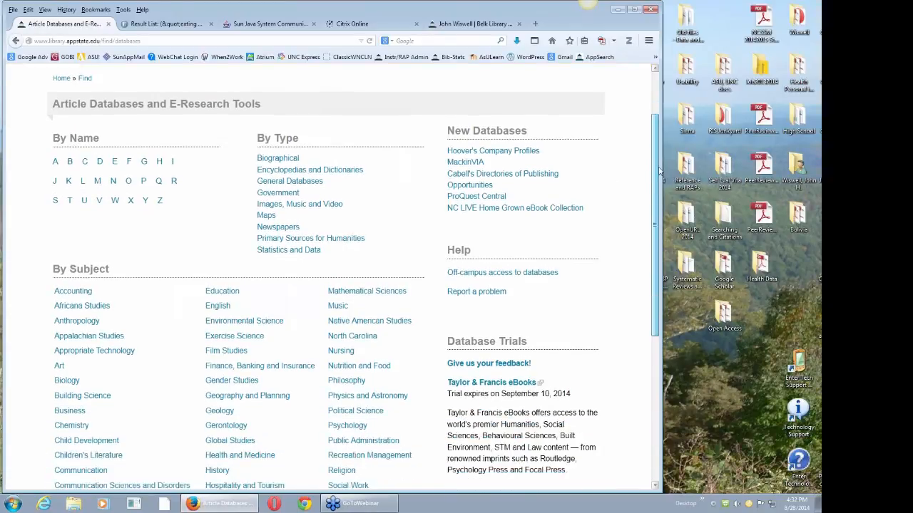
scroll(down, 3)
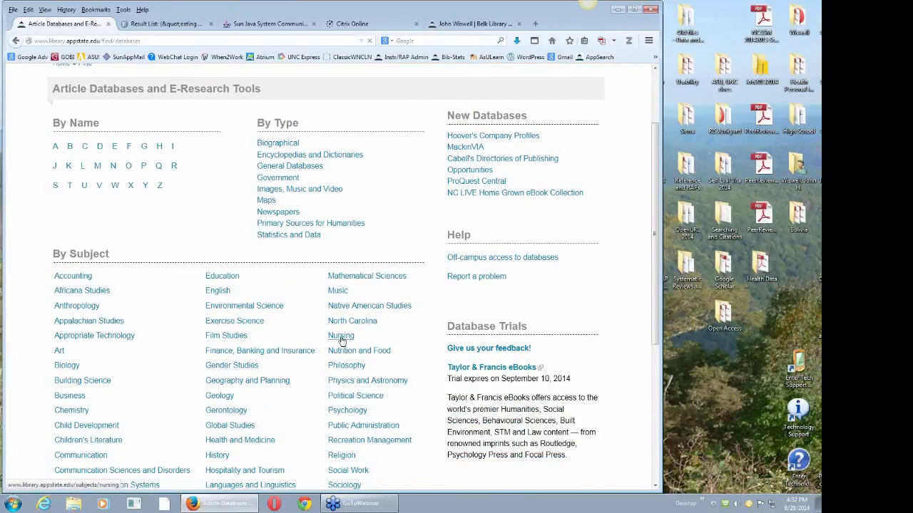
click(340, 335)
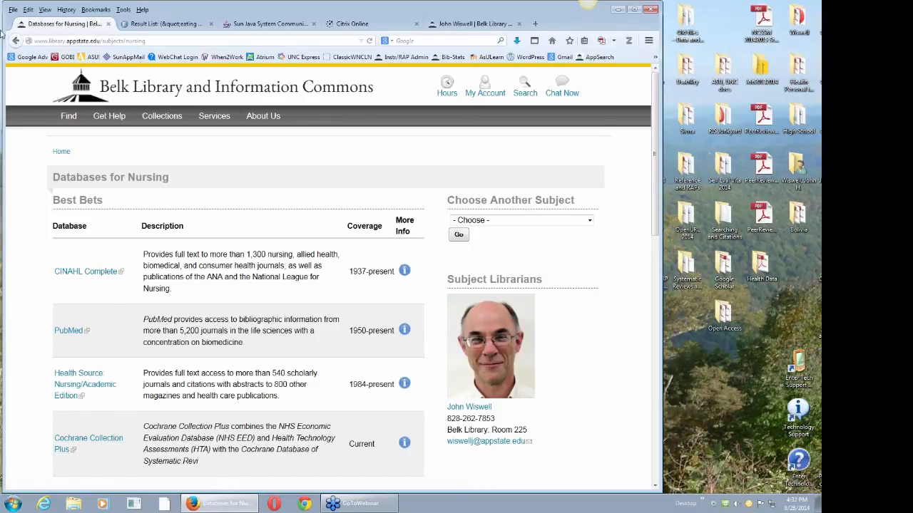
mouse_move(68, 331)
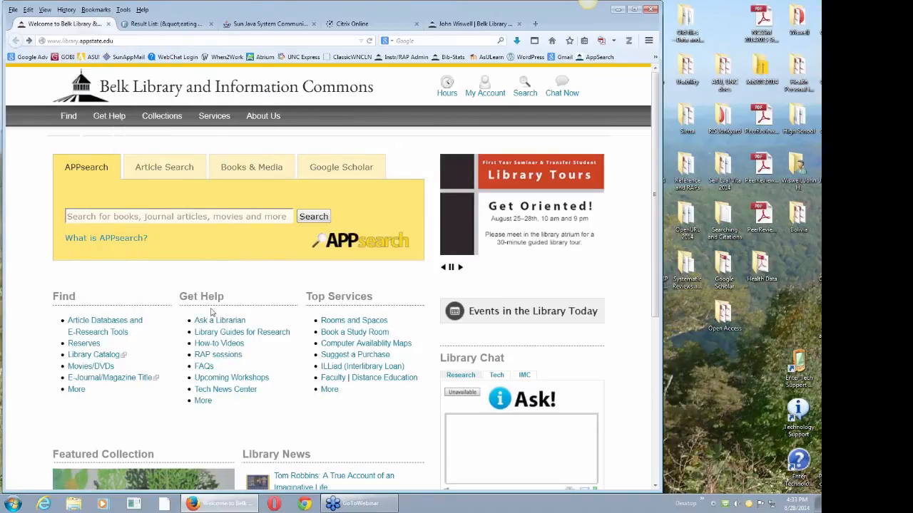
- From Library Guides for Research, choose Nursing in the subject list to reach the Nursing: Overview guide
click(243, 330)
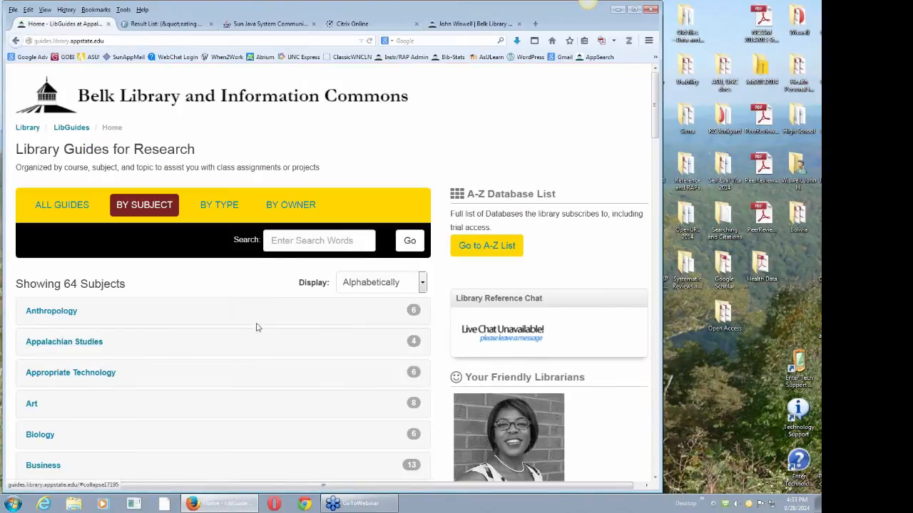
mouse_move(397, 207)
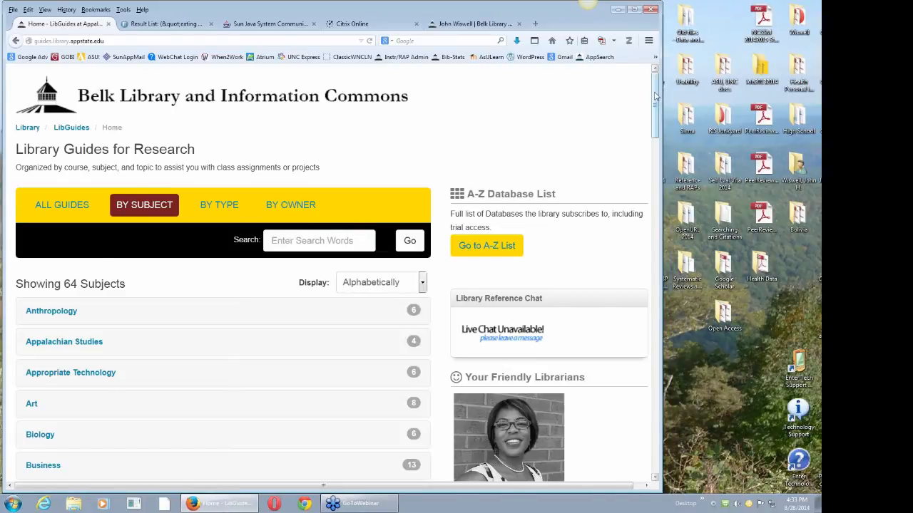
scroll(down, 3)
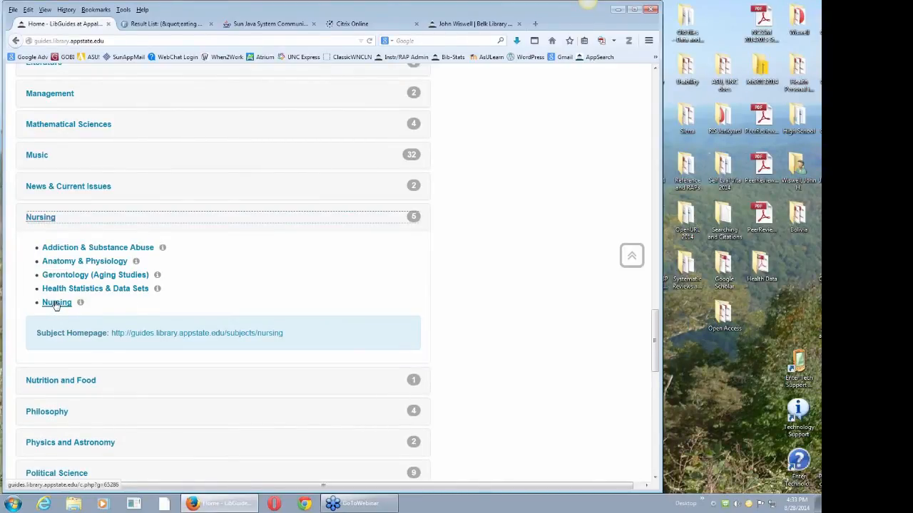
click(57, 302)
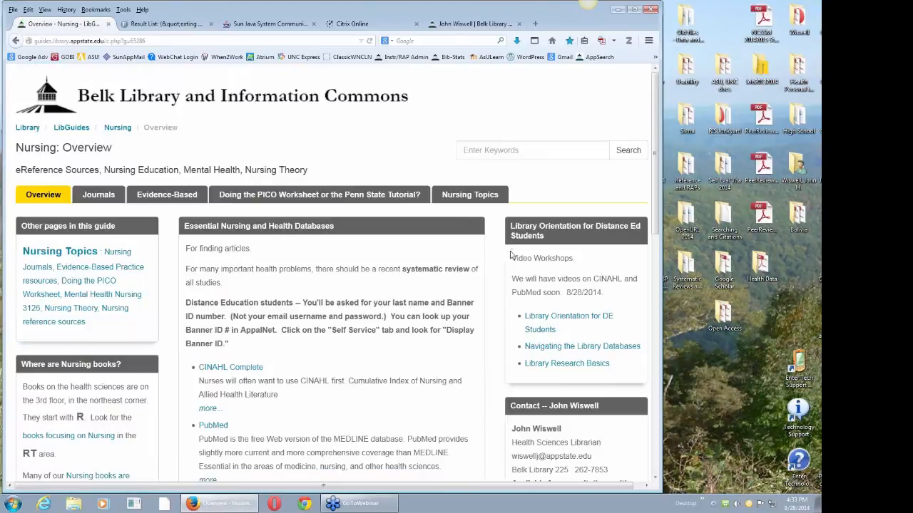
scroll(down, 3)
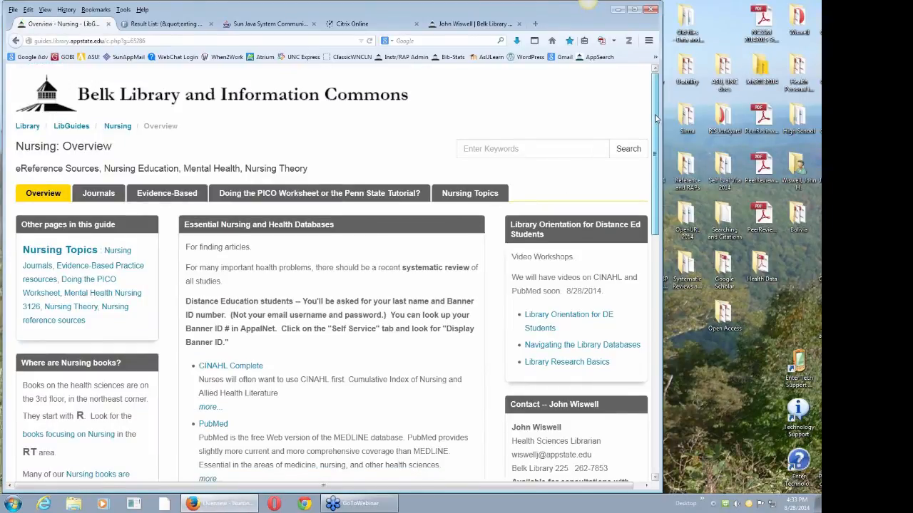
scroll(down, 3)
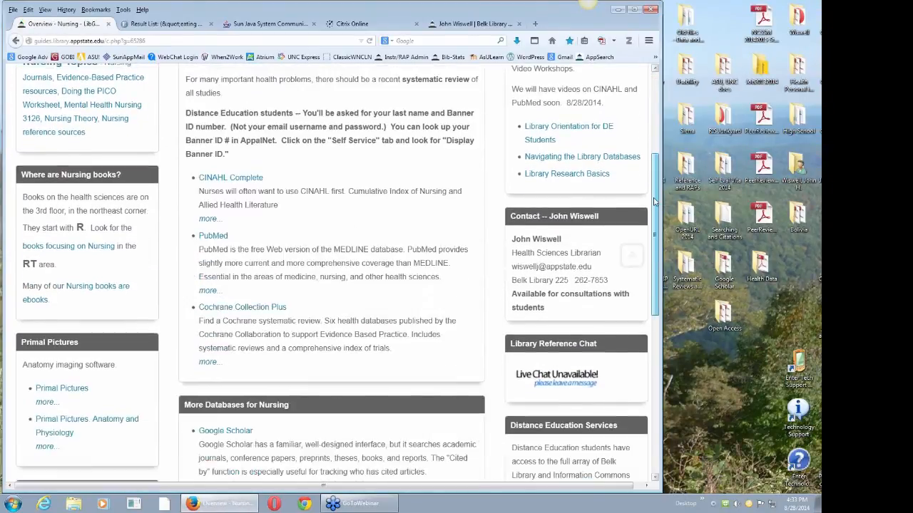
scroll(down, 3)
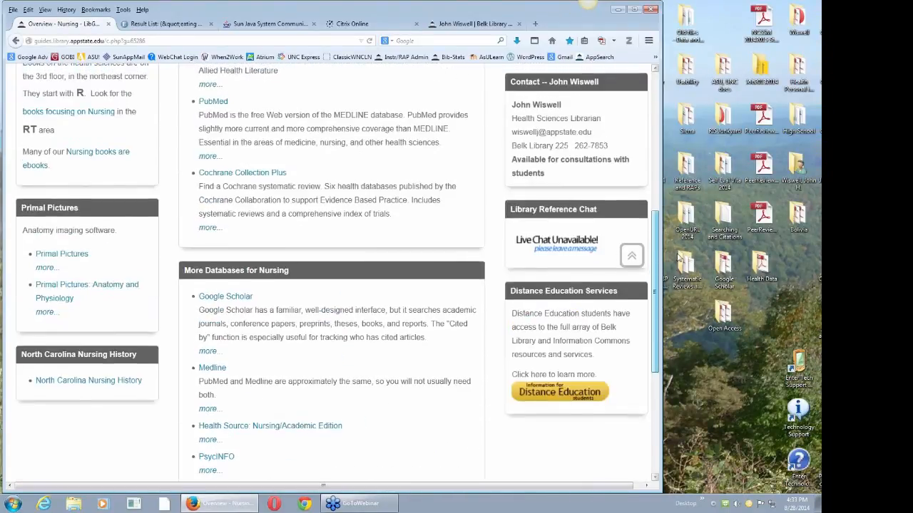
scroll(down, 3)
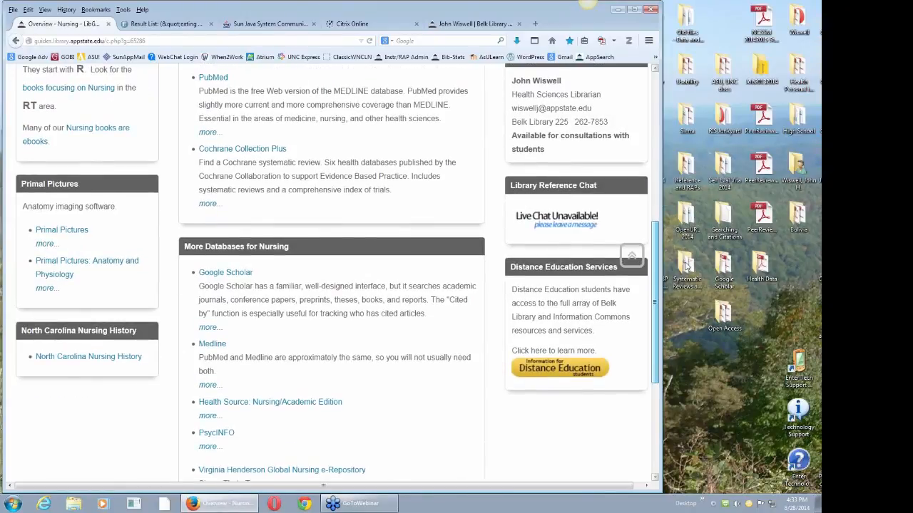
scroll(down, 3)
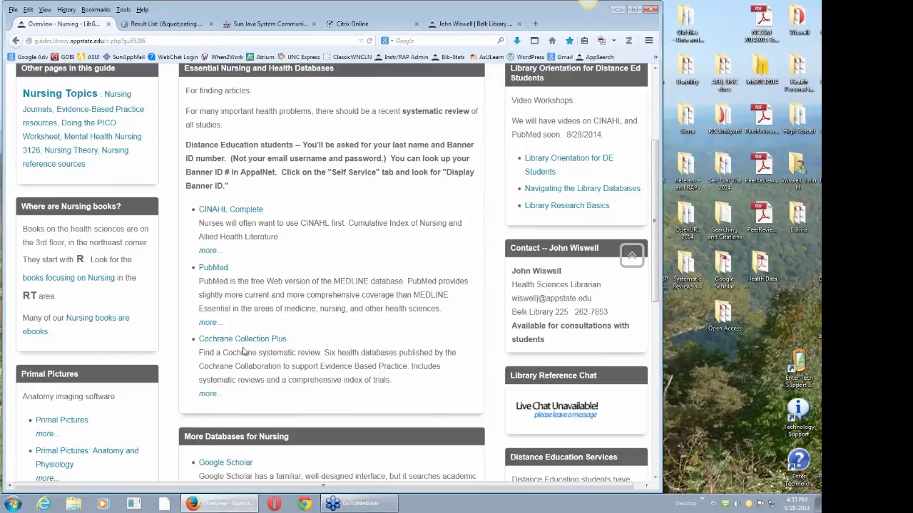
mouse_move(242, 271)
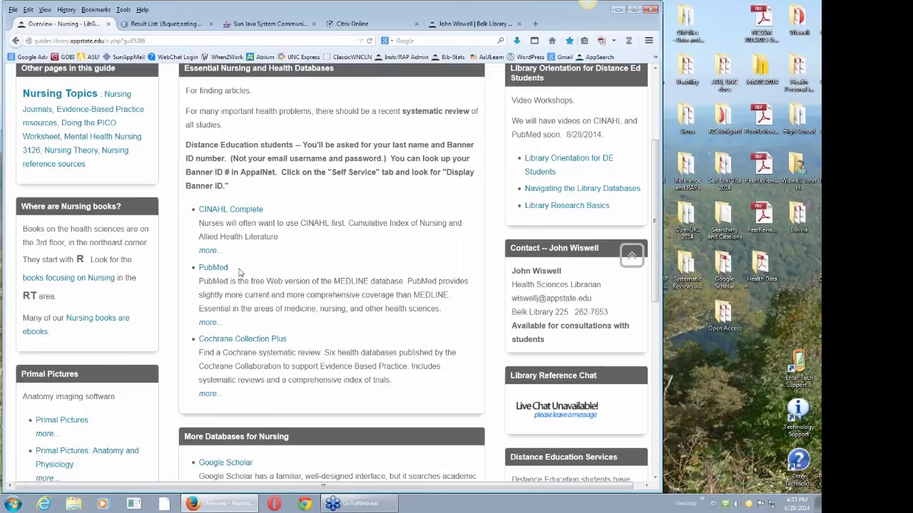
mouse_move(259, 261)
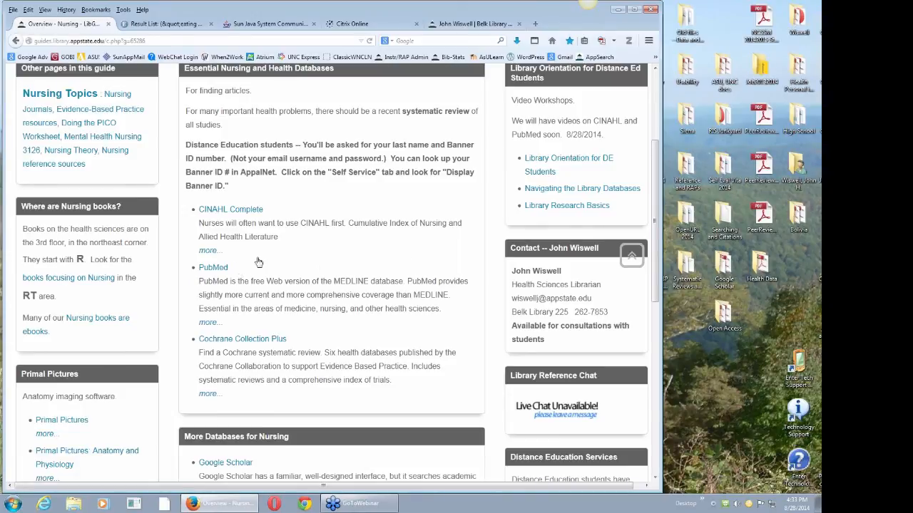
mouse_move(208, 271)
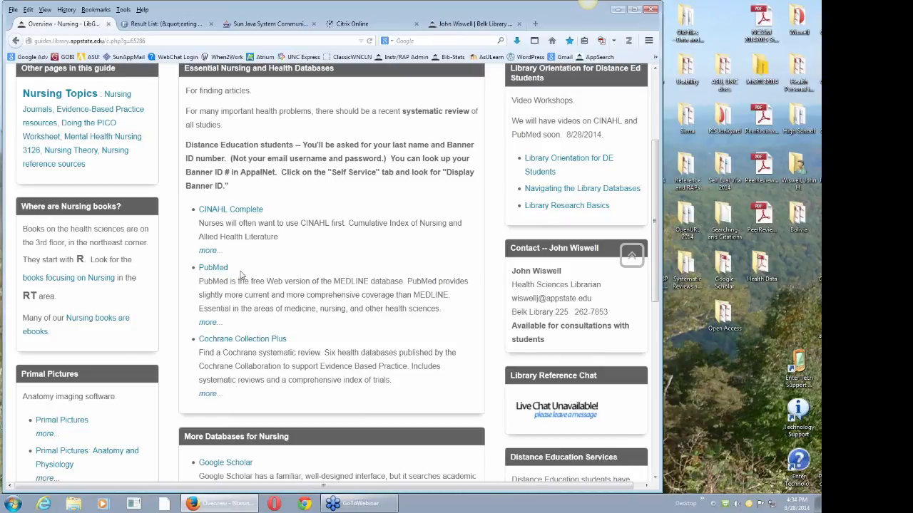
mouse_move(348, 247)
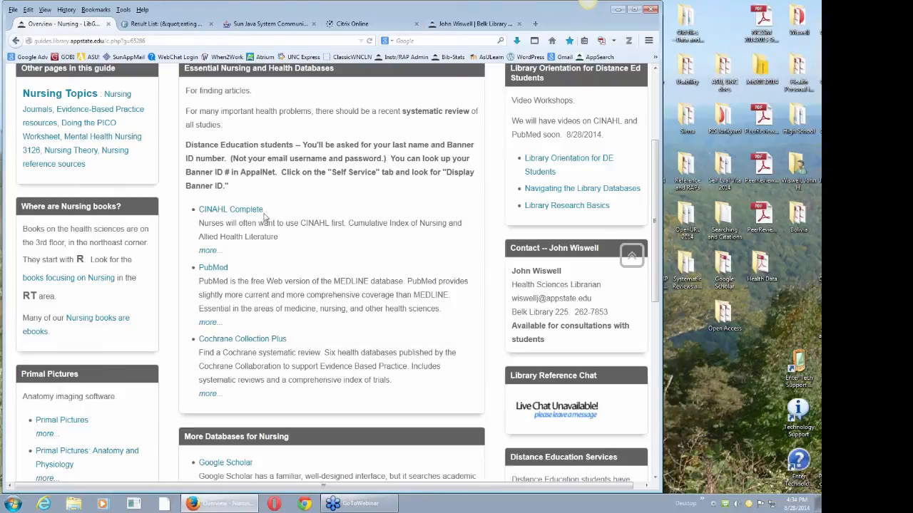
mouse_move(311, 220)
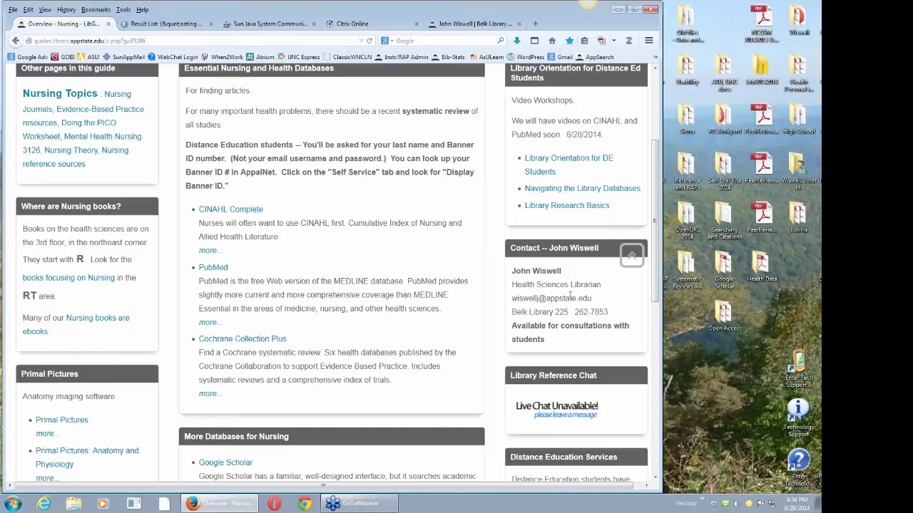
mouse_move(622, 299)
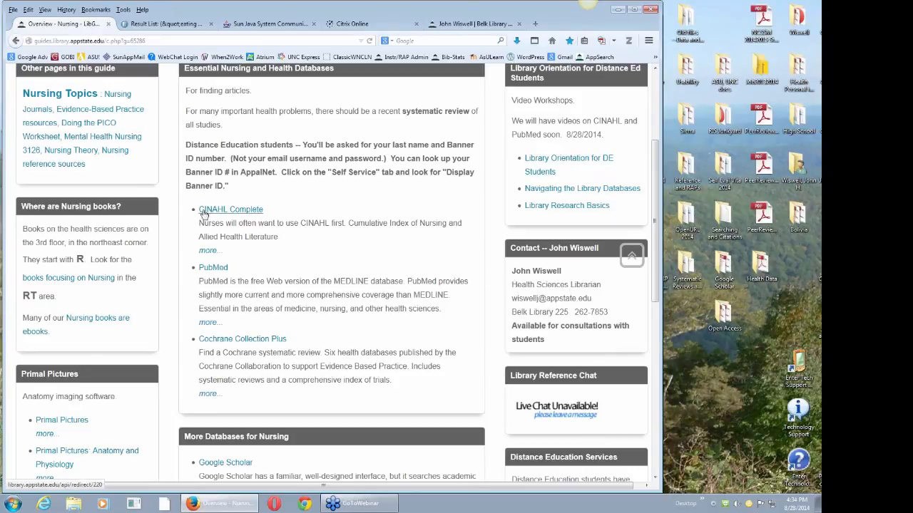
mouse_move(421, 251)
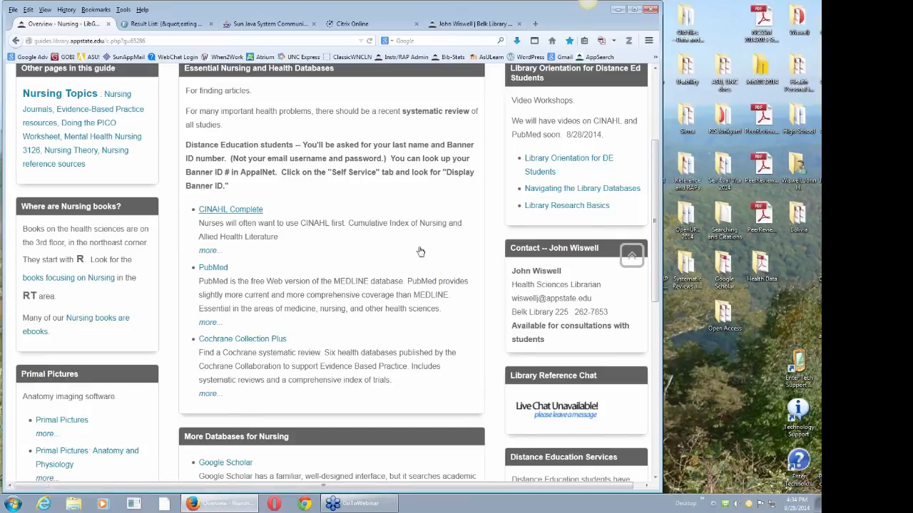
mouse_move(417, 264)
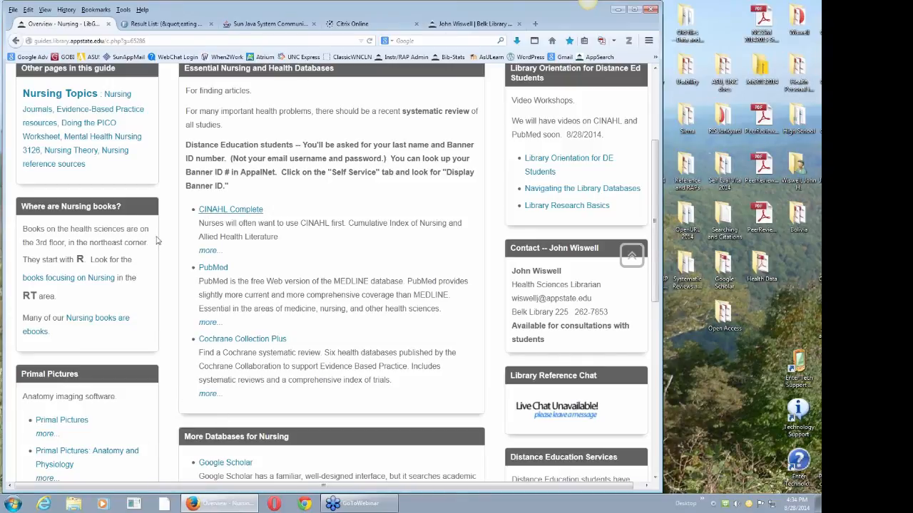
mouse_move(371, 263)
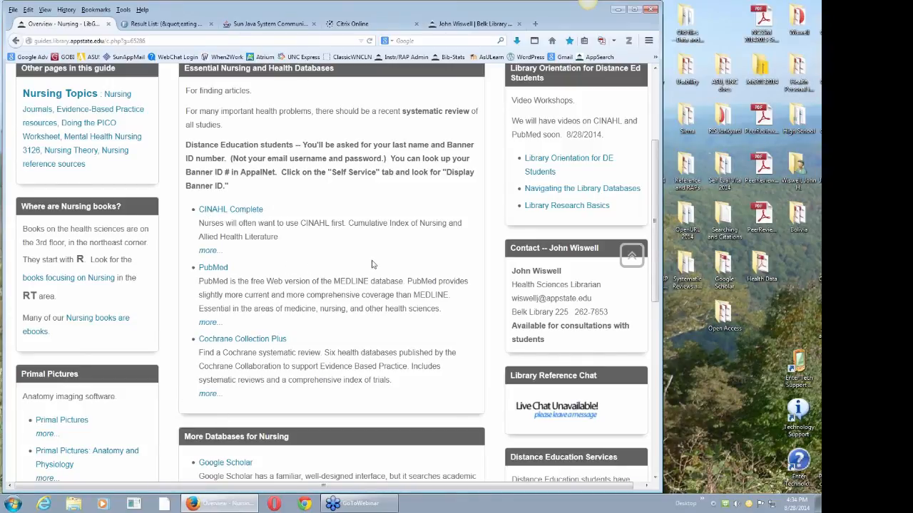
mouse_move(612, 316)
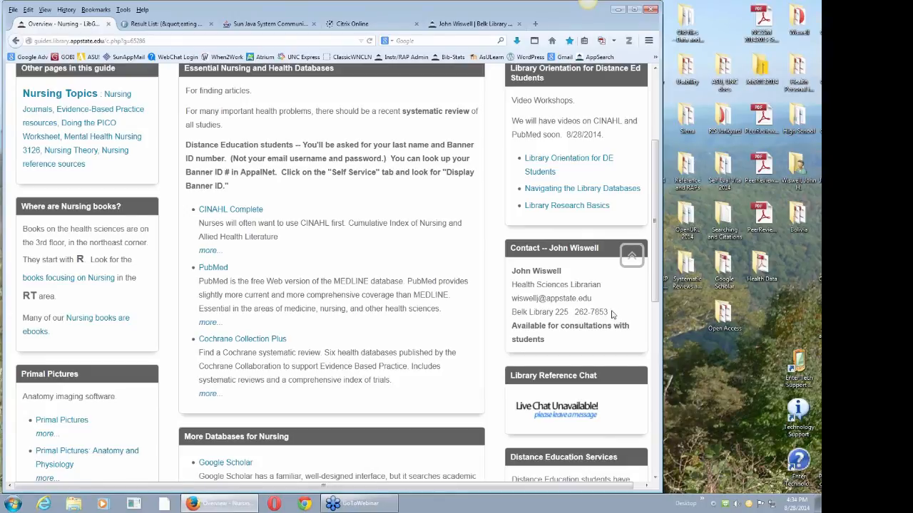
mouse_move(516, 300)
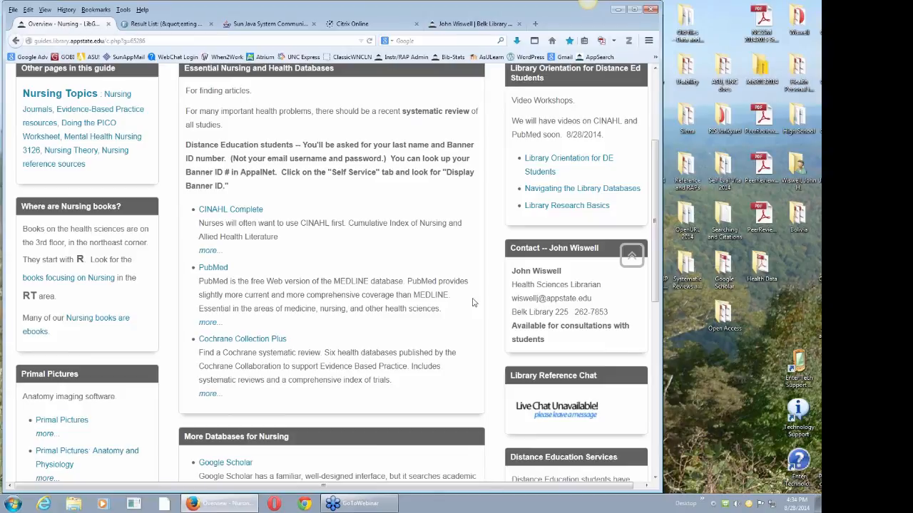
mouse_move(470, 271)
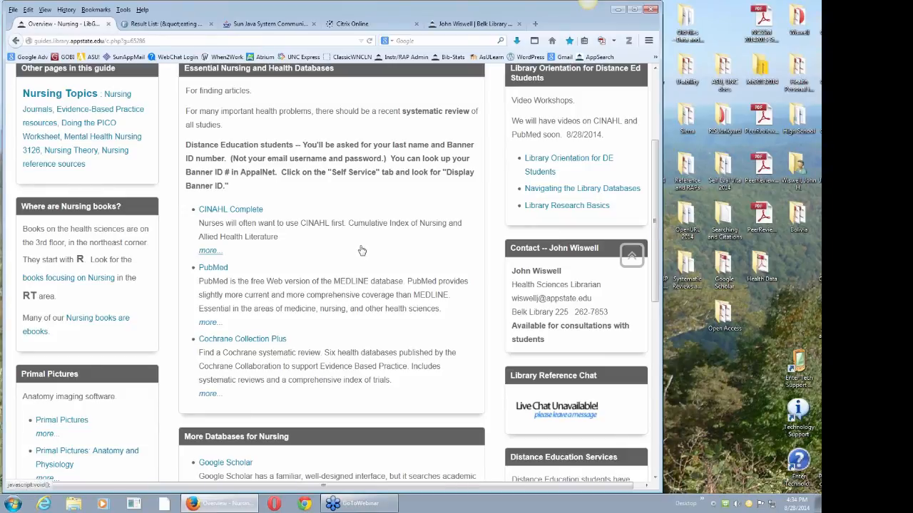
mouse_move(371, 254)
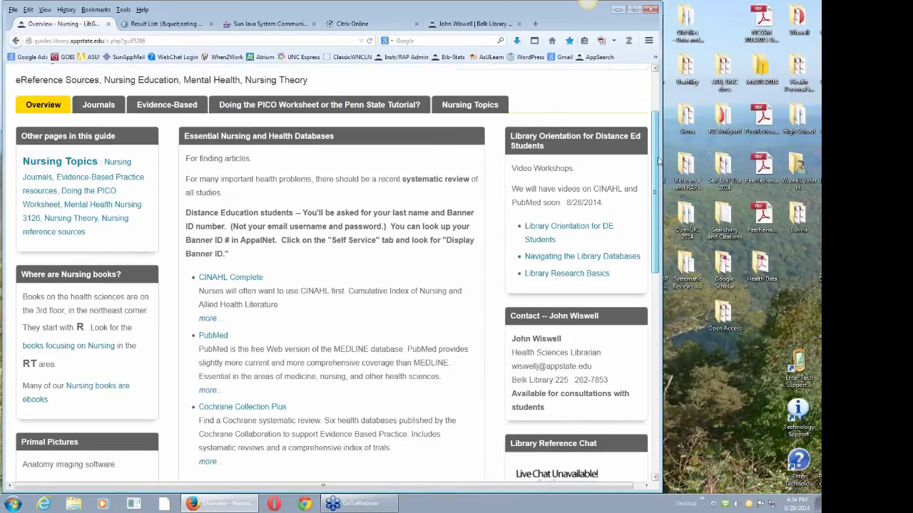
scroll(down, 3)
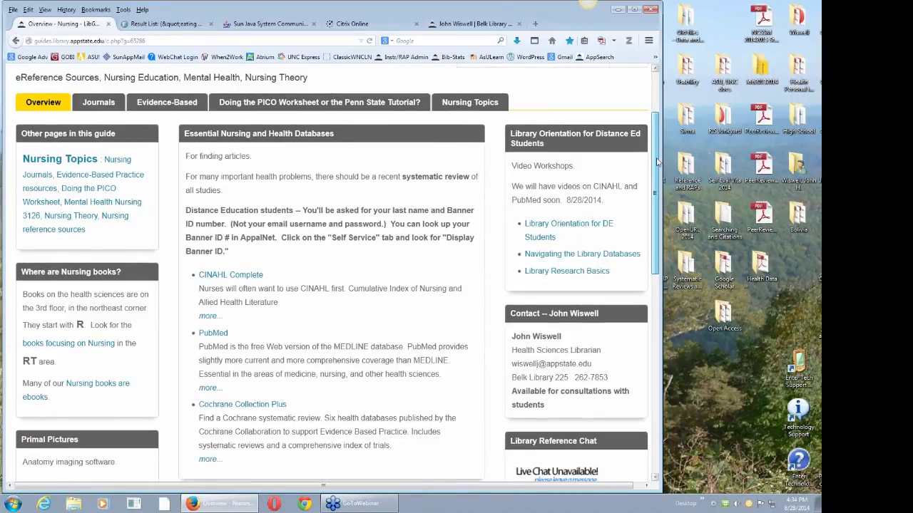
scroll(down, 3)
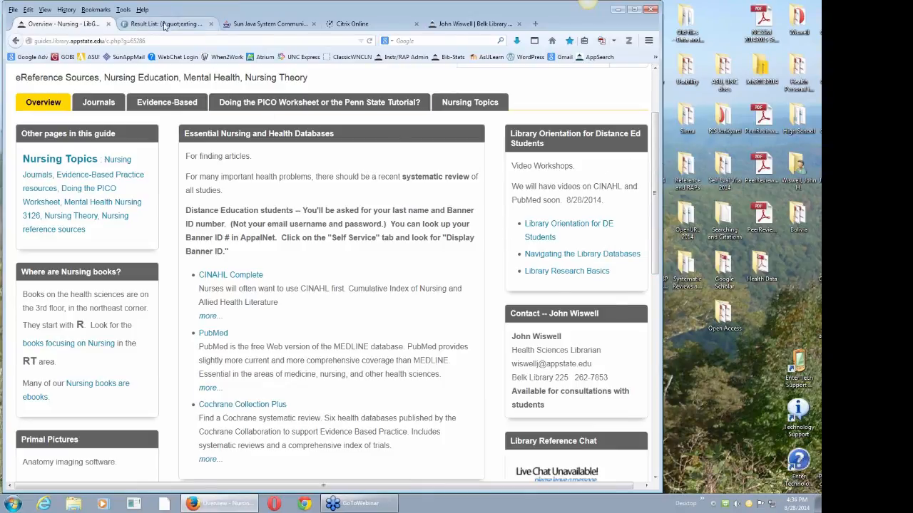
click(164, 23)
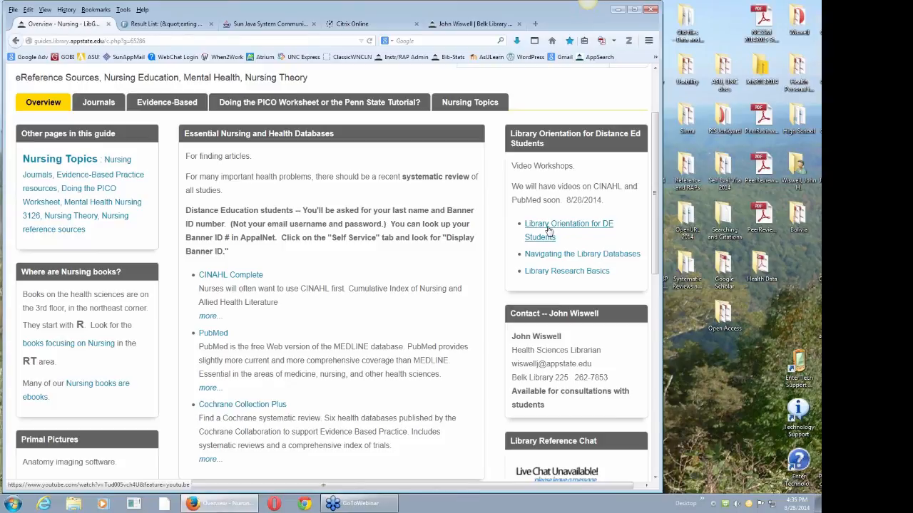
mouse_move(473, 328)
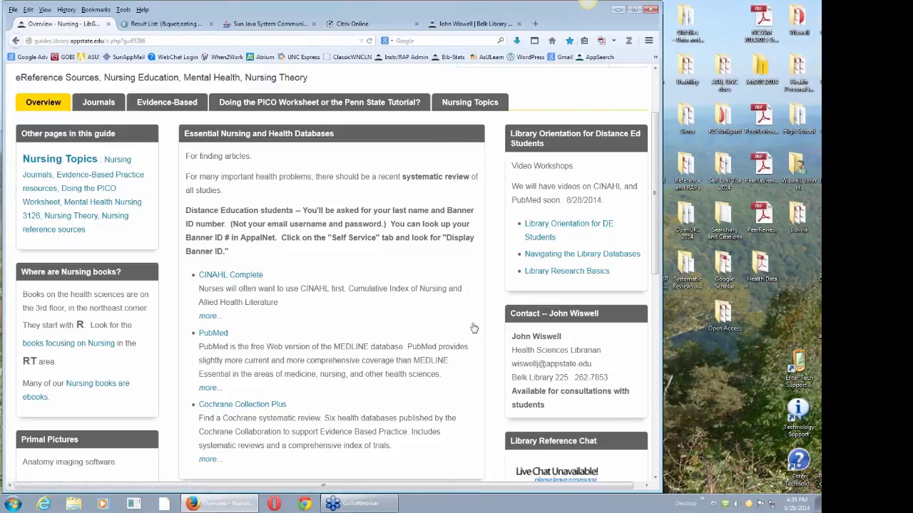
mouse_move(479, 369)
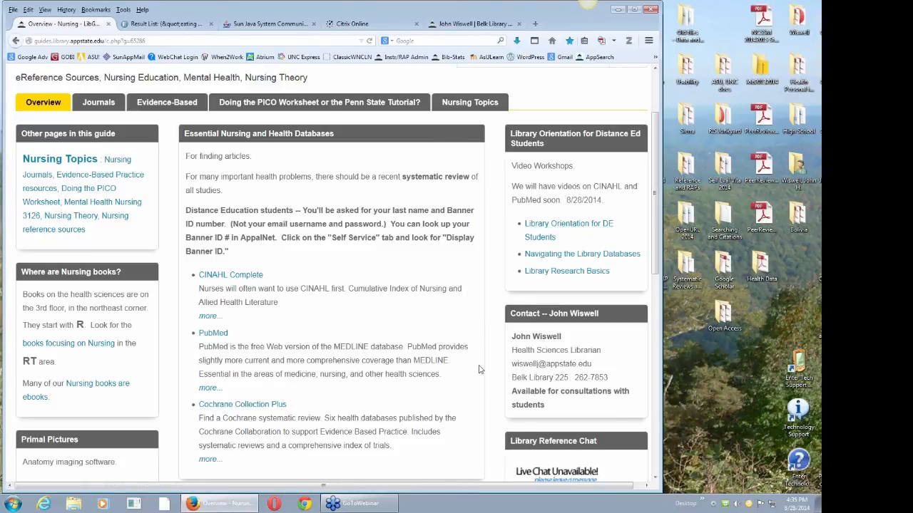